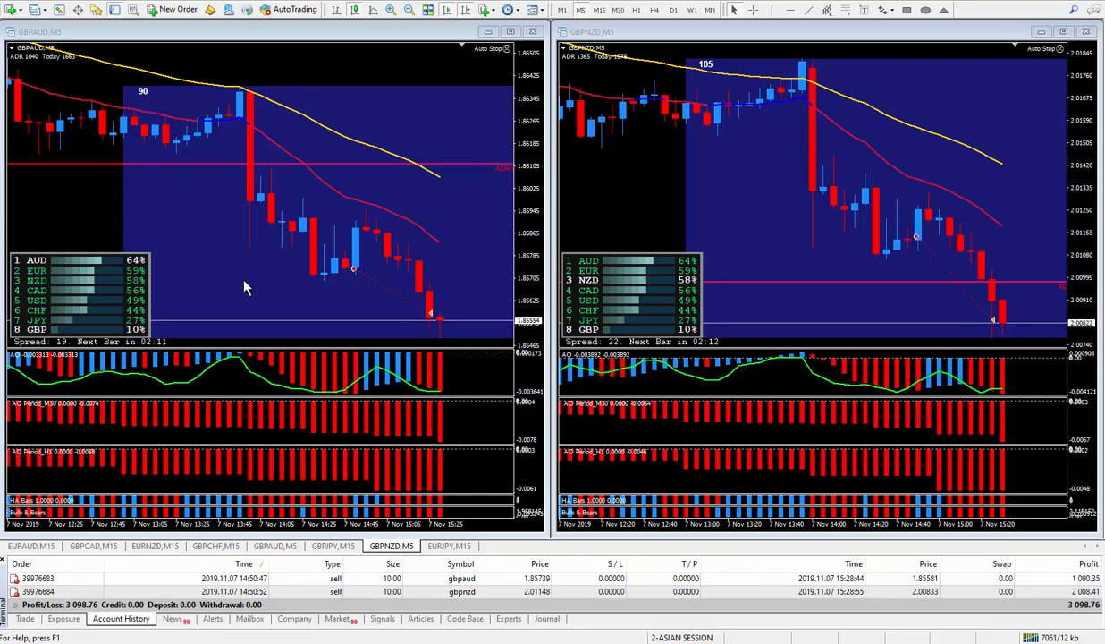
pyautogui.moveTo(275, 278)
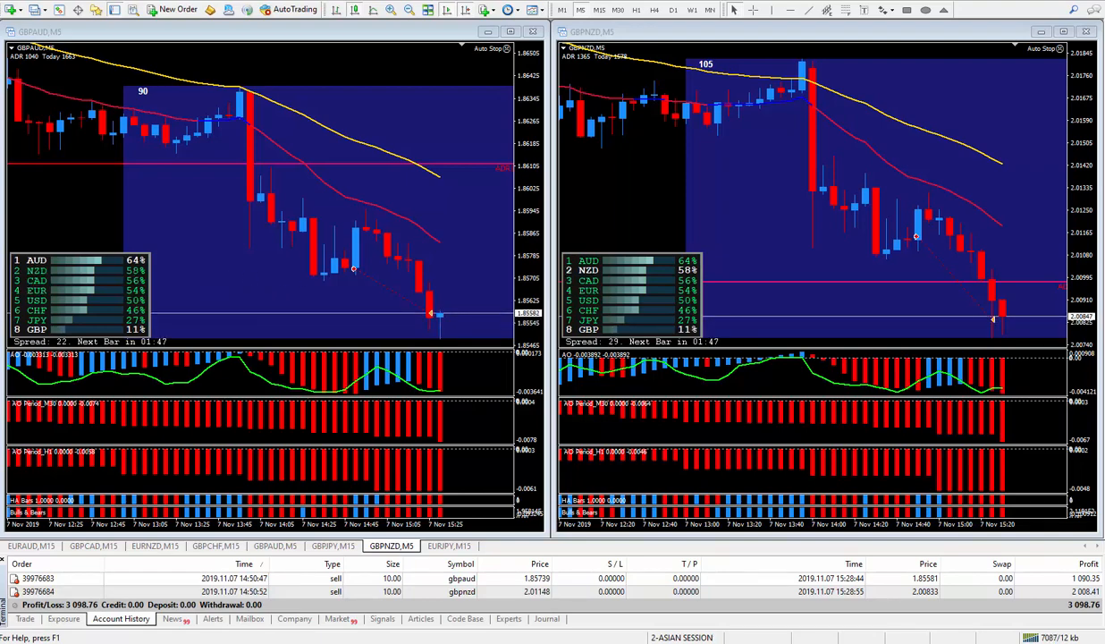
pyautogui.moveTo(262, 103)
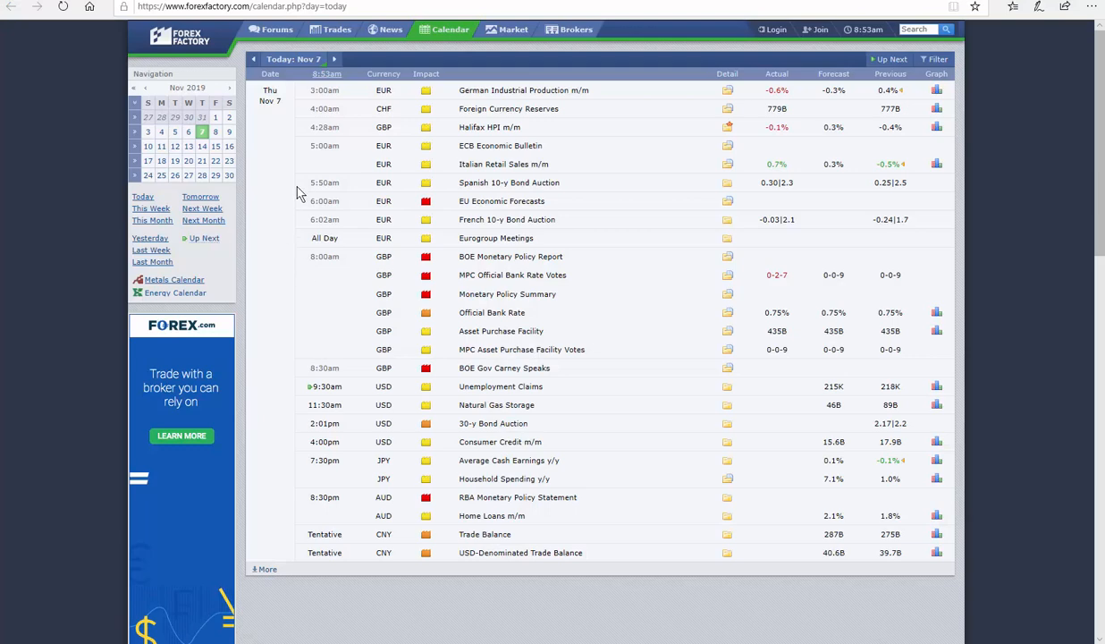
pyautogui.moveTo(249, 93)
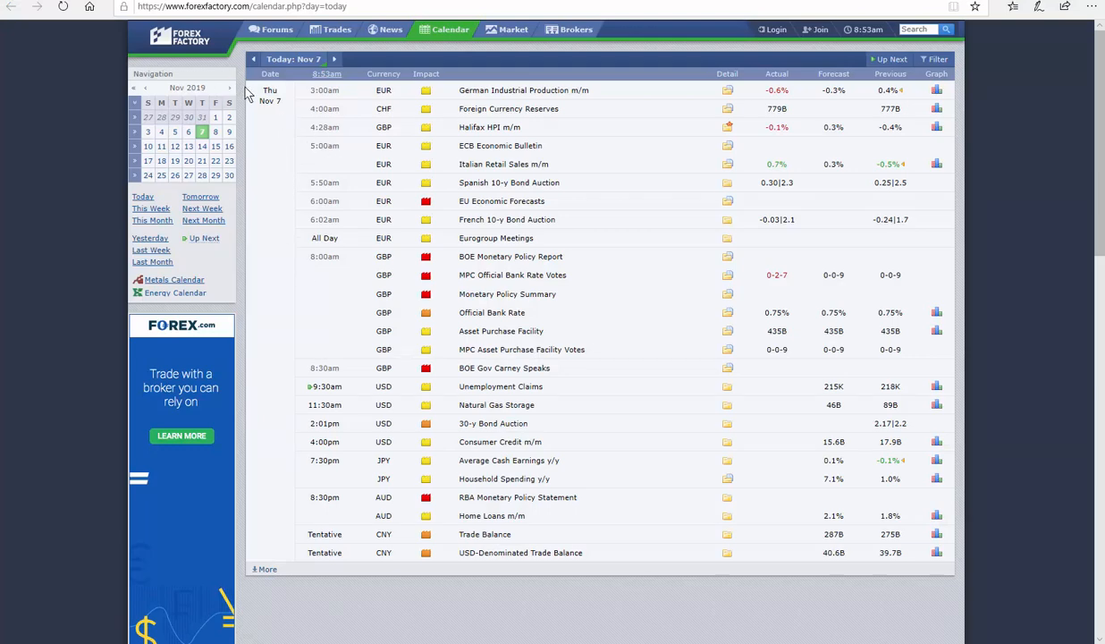
pyautogui.moveTo(323, 273)
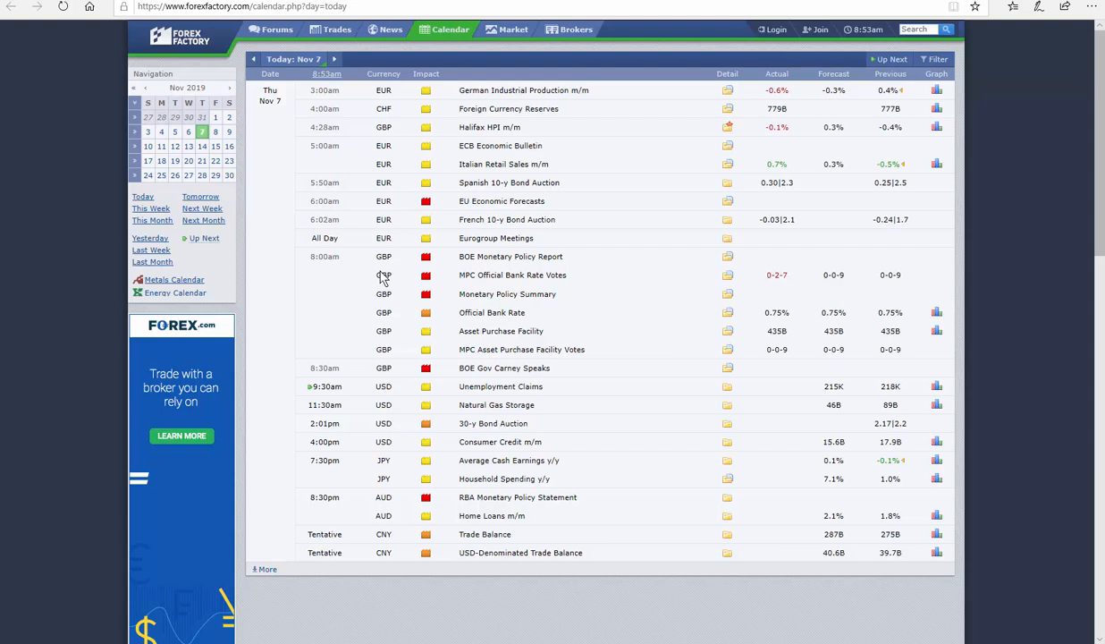
pyautogui.moveTo(313, 268)
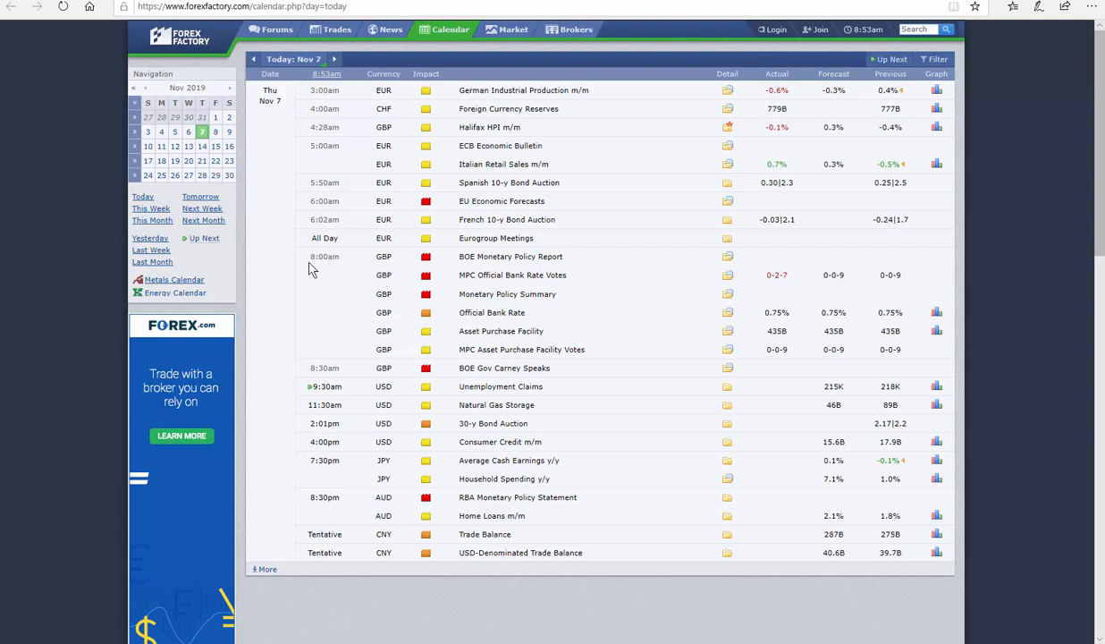
pyautogui.moveTo(351, 269)
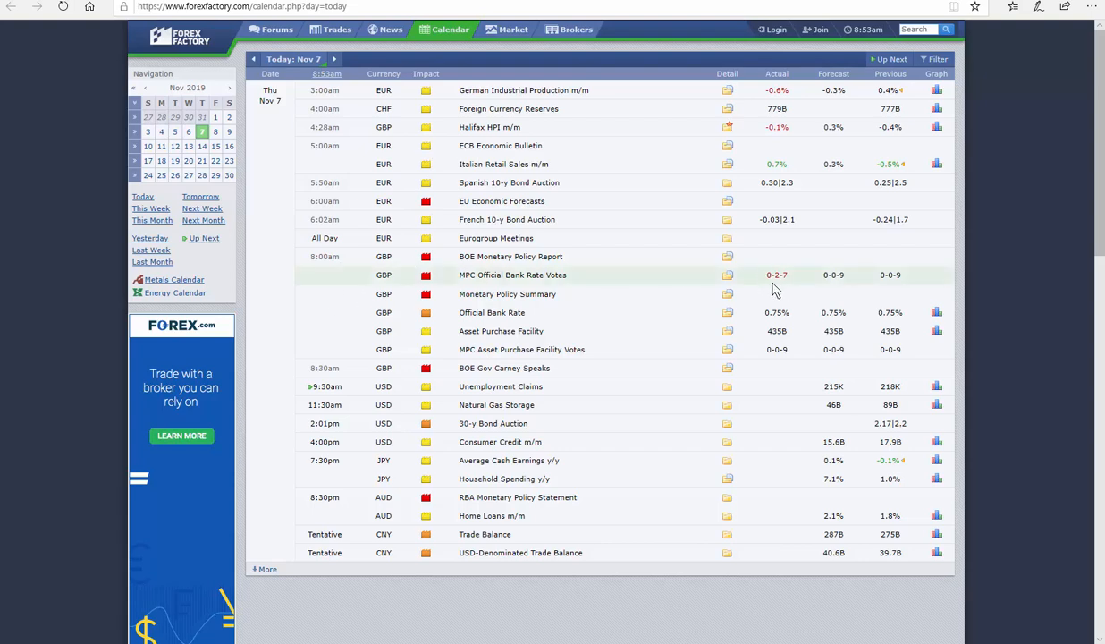
pyautogui.moveTo(523, 289)
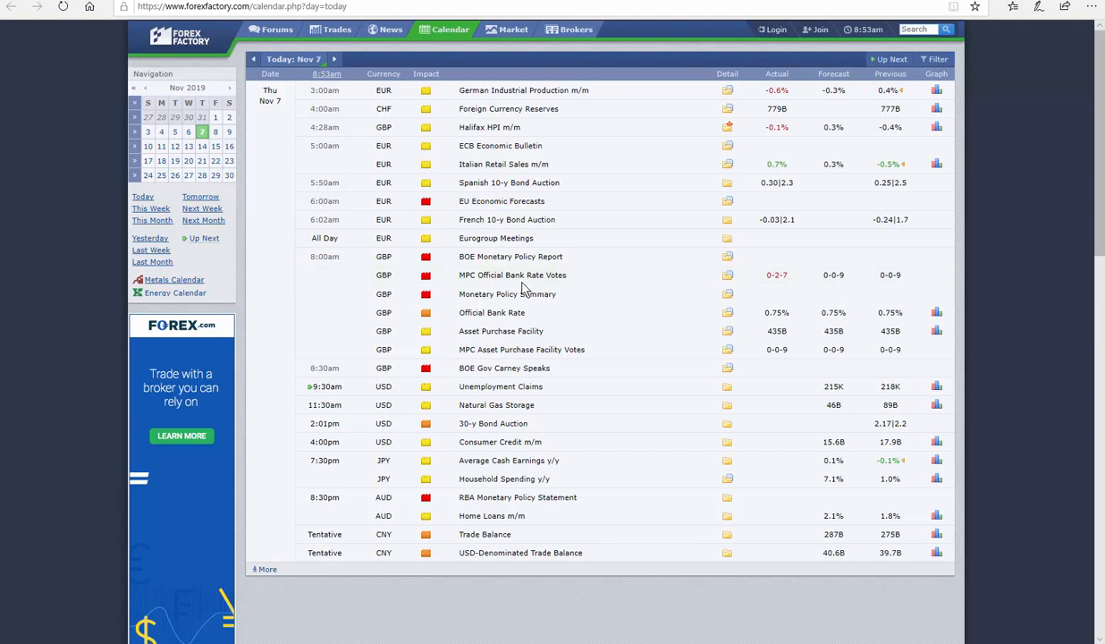
pyautogui.moveTo(429, 288)
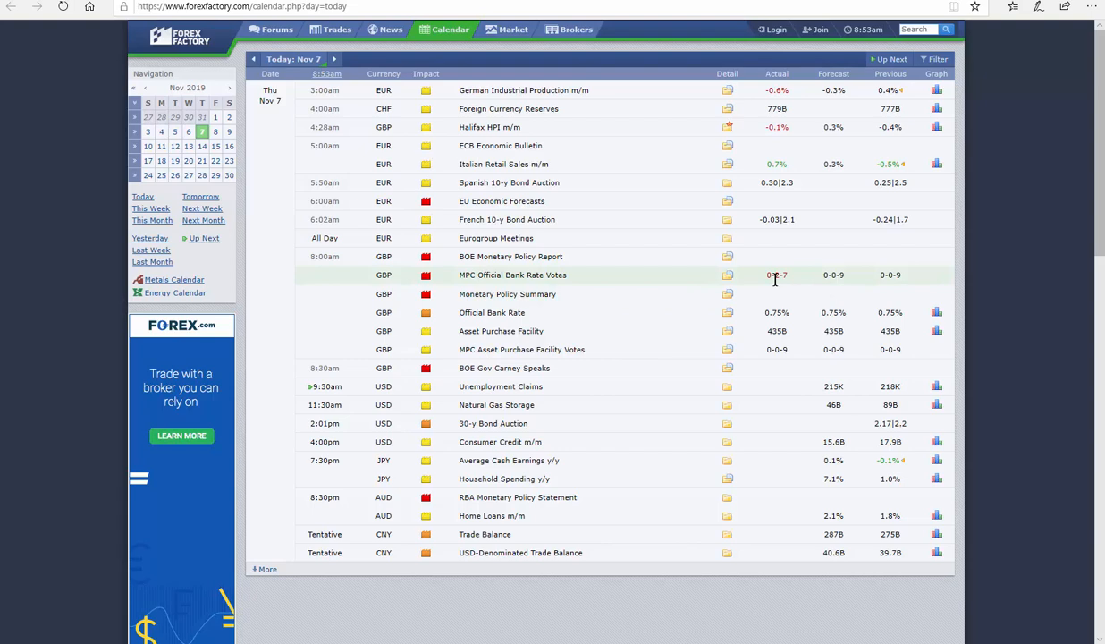
pyautogui.moveTo(706, 283)
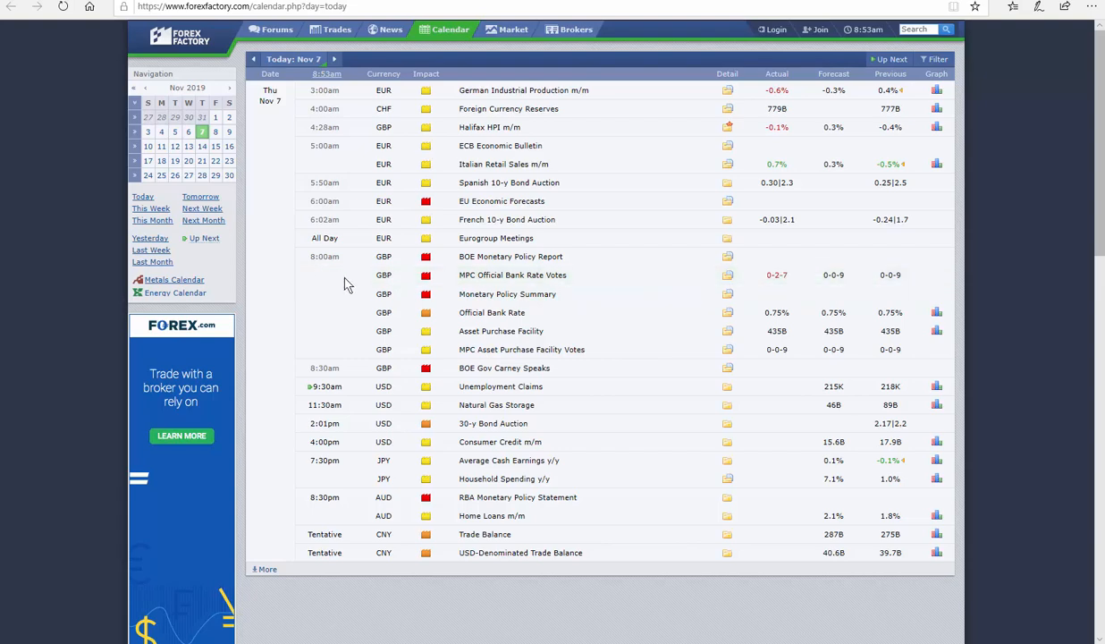
pyautogui.moveTo(364, 186)
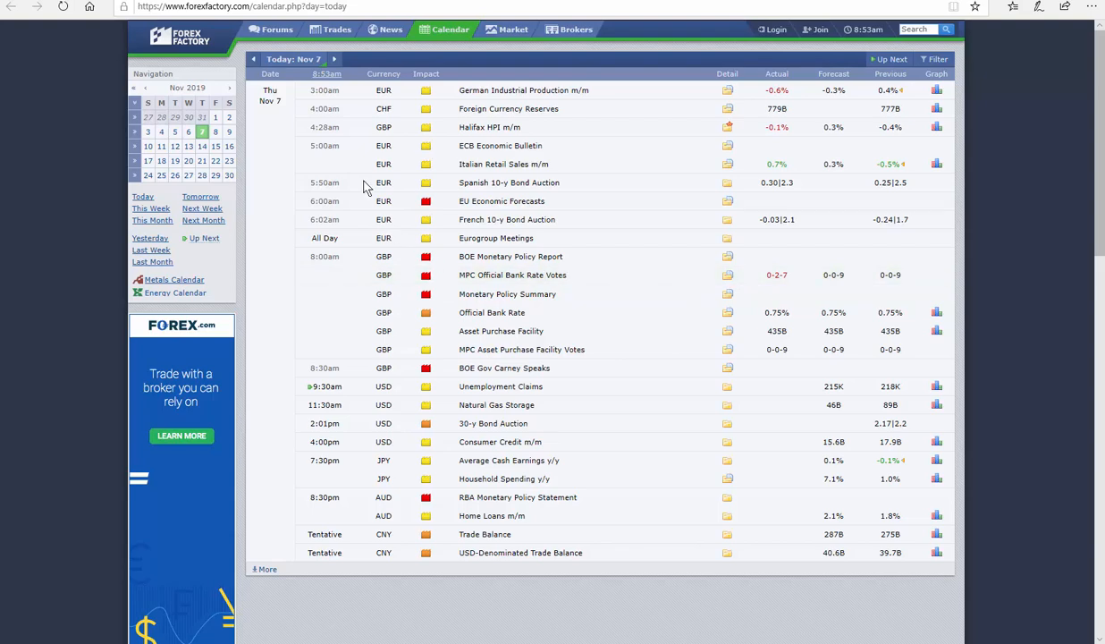
pyautogui.moveTo(282, 186)
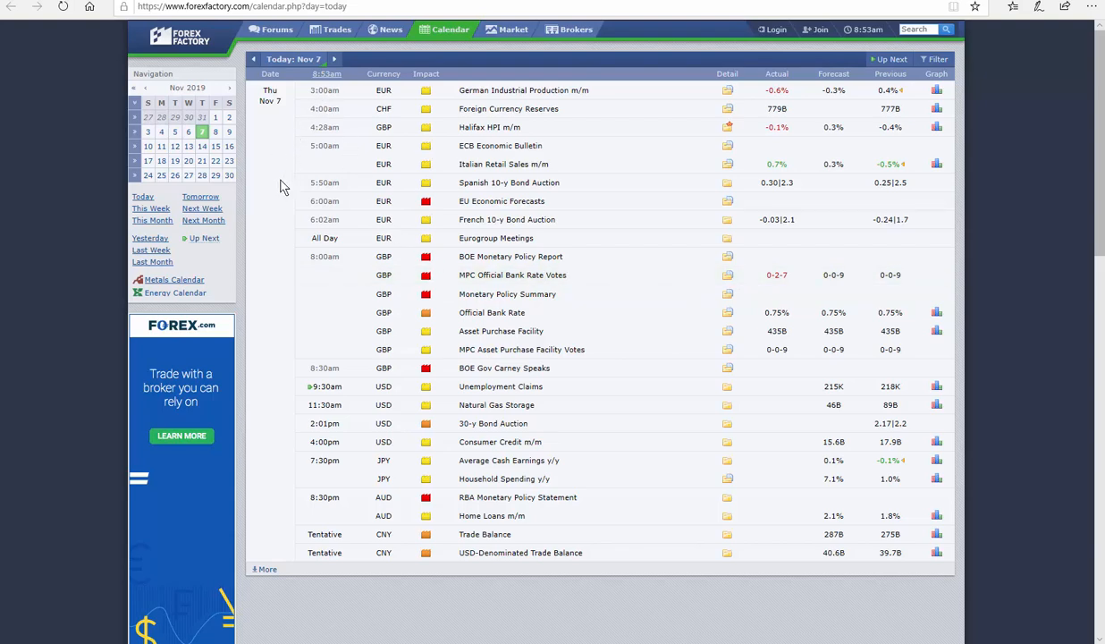
pyautogui.moveTo(336, 258)
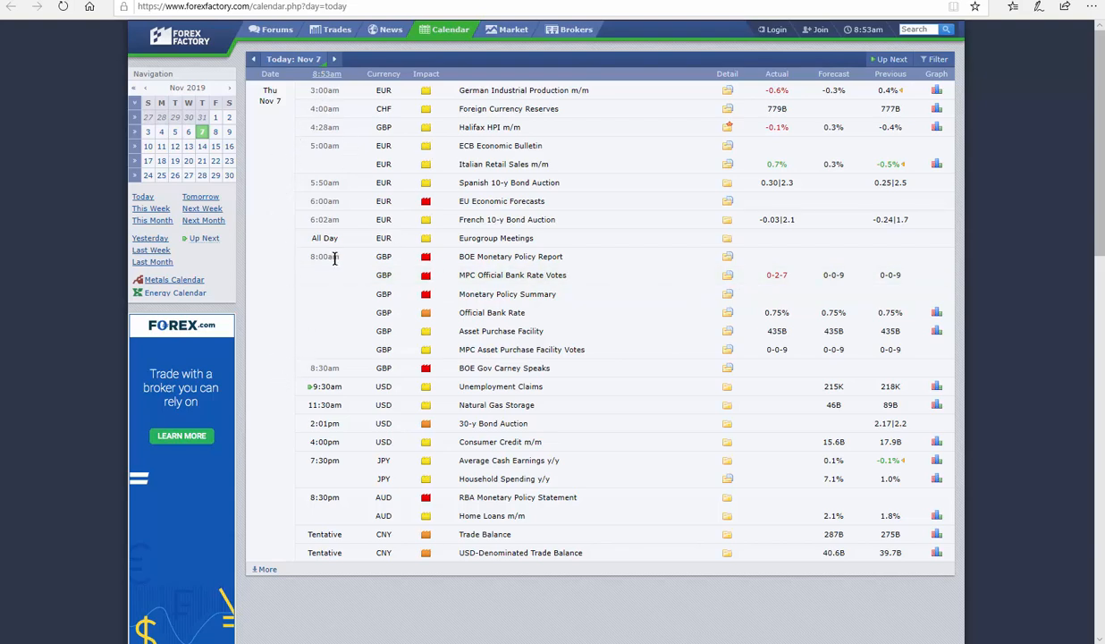
pyautogui.moveTo(327, 268)
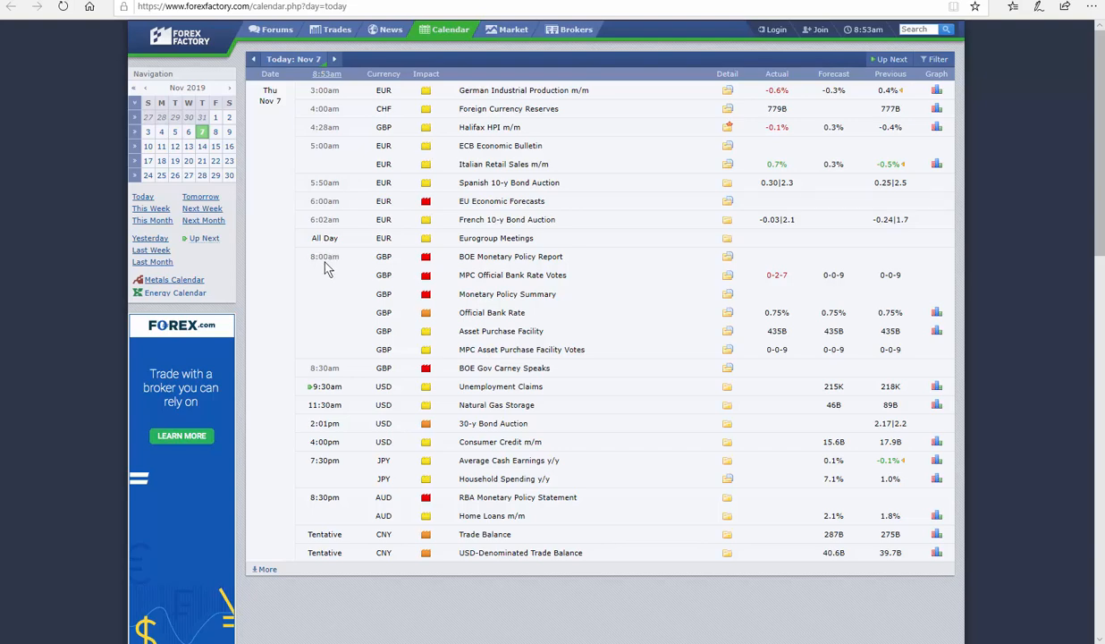
pyautogui.moveTo(283, 321)
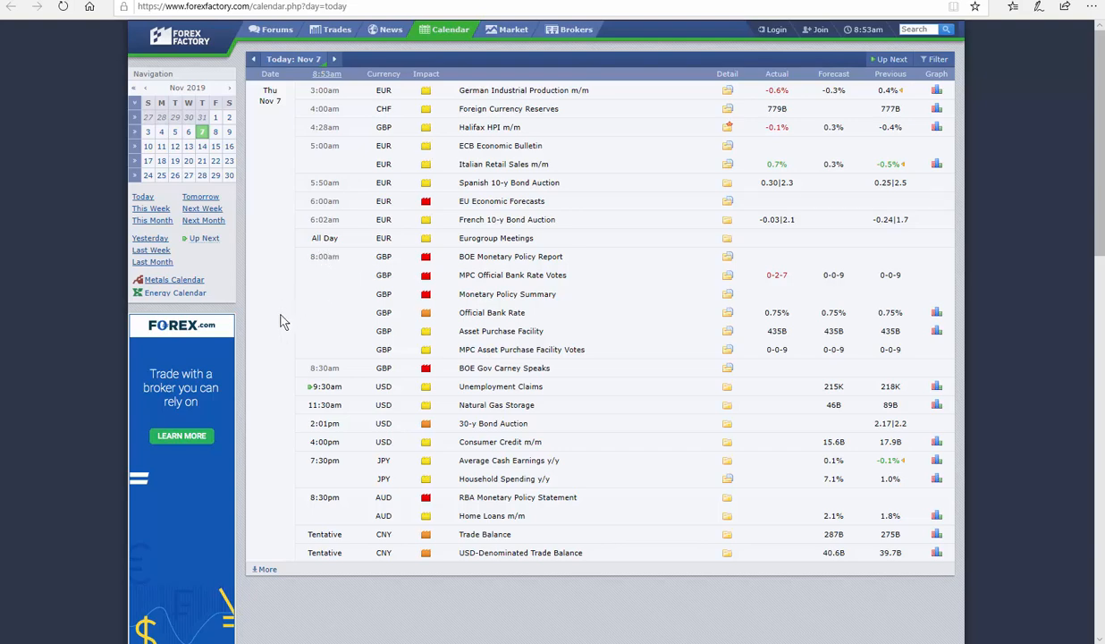
pyautogui.moveTo(329, 286)
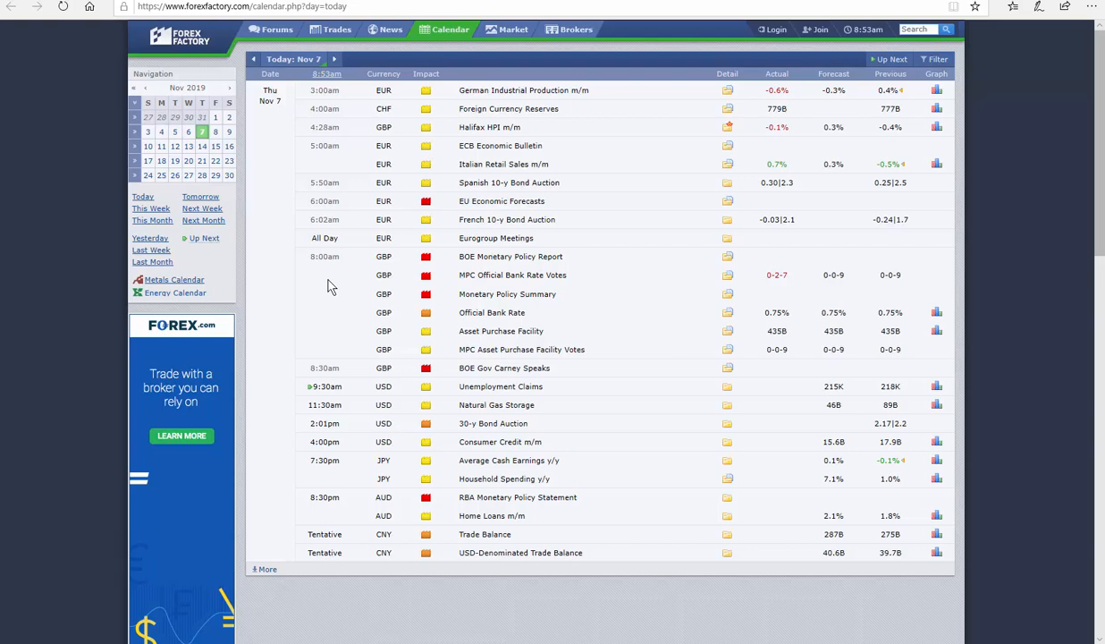
pyautogui.moveTo(335, 271)
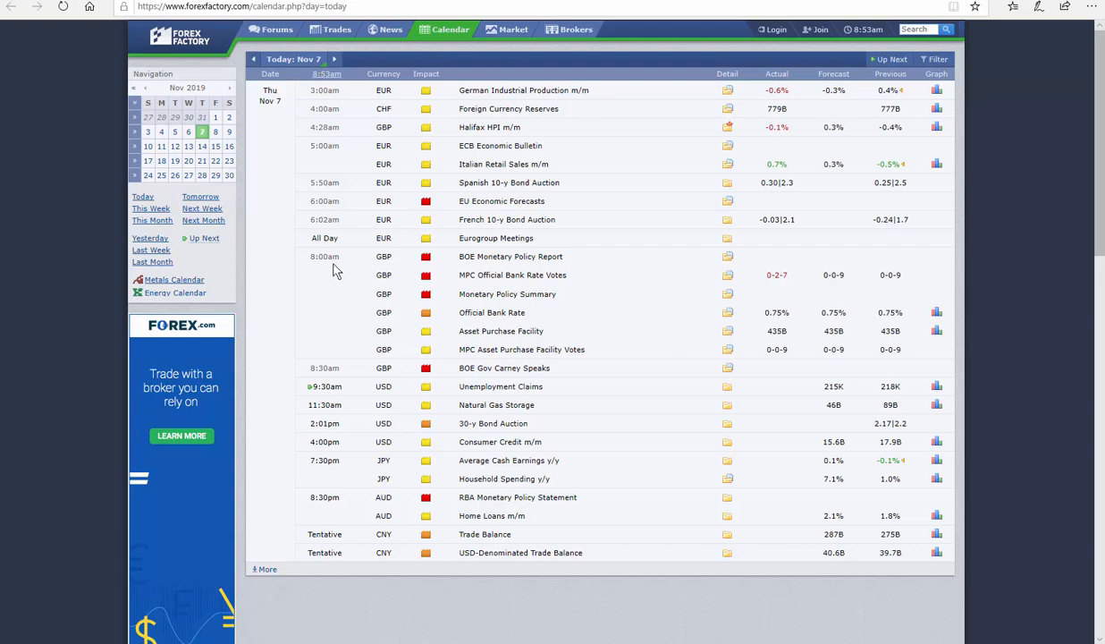
pyautogui.moveTo(338, 265)
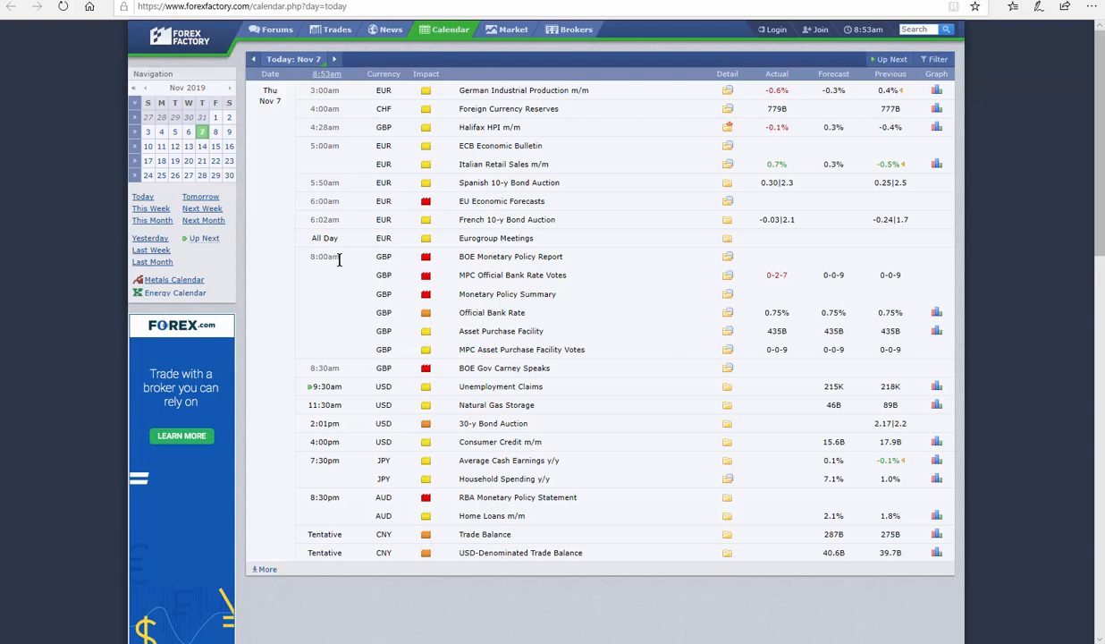
pyautogui.moveTo(313, 257)
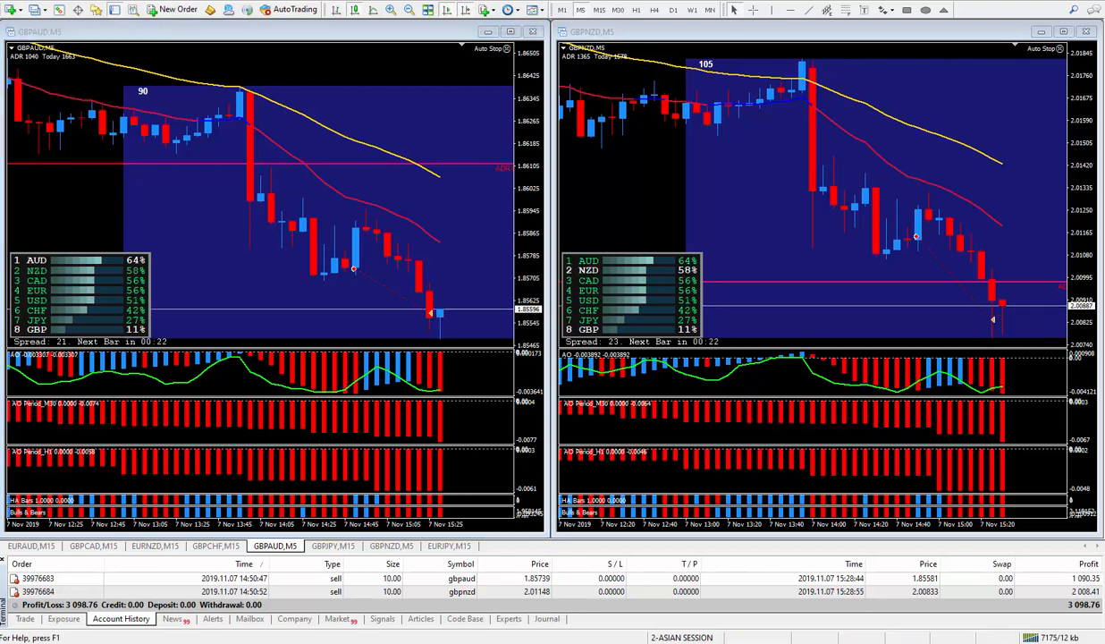
pyautogui.moveTo(320, 311)
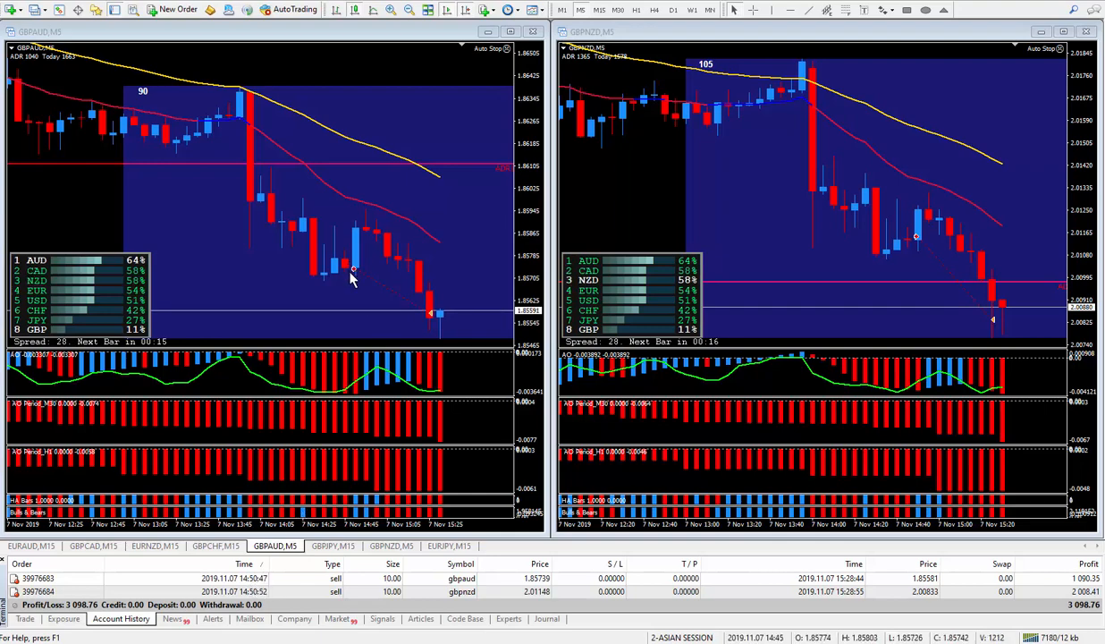
pyautogui.moveTo(228, 128)
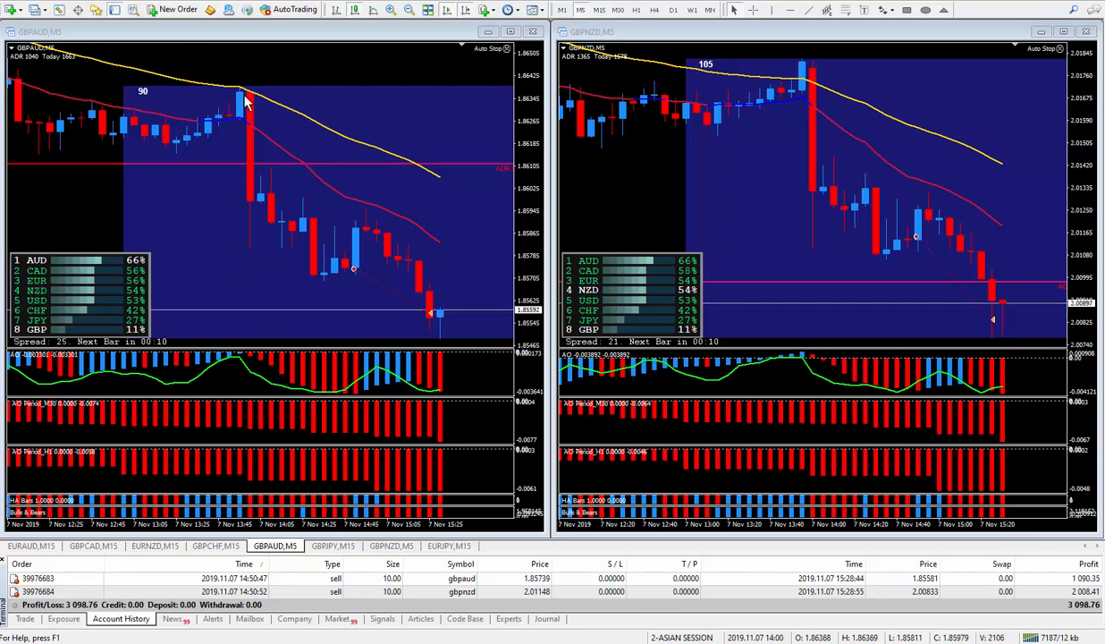
pyautogui.moveTo(529, 103)
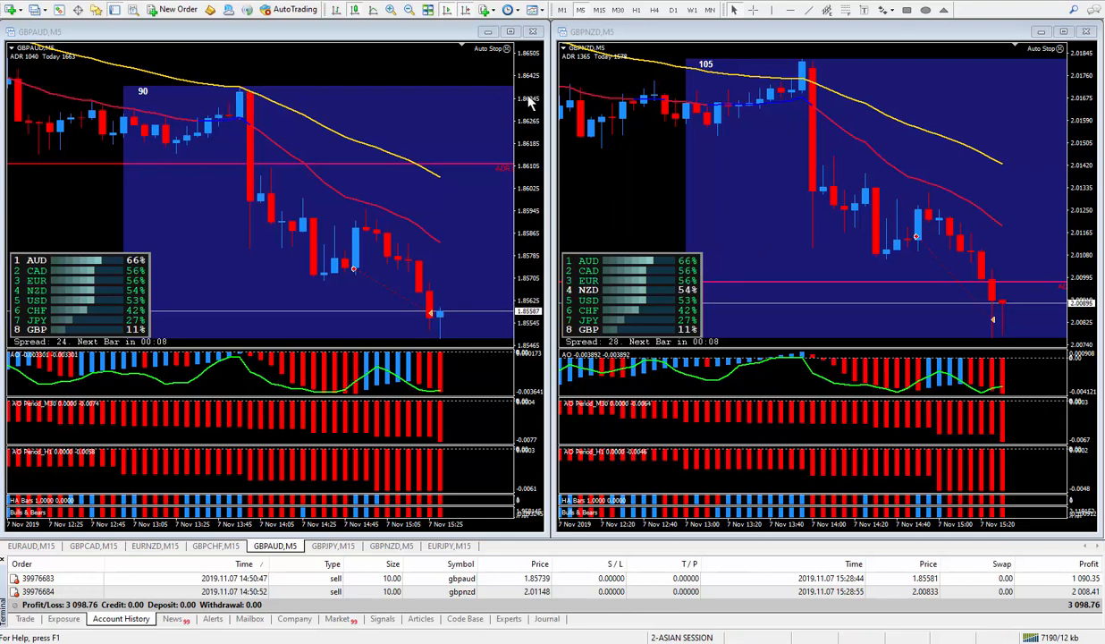
pyautogui.moveTo(253, 103)
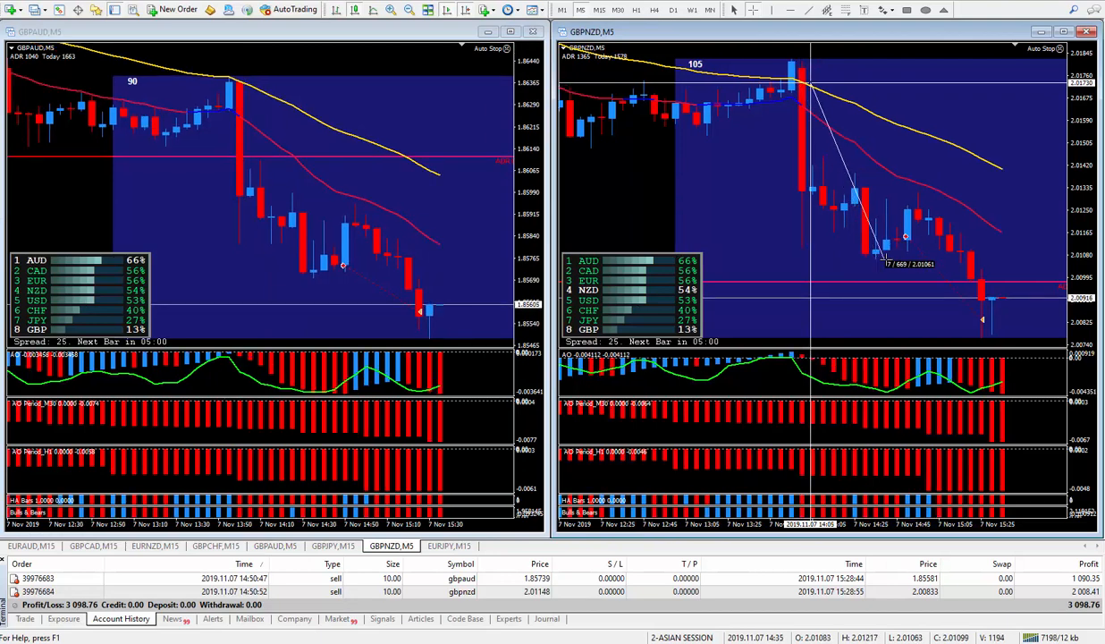
pyautogui.moveTo(686, 228)
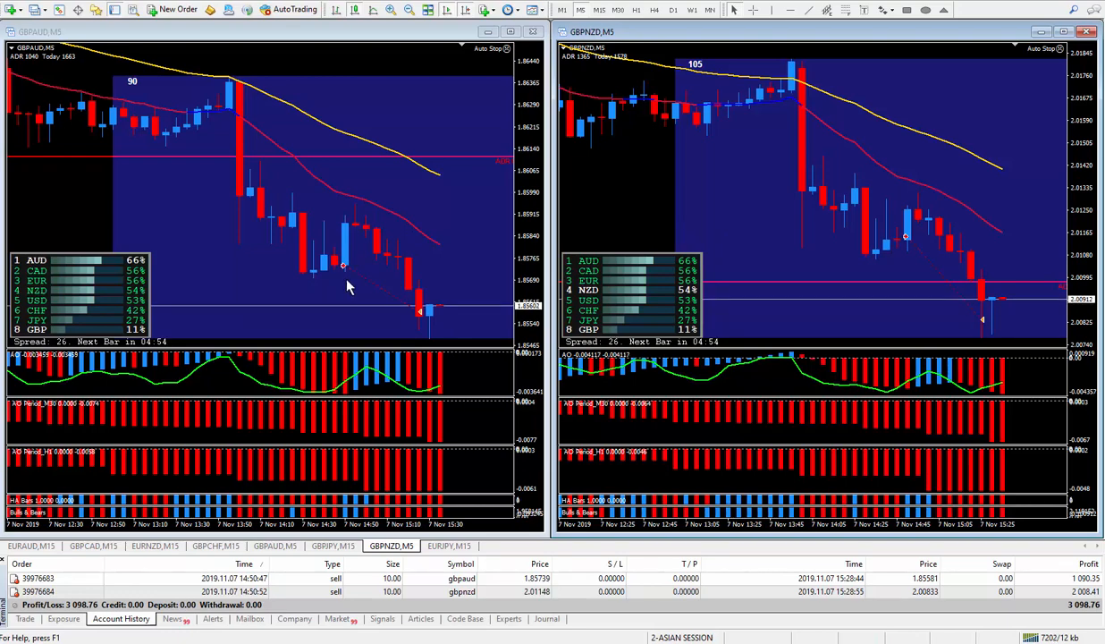
pyautogui.moveTo(314, 250)
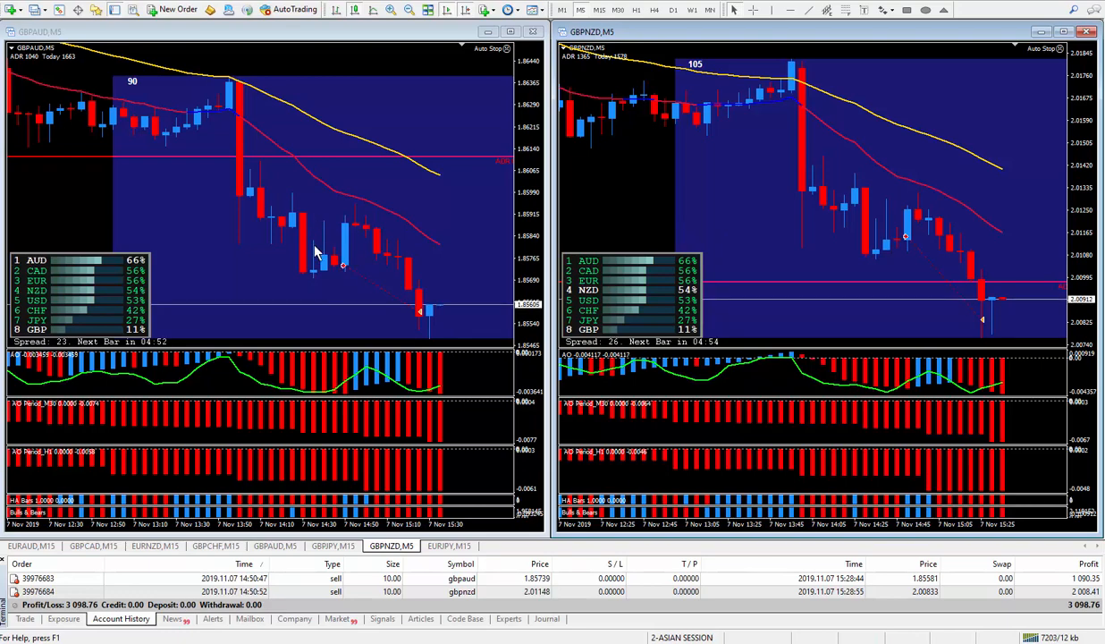
pyautogui.moveTo(183, 323)
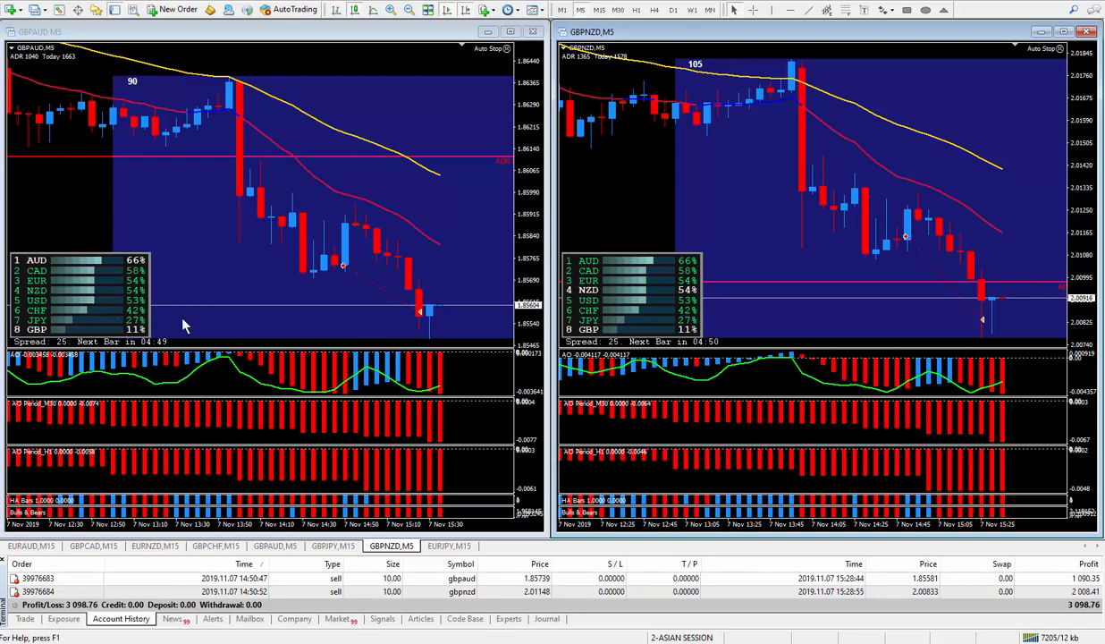
pyautogui.moveTo(338, 295)
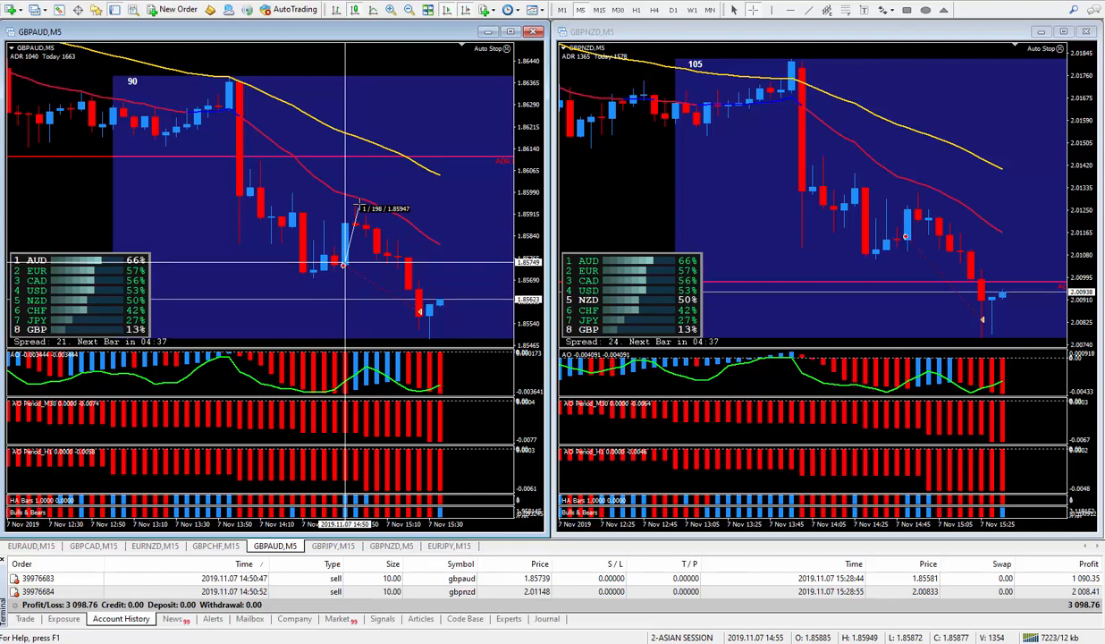
pyautogui.moveTo(358, 226)
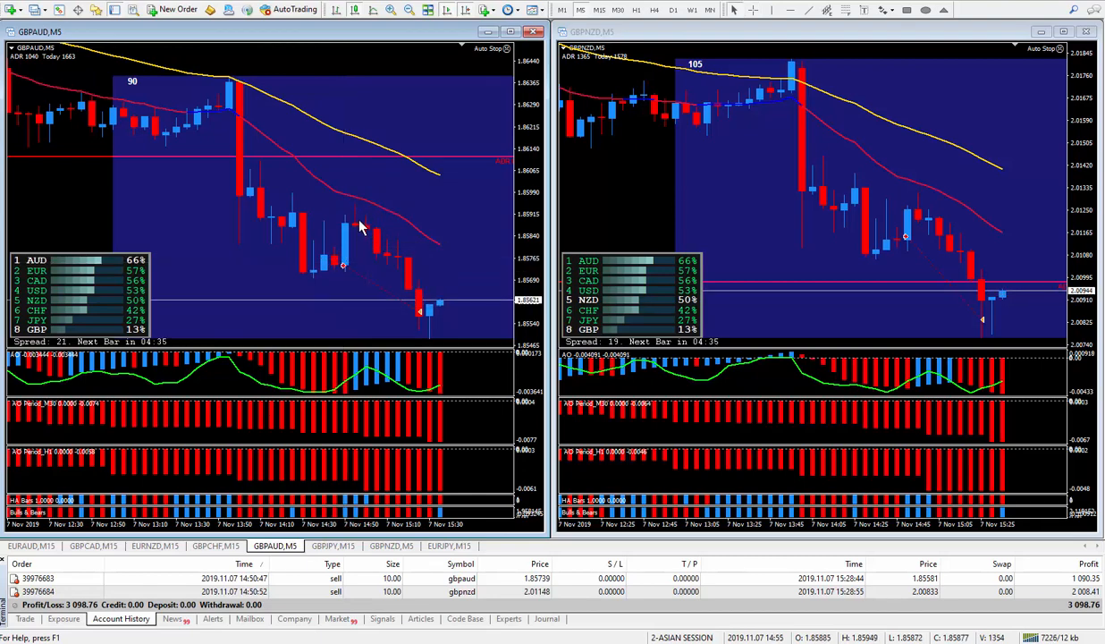
pyautogui.moveTo(379, 218)
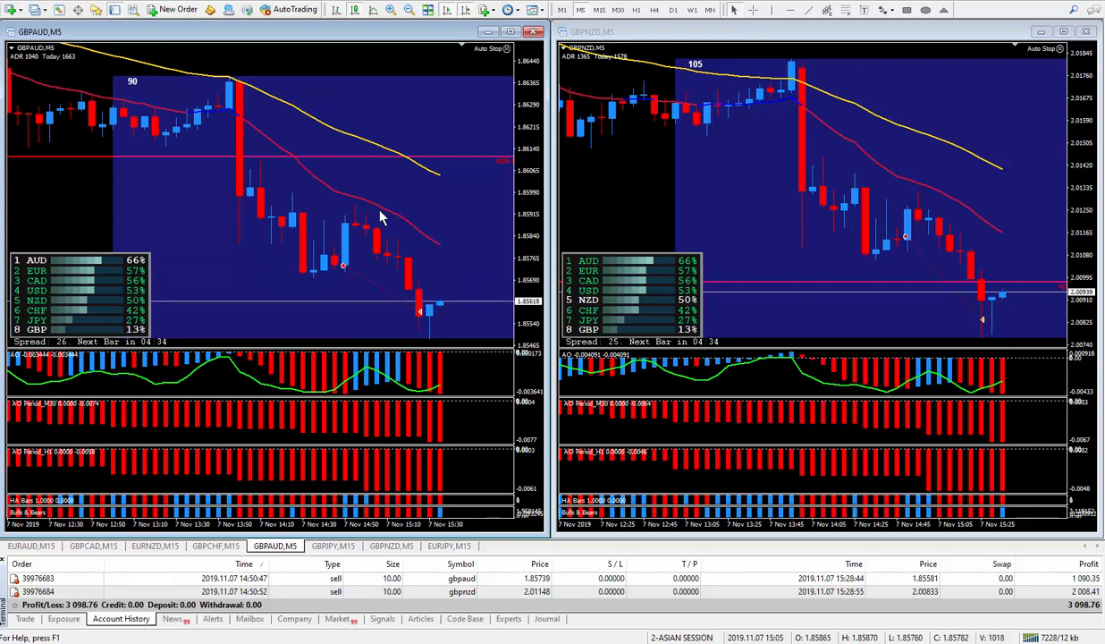
pyautogui.moveTo(351, 267)
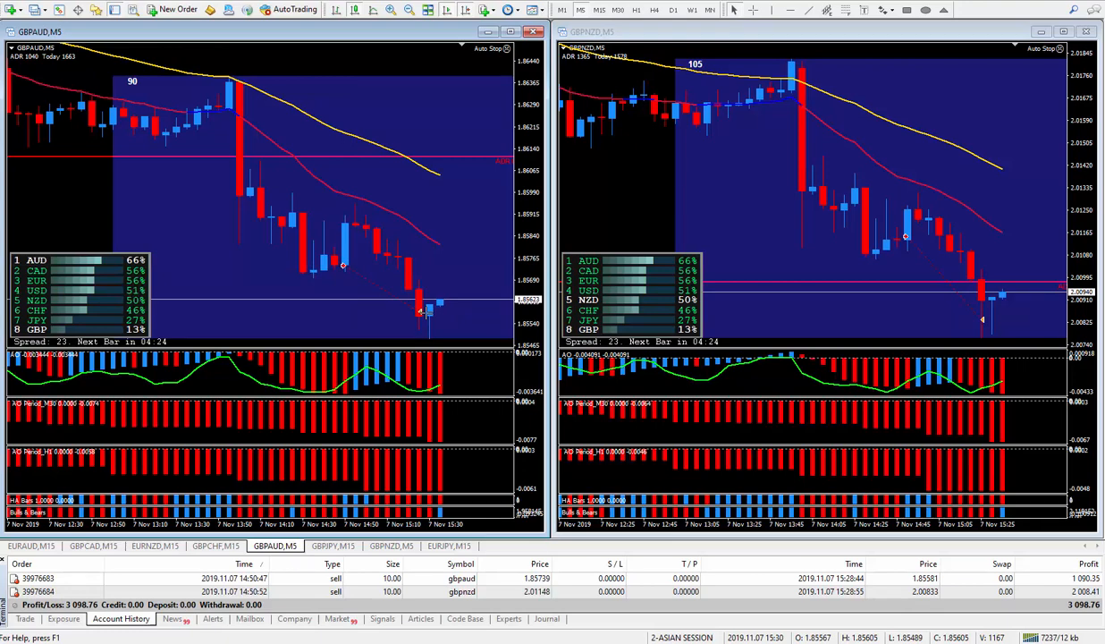
pyautogui.moveTo(398, 289)
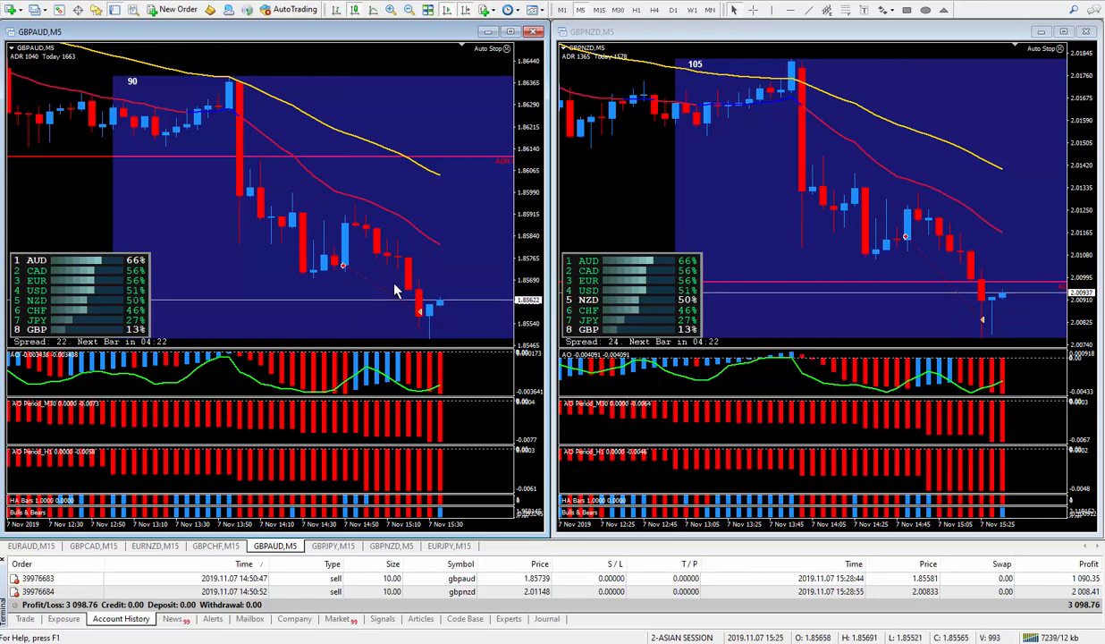
pyautogui.moveTo(441, 331)
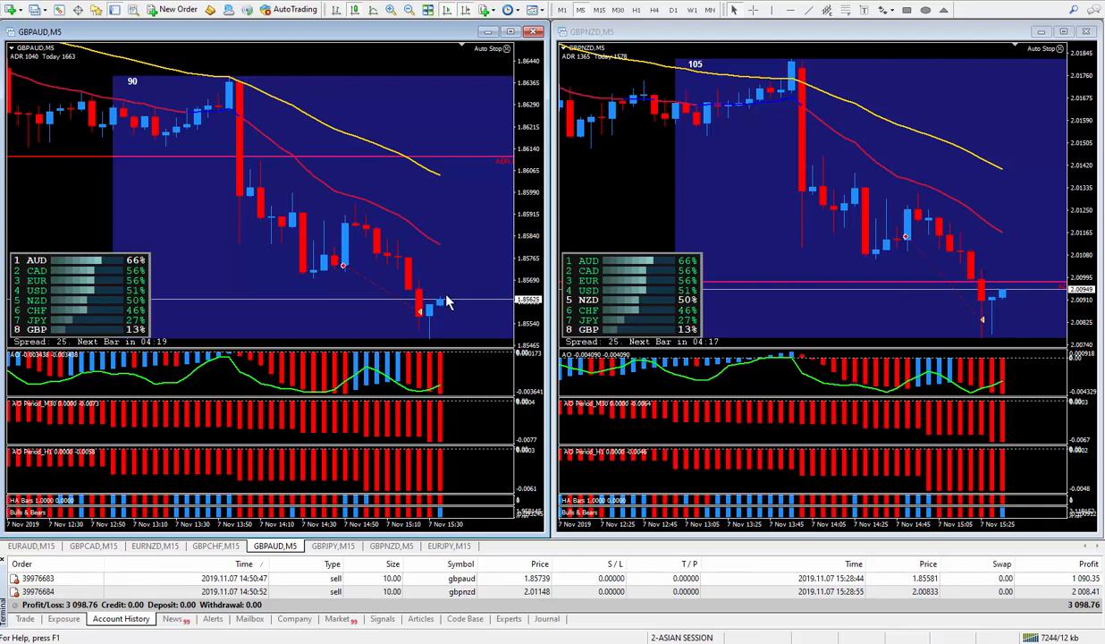
pyautogui.moveTo(499, 340)
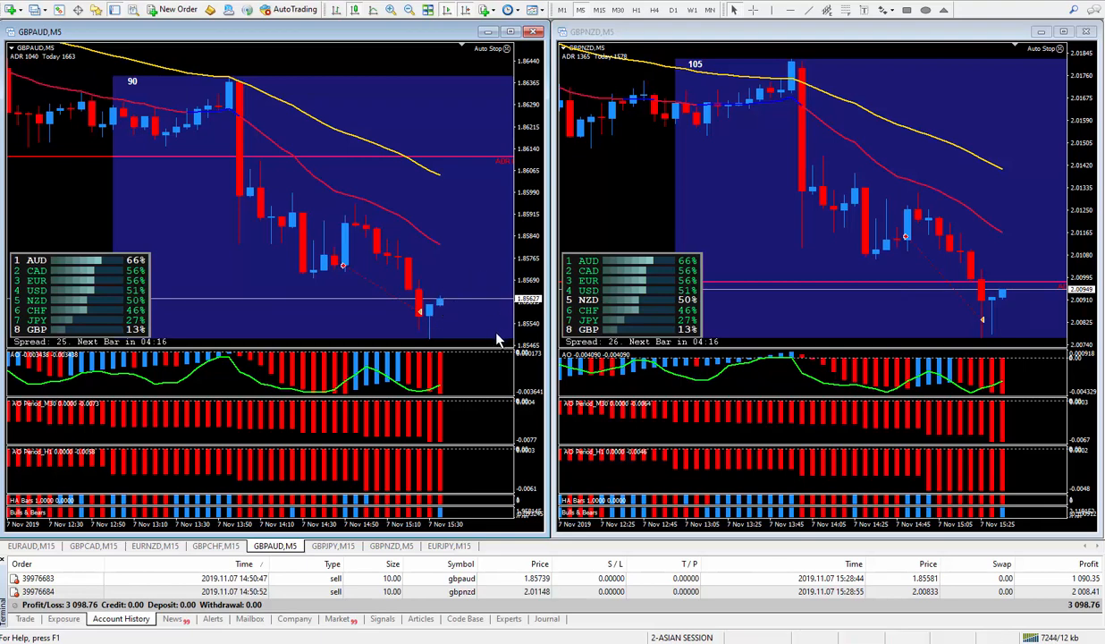
pyautogui.moveTo(484, 210)
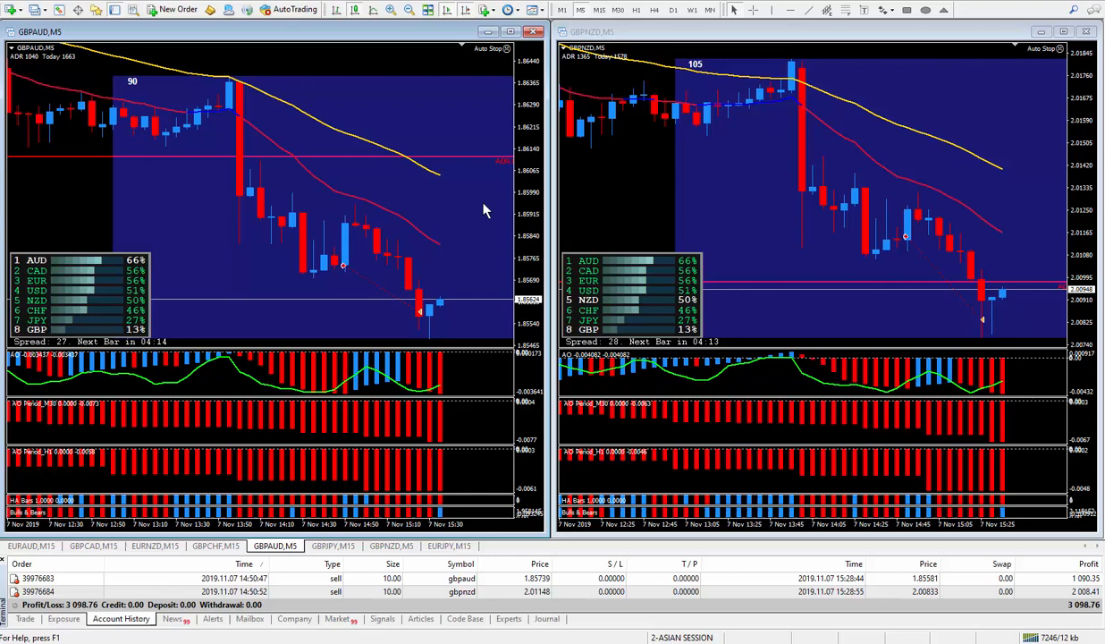
pyautogui.moveTo(785, 265)
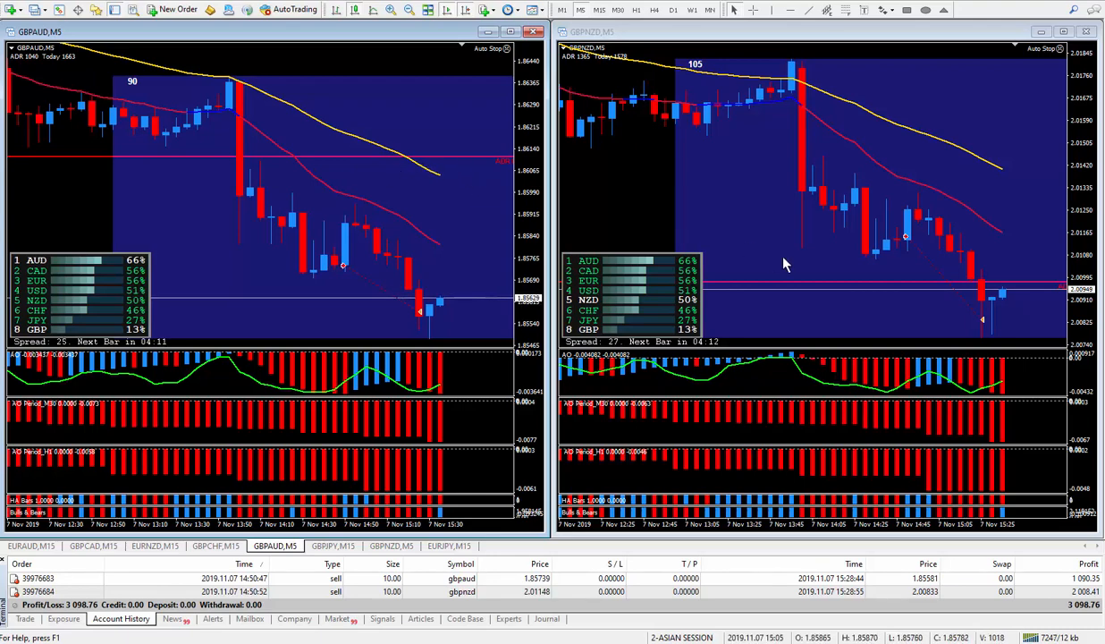
pyautogui.moveTo(871, 317)
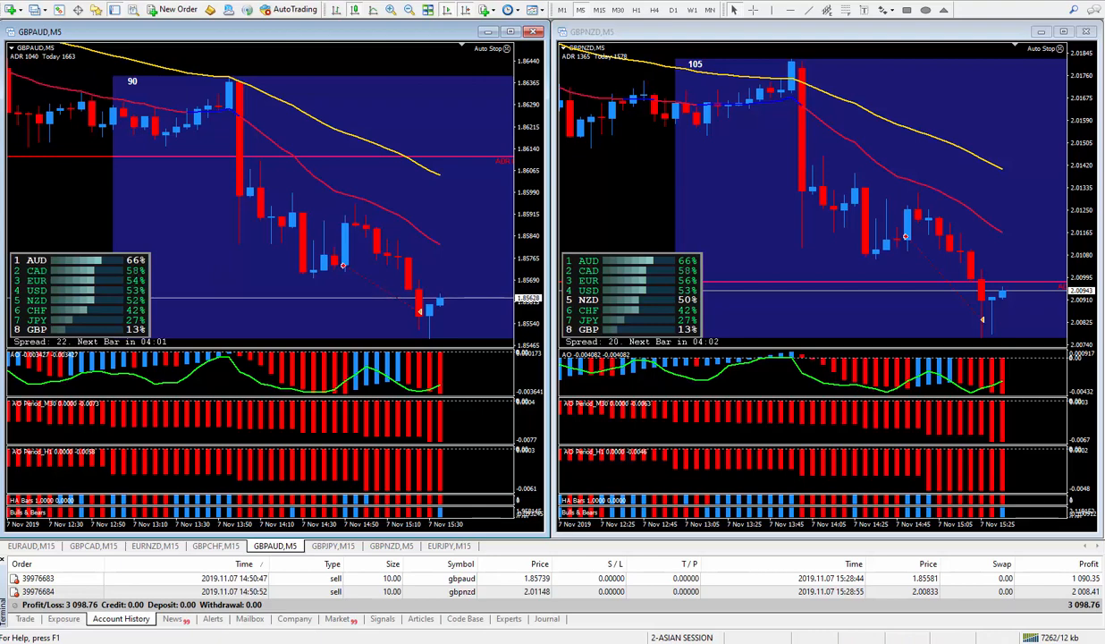
pyautogui.moveTo(429, 324)
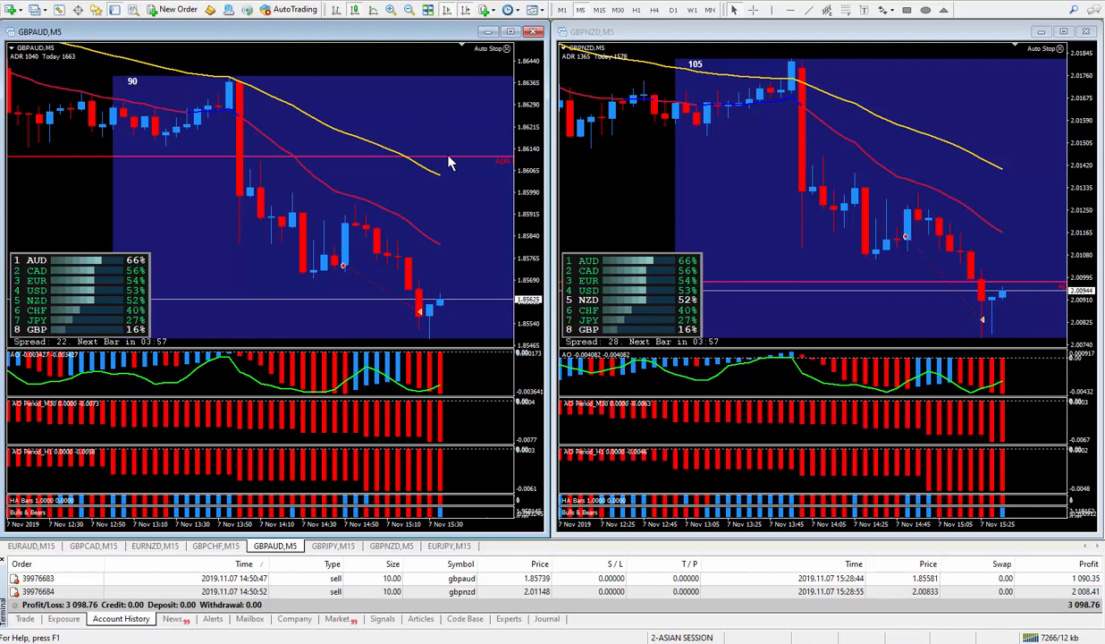
pyautogui.moveTo(376, 109)
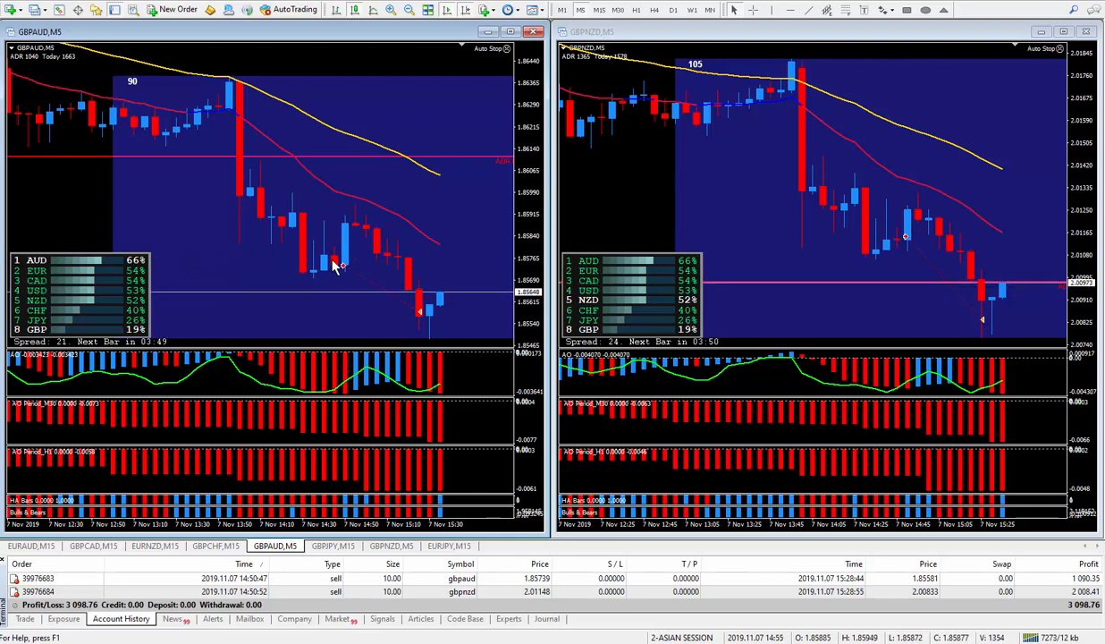
pyautogui.moveTo(332, 240)
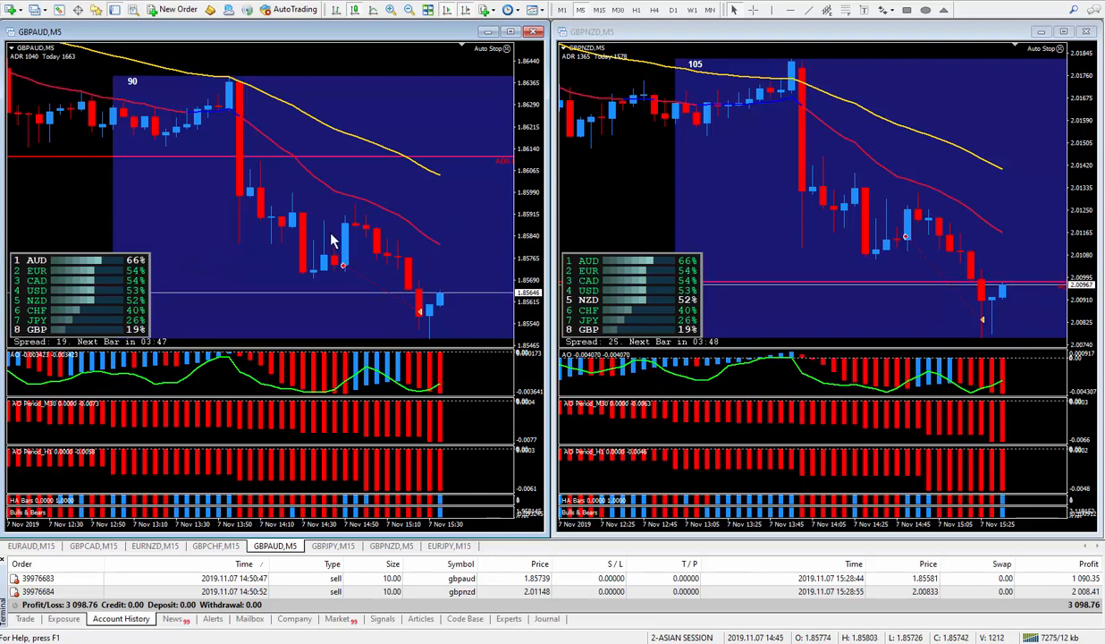
pyautogui.moveTo(375, 268)
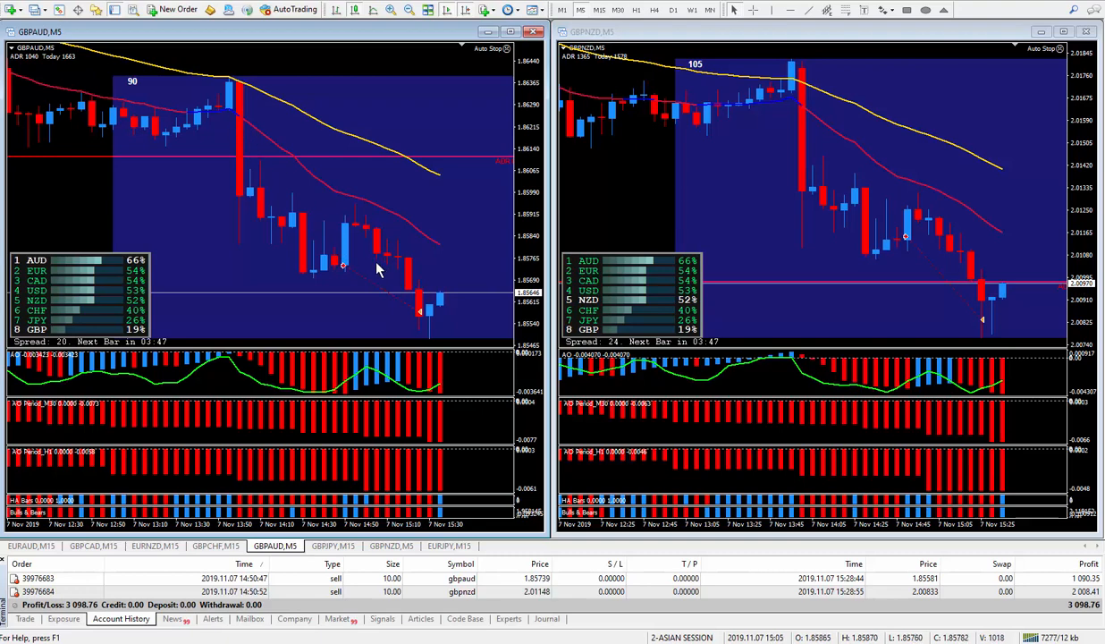
pyautogui.moveTo(364, 176)
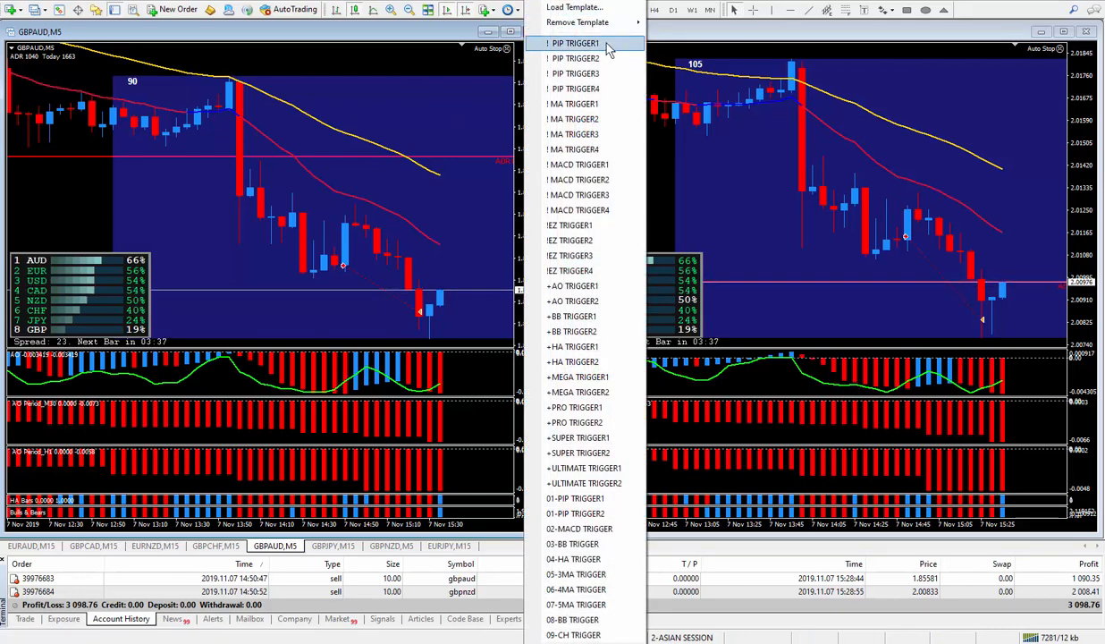
pyautogui.moveTo(585, 103)
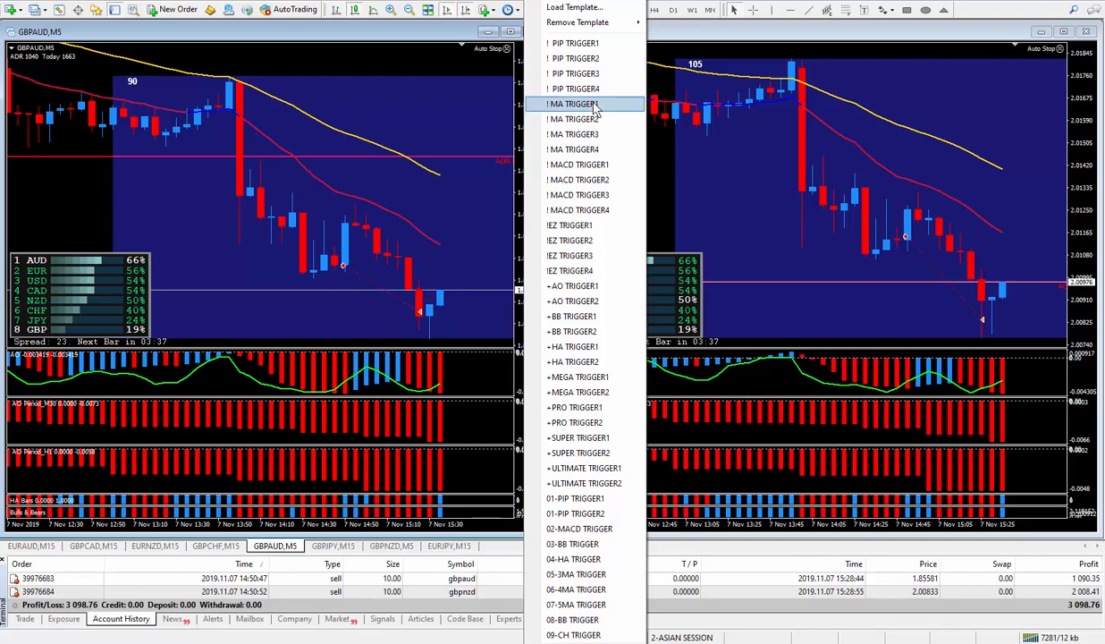
pyautogui.moveTo(579, 165)
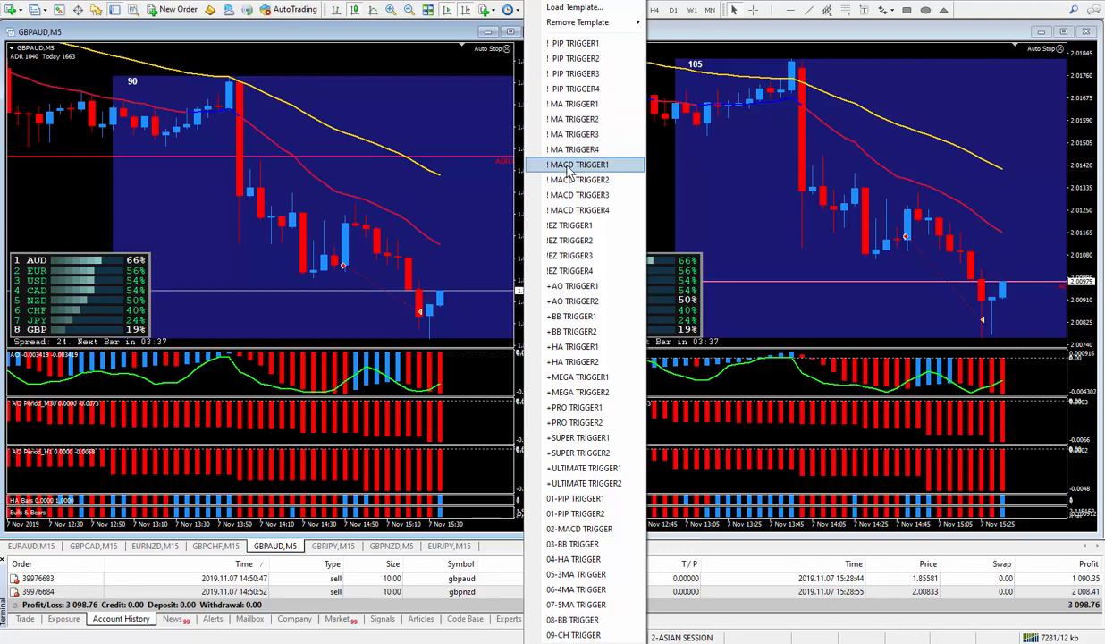
pyautogui.moveTo(588, 176)
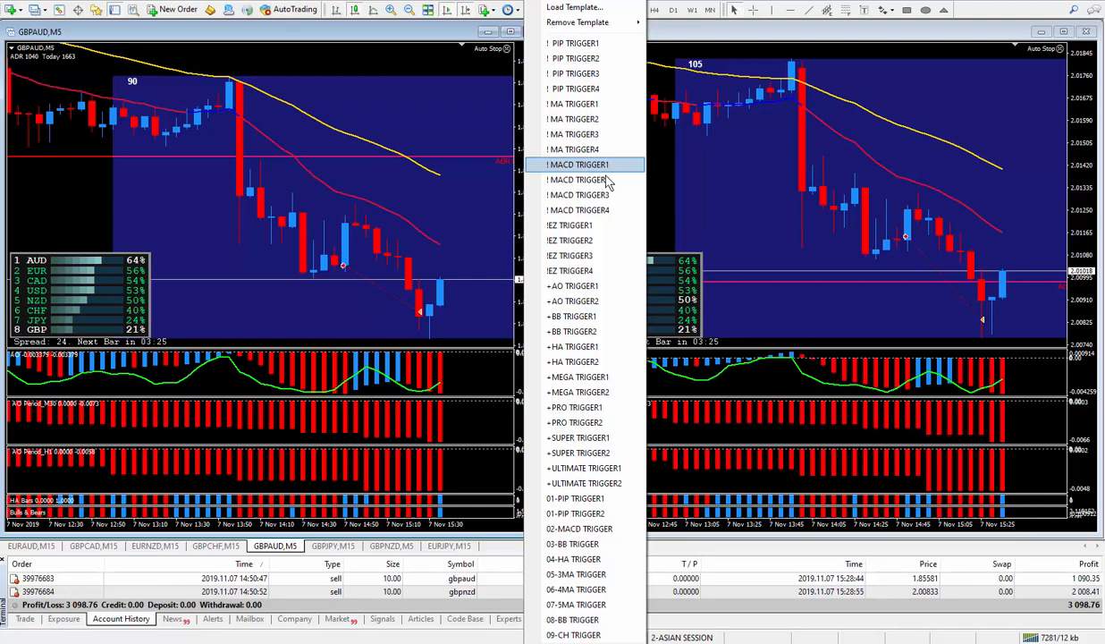
pyautogui.moveTo(586, 179)
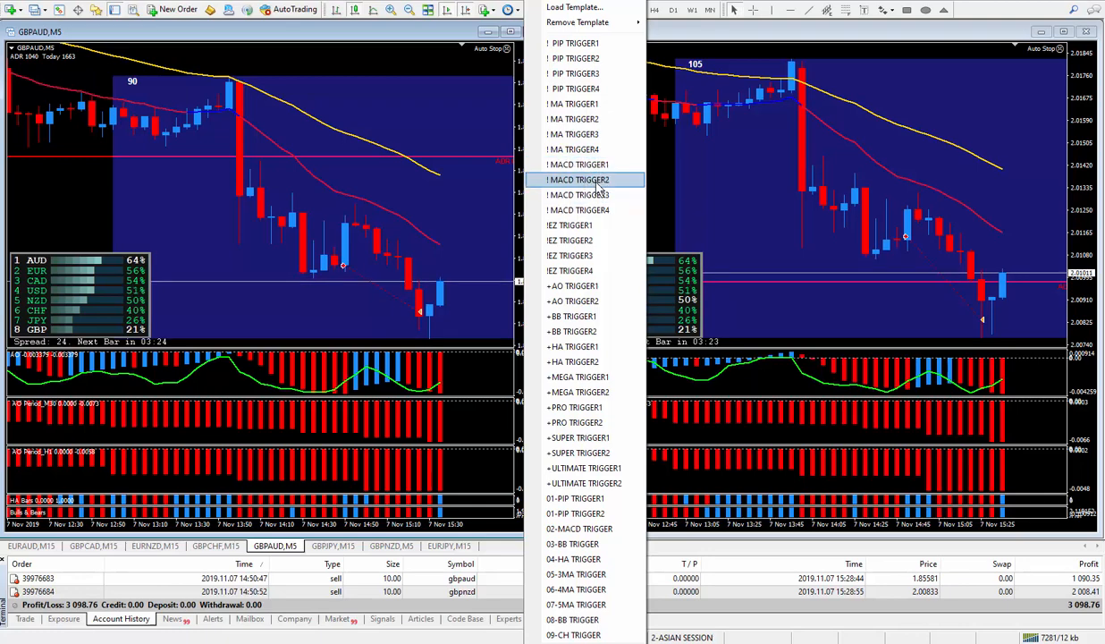
pyautogui.moveTo(577, 119)
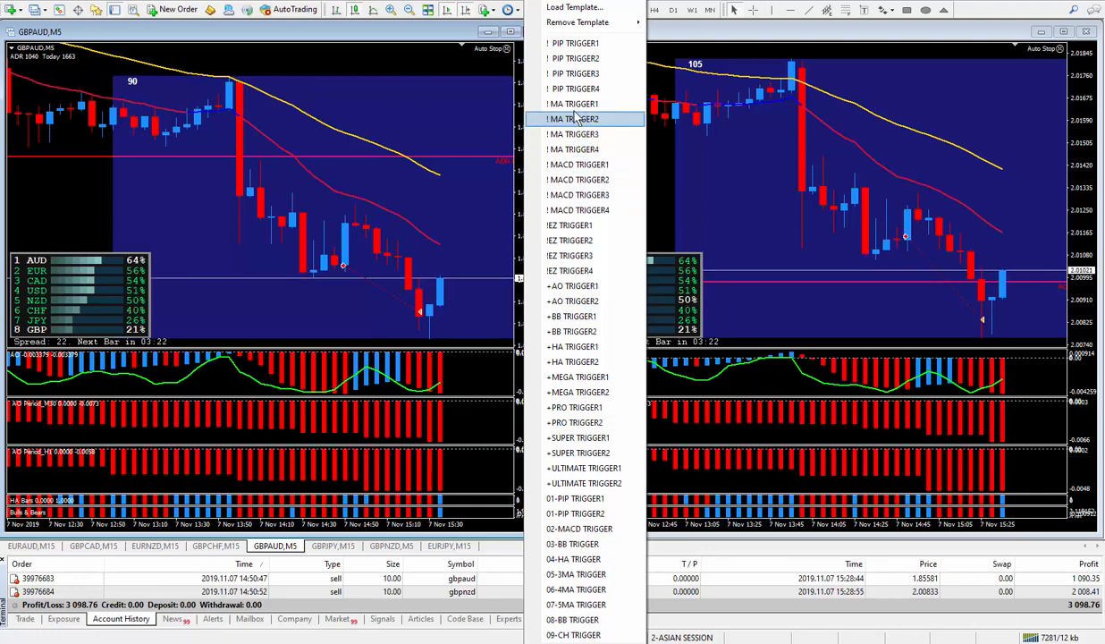
pyautogui.moveTo(731, 187)
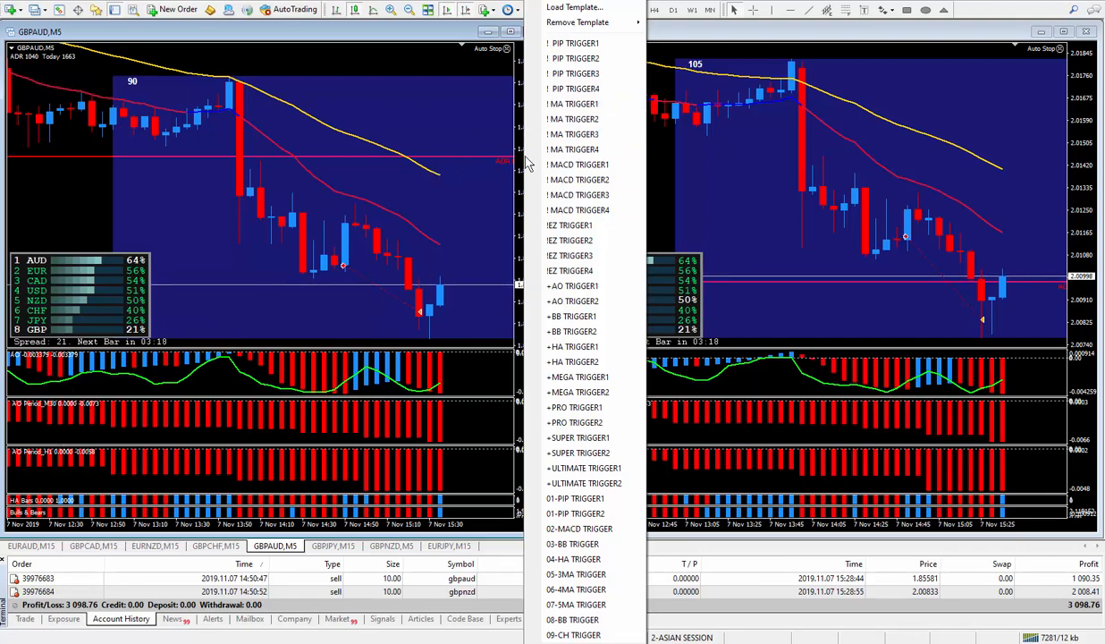
pyautogui.moveTo(575, 149)
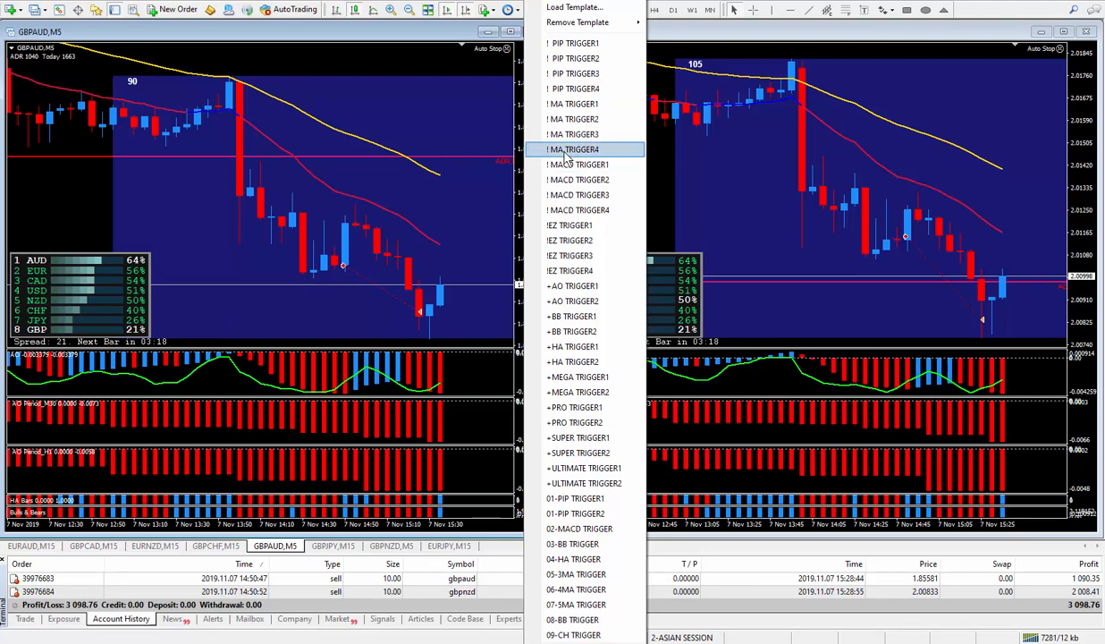
pyautogui.moveTo(572, 104)
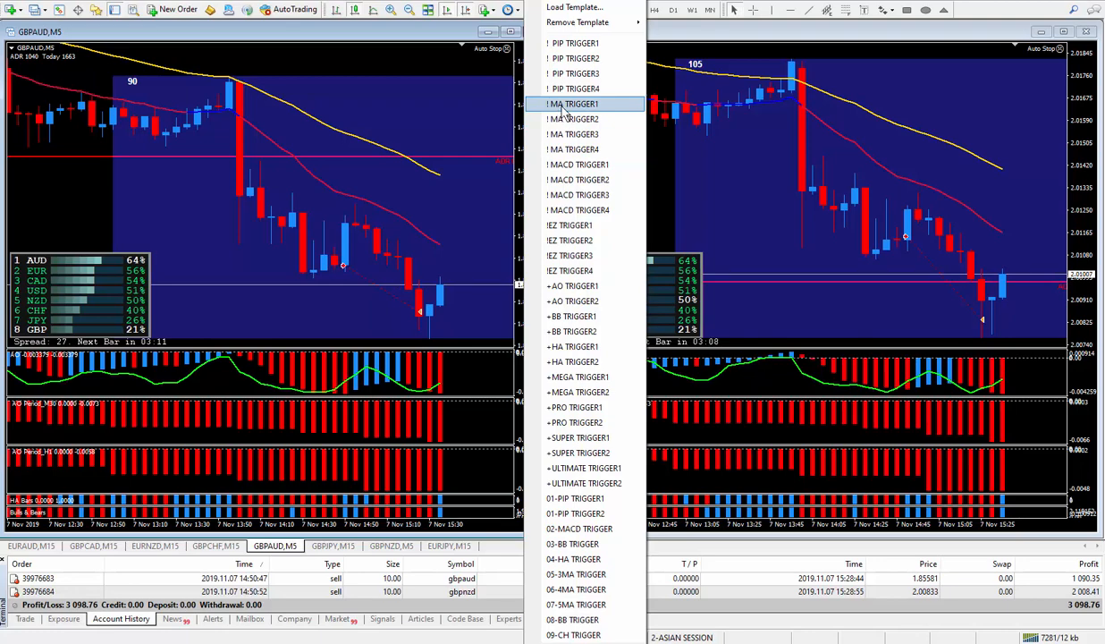
pyautogui.moveTo(443, 81)
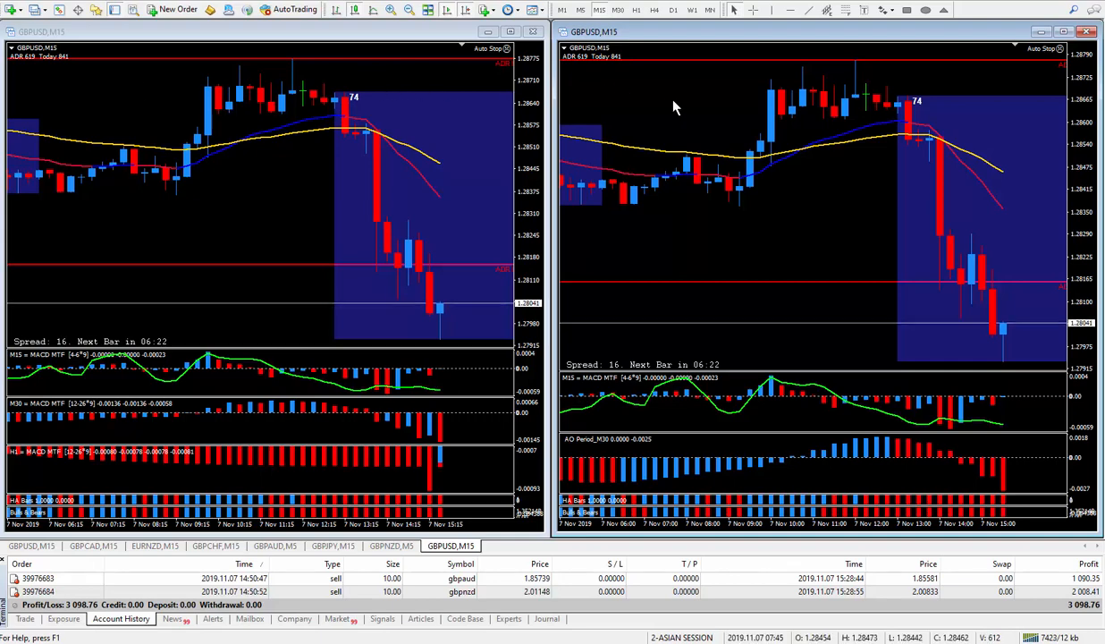
pyautogui.moveTo(948, 203)
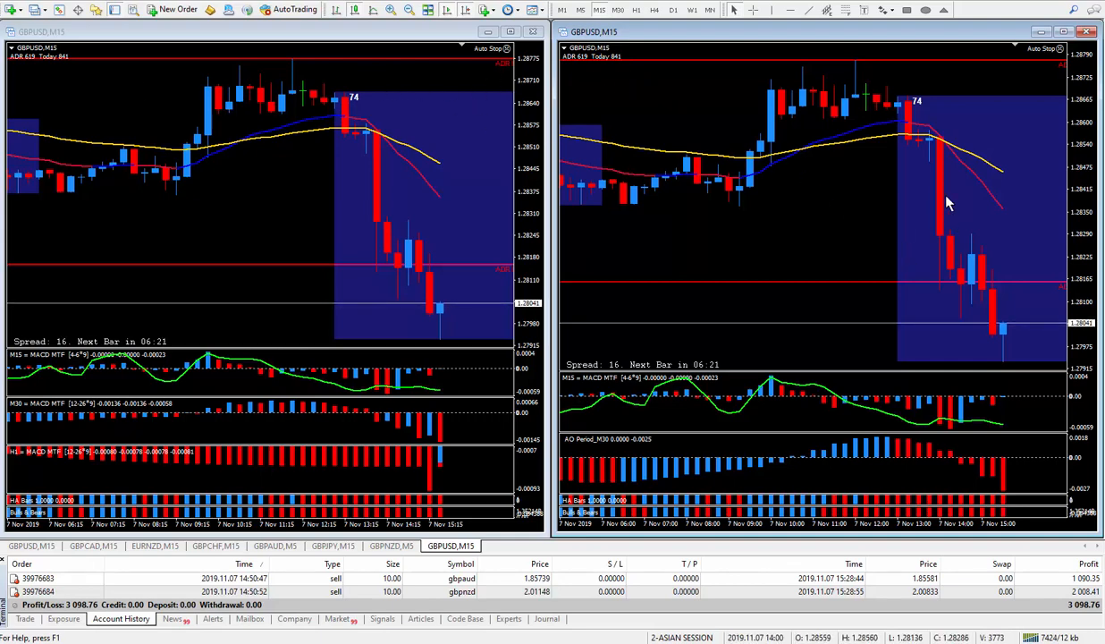
pyautogui.moveTo(698, 471)
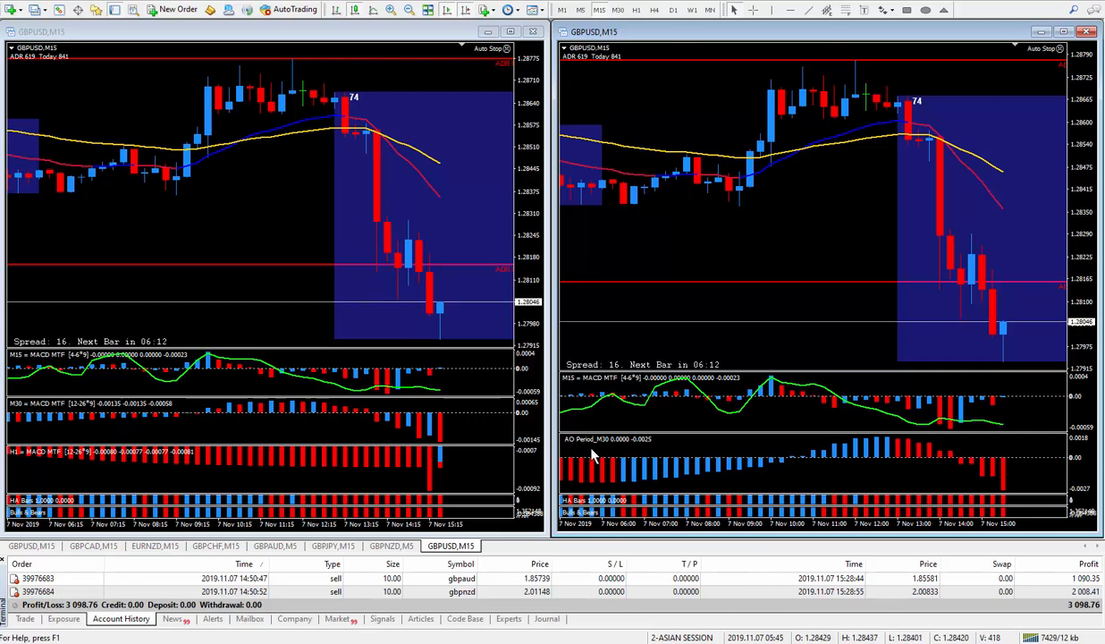
pyautogui.moveTo(903, 179)
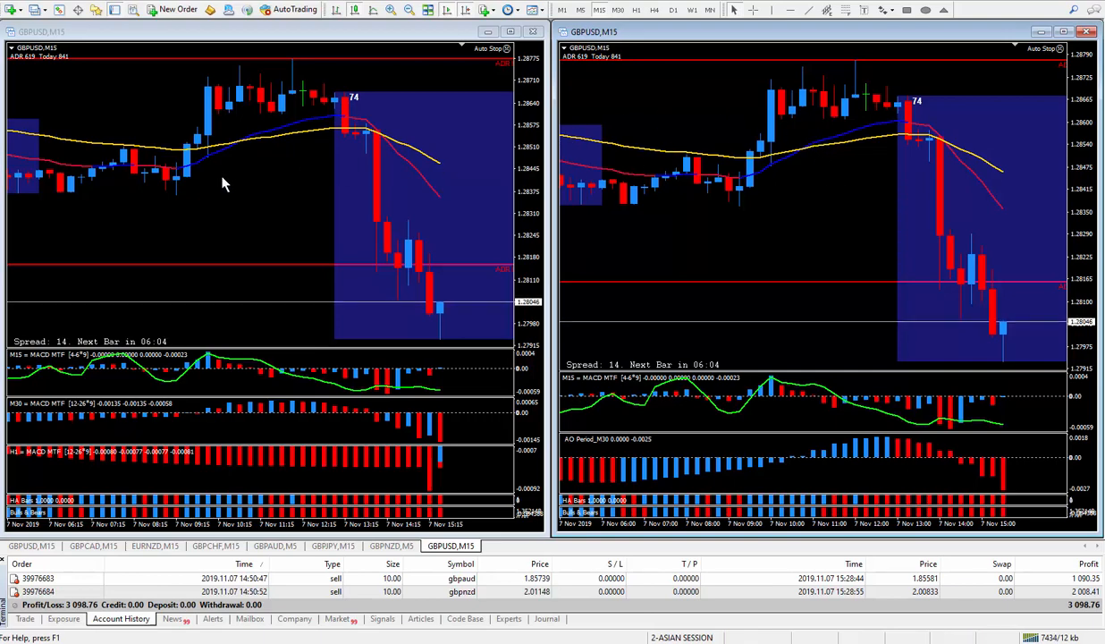
pyautogui.moveTo(63, 460)
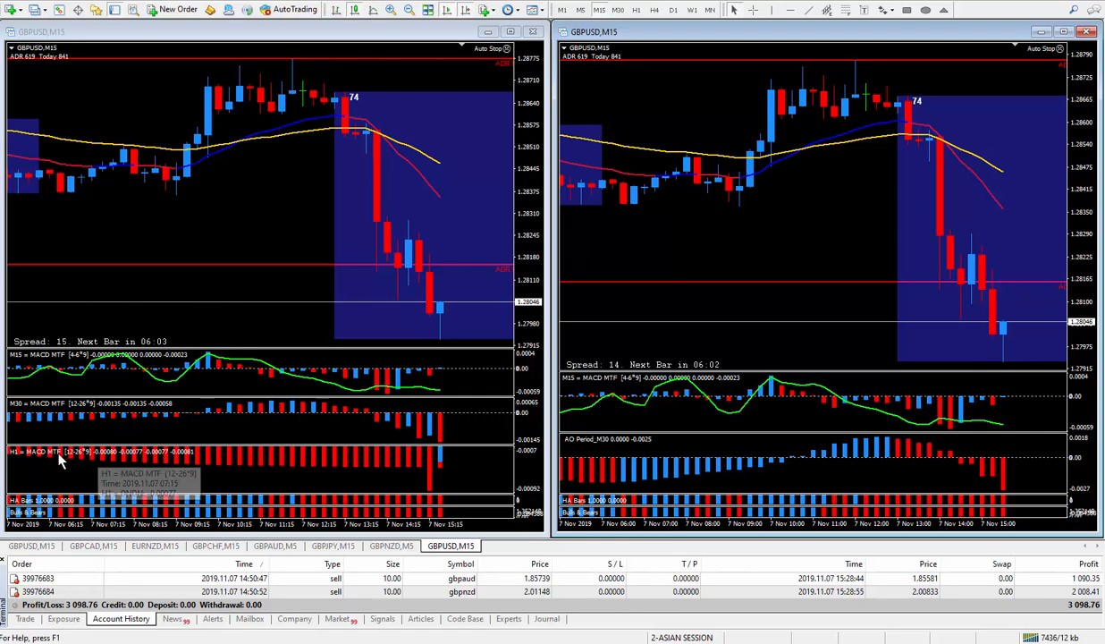
pyautogui.moveTo(152, 371)
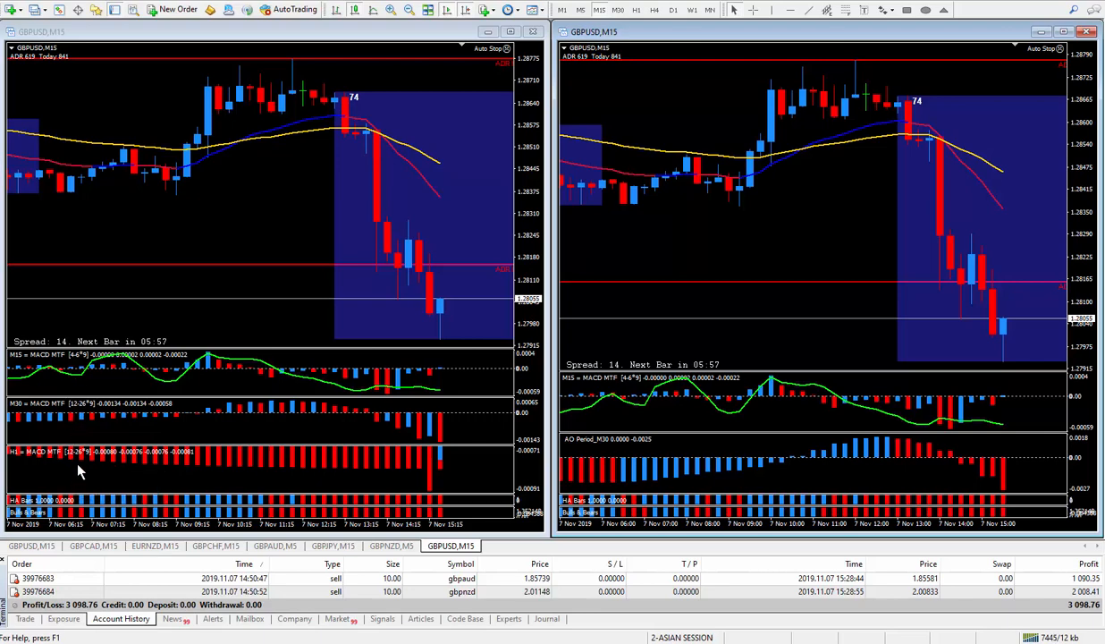
pyautogui.moveTo(76, 421)
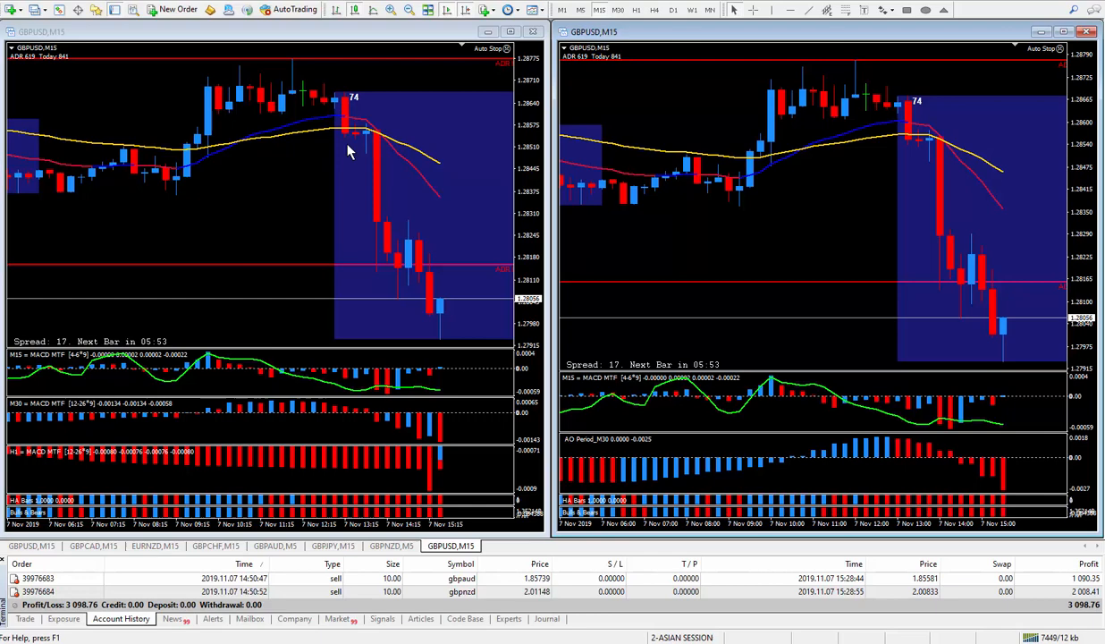
pyautogui.moveTo(447, 79)
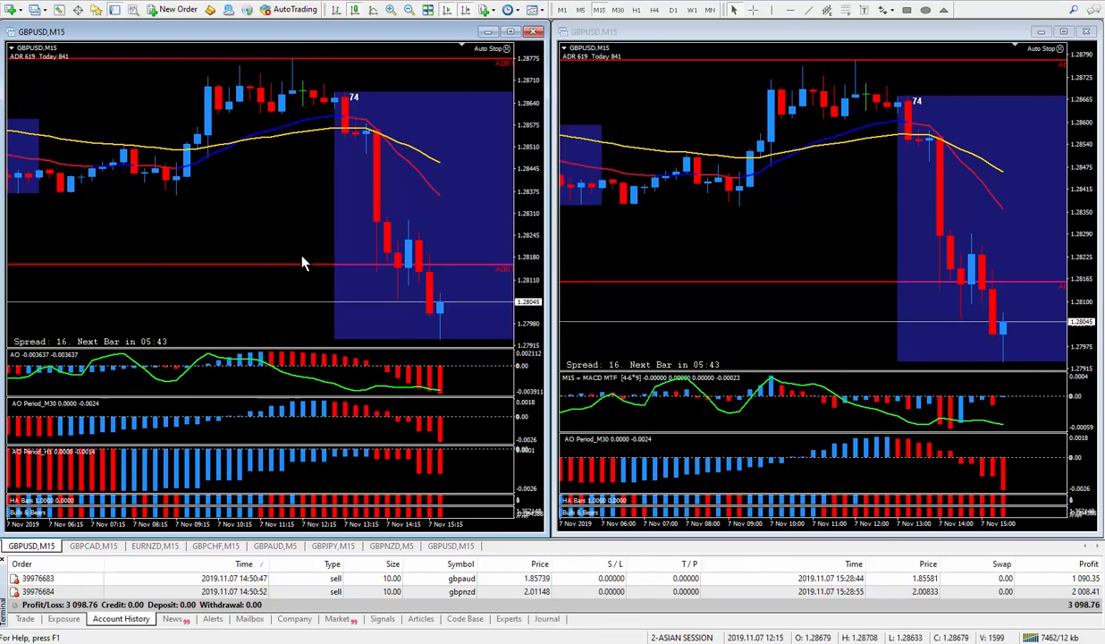
pyautogui.moveTo(114, 389)
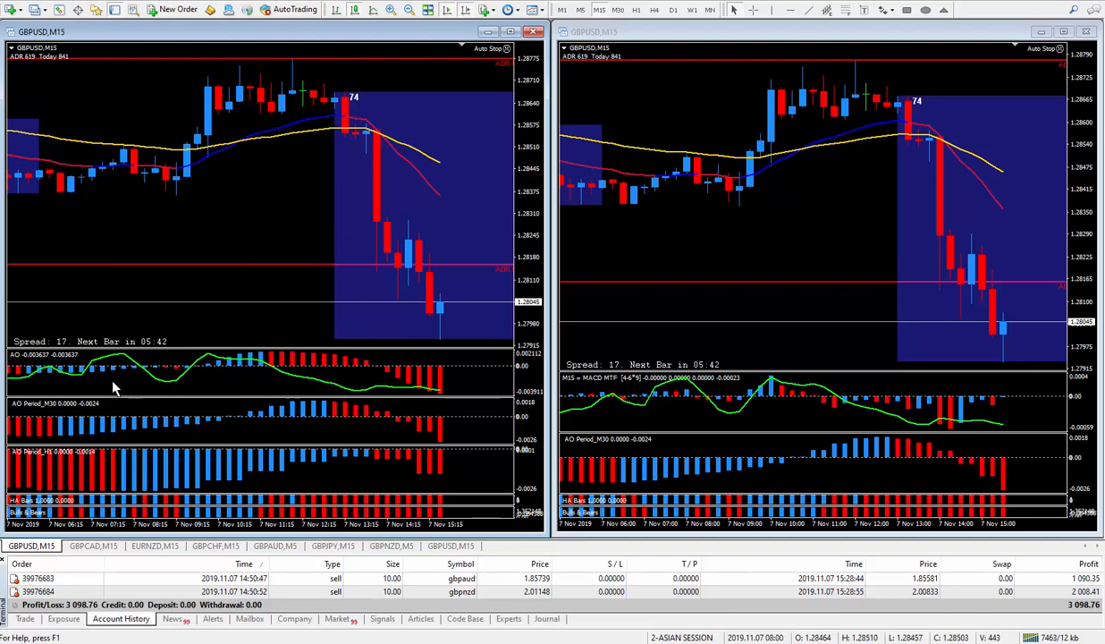
pyautogui.moveTo(61, 420)
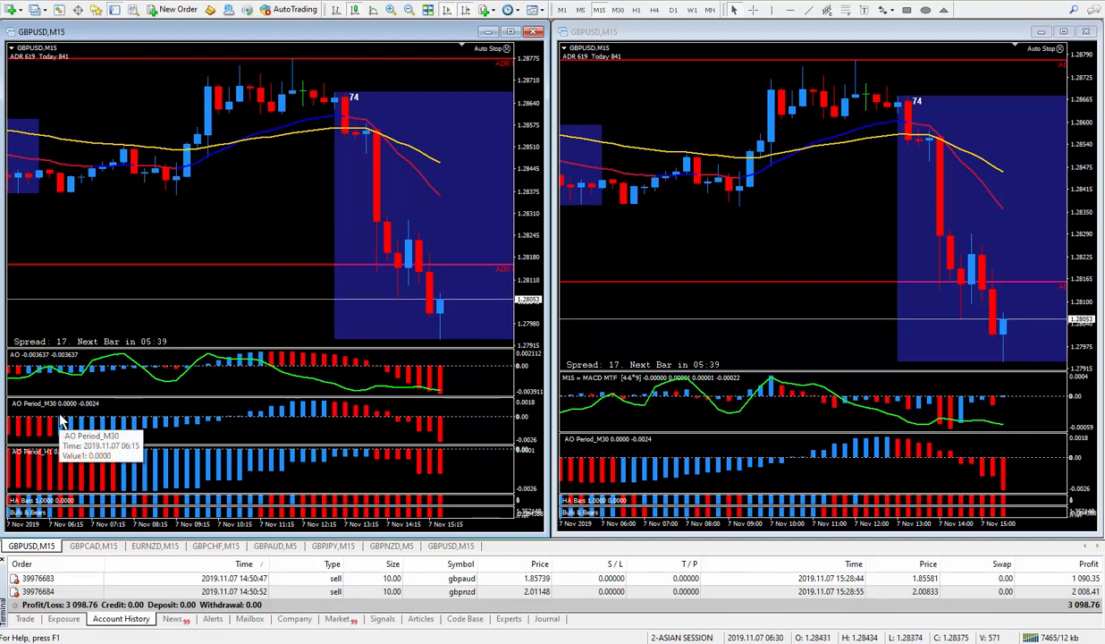
pyautogui.moveTo(331, 223)
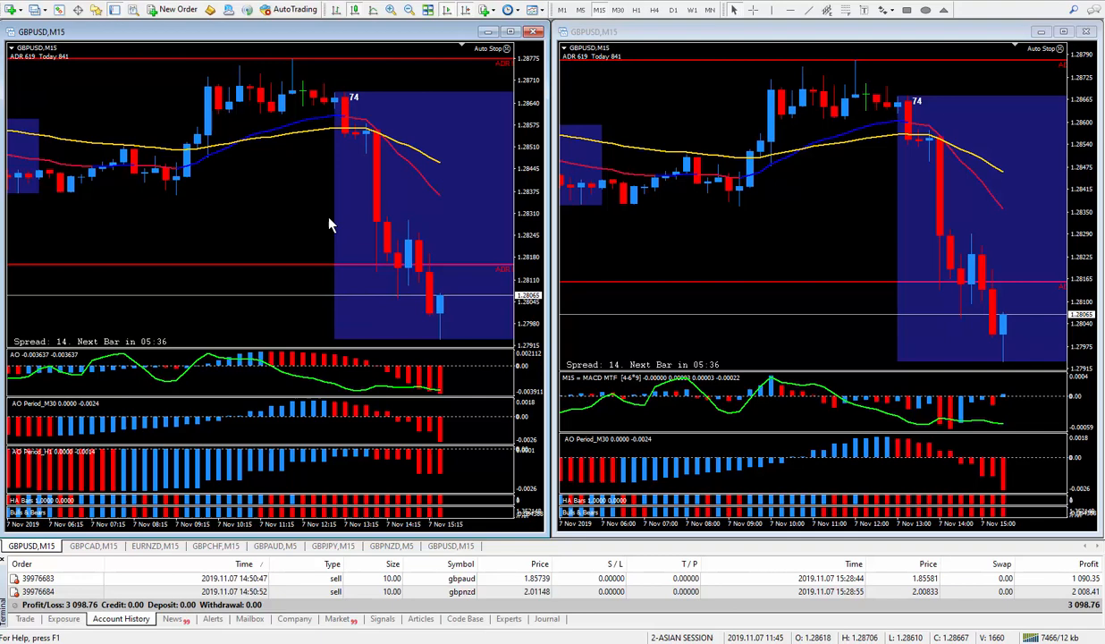
# - Browse and dismiss Load Template, then apply ! MACD TRIGGER2 to the GBPUSD chart
pyautogui.click(534, 10)
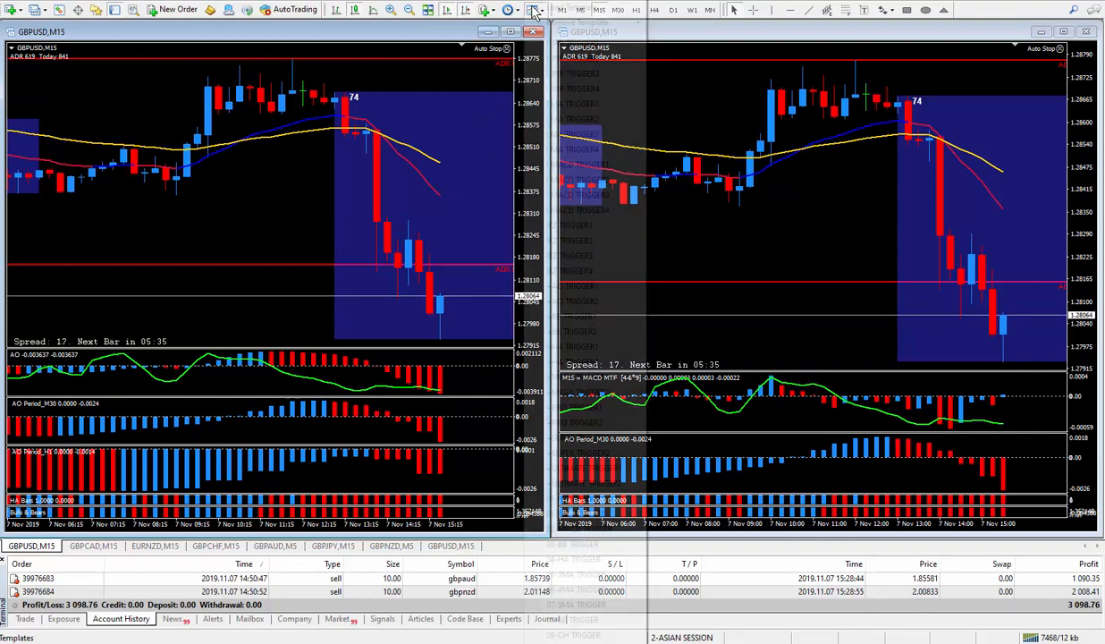
pyautogui.click(531, 10)
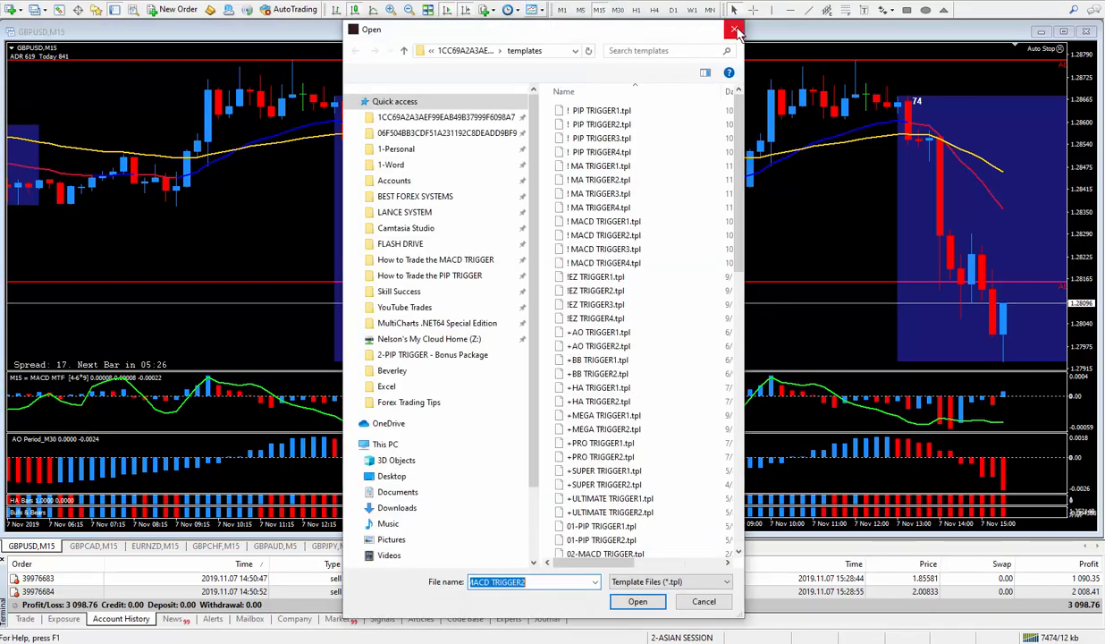
pyautogui.click(736, 30)
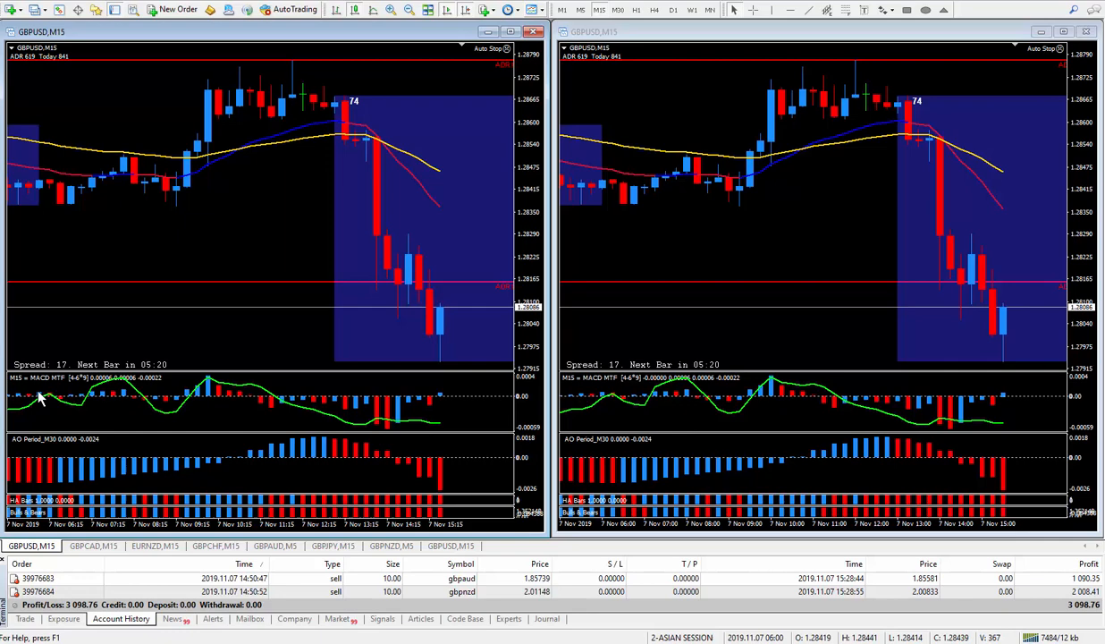
pyautogui.moveTo(487, 96)
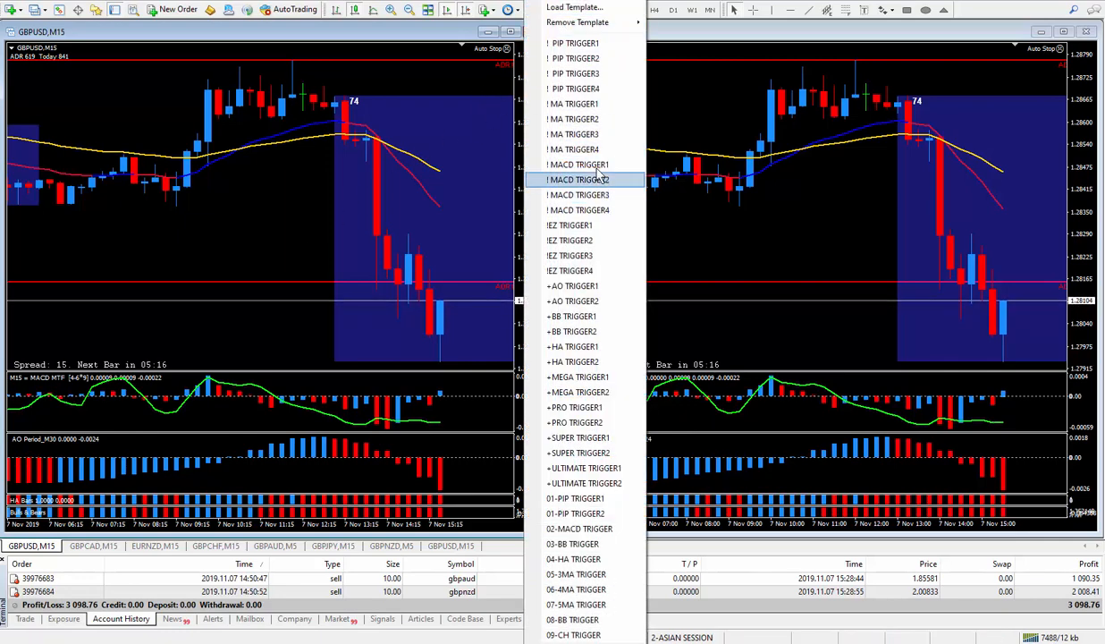
pyautogui.click(578, 179)
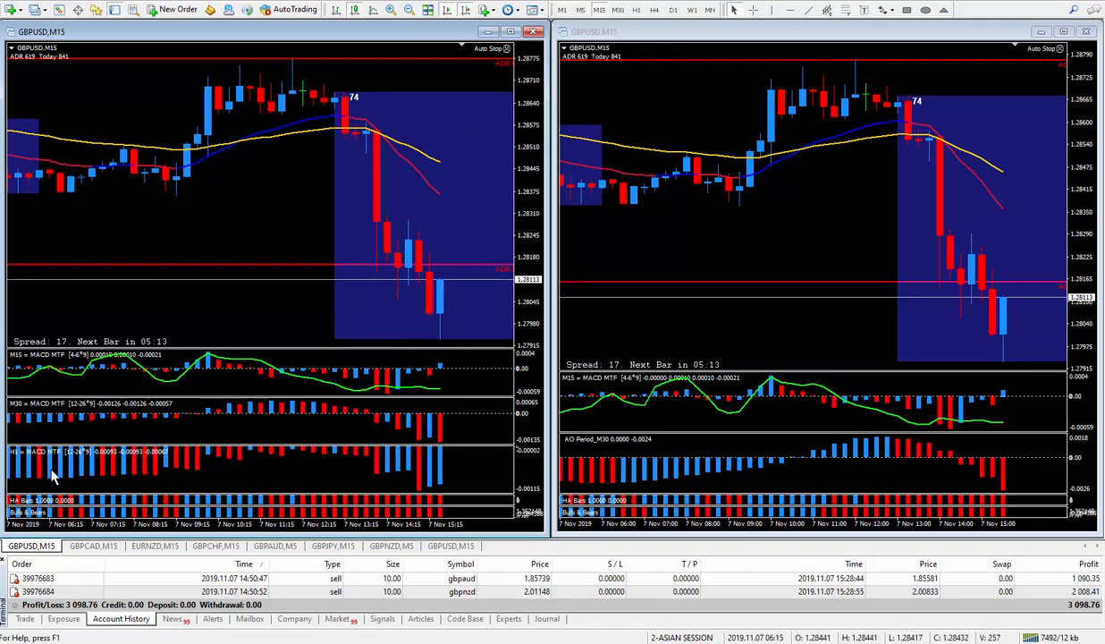
pyautogui.moveTo(325, 241)
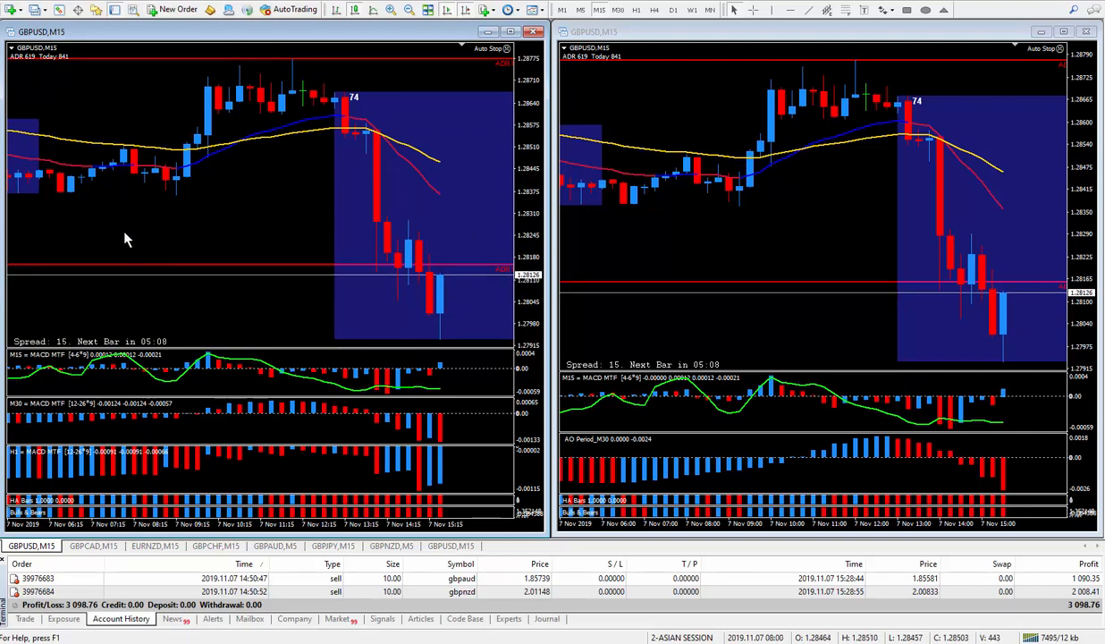
pyautogui.moveTo(465, 149)
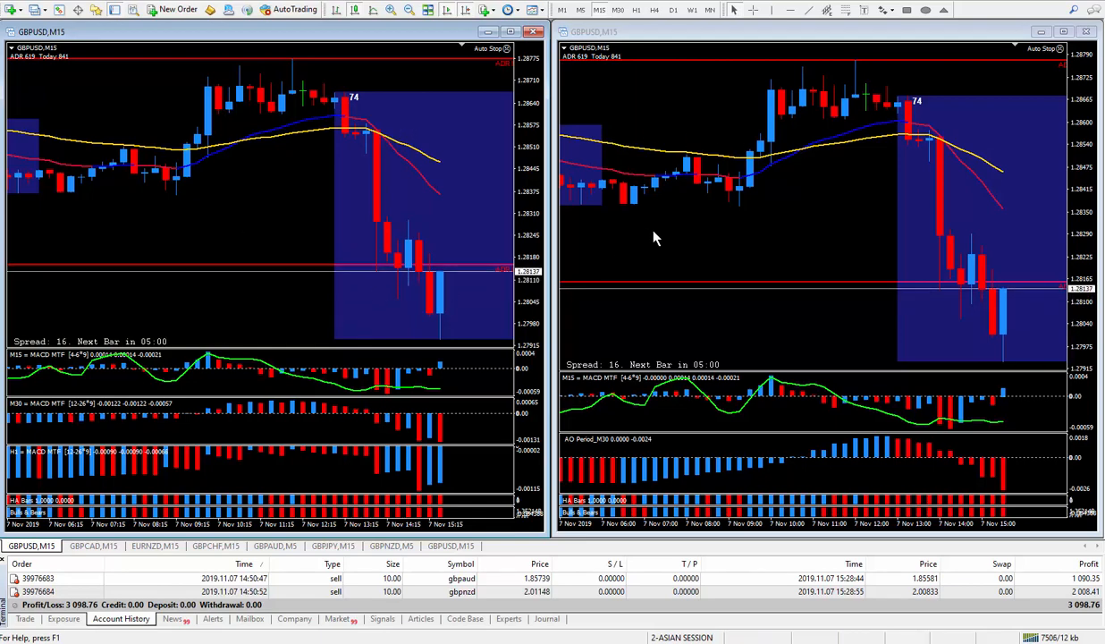
pyautogui.moveTo(200, 320)
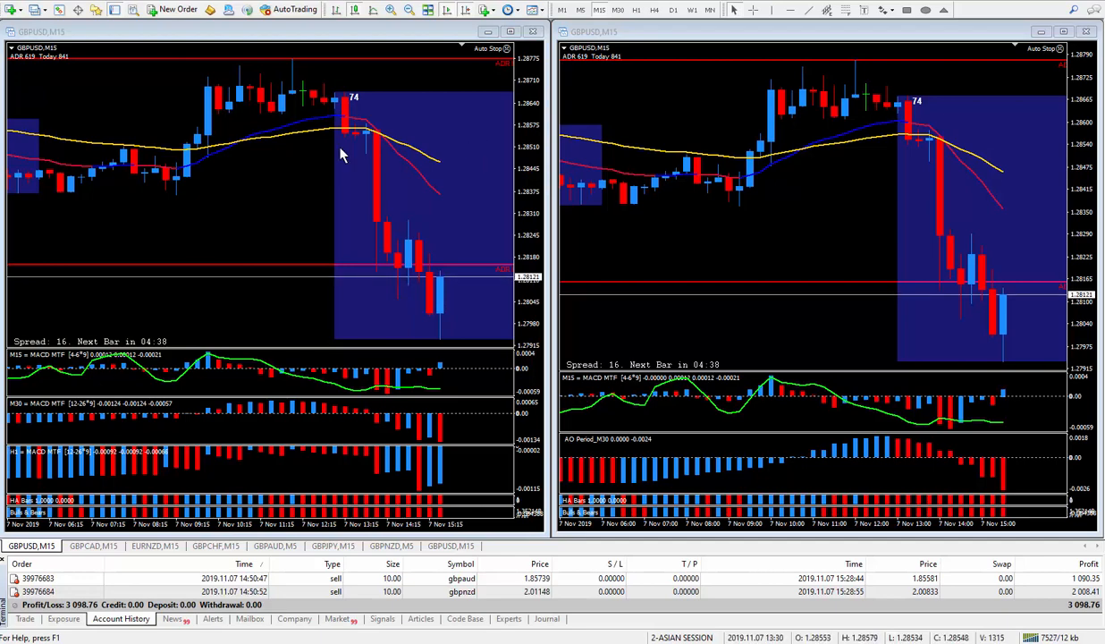
pyautogui.moveTo(371, 195)
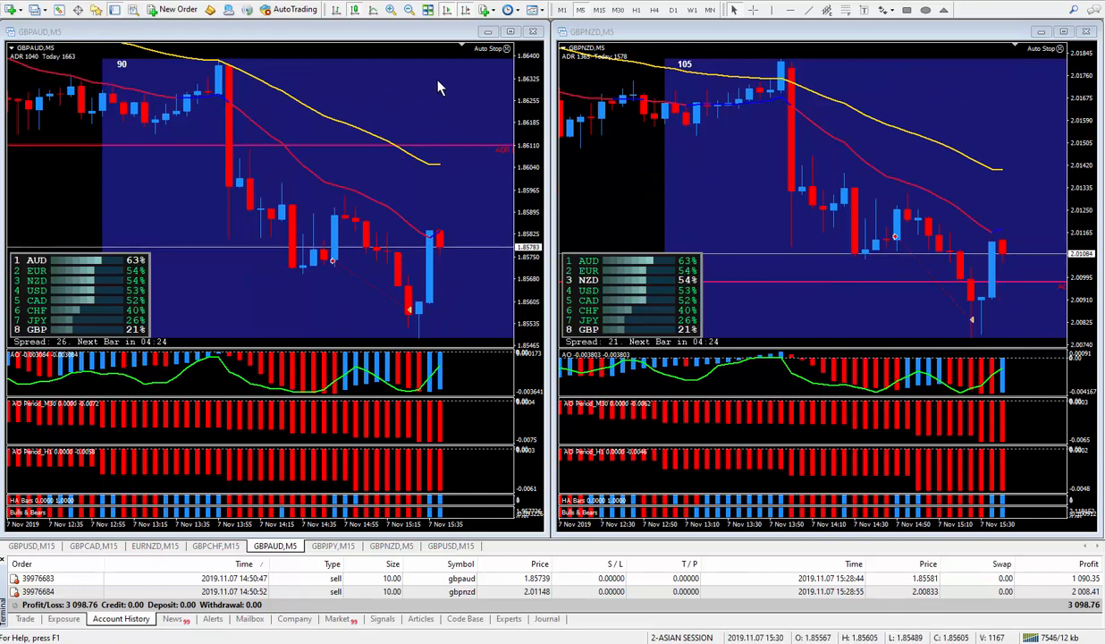
pyautogui.moveTo(406, 85)
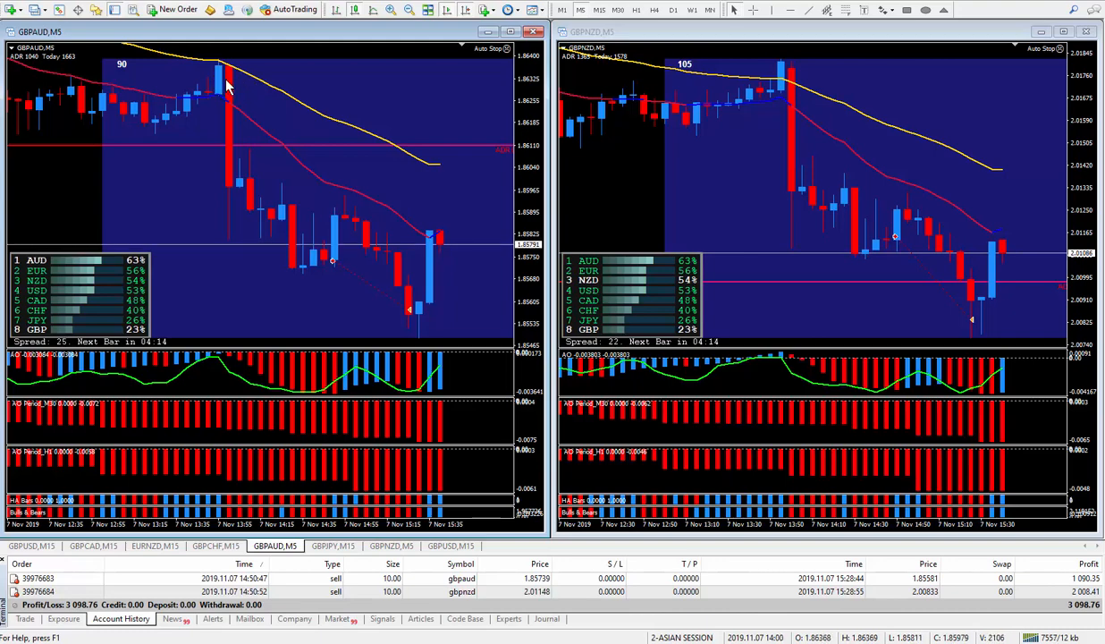
pyautogui.moveTo(223, 92)
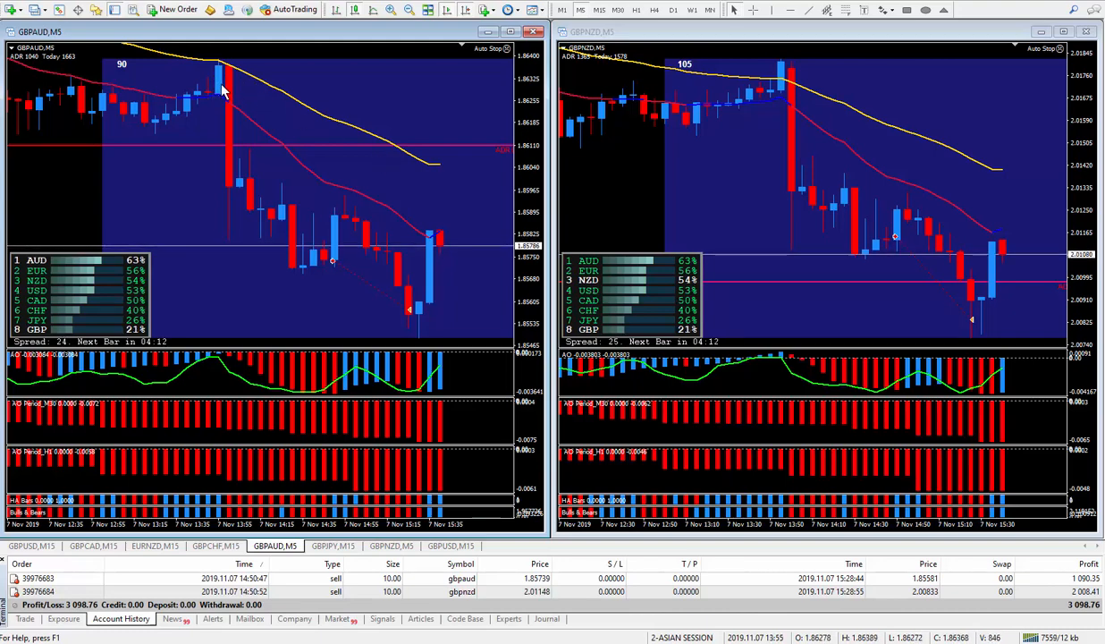
pyautogui.moveTo(320, 299)
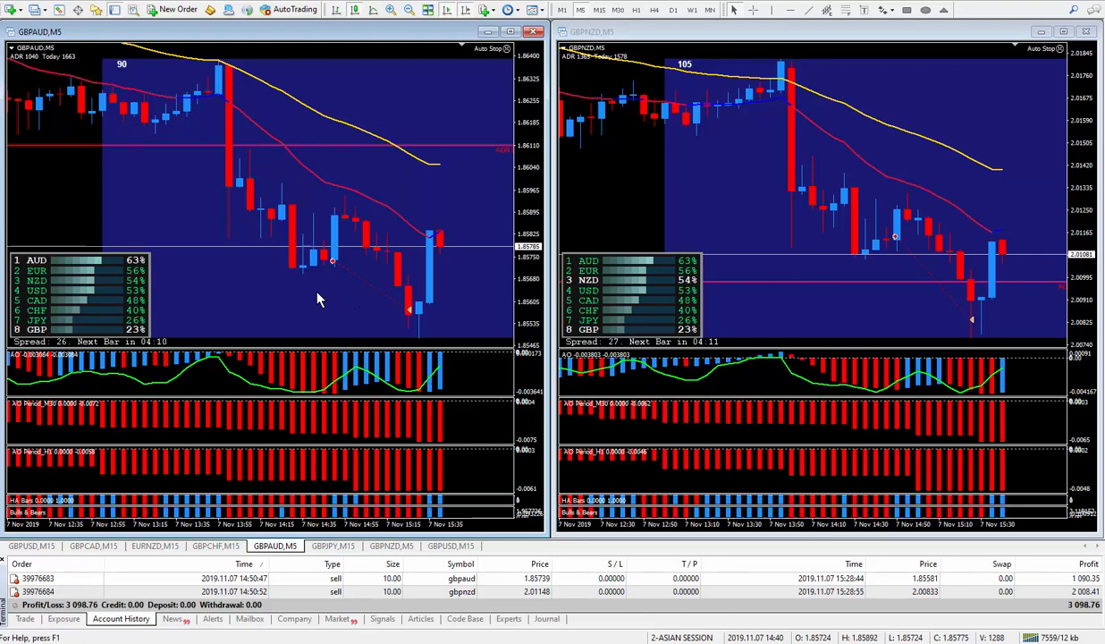
pyautogui.moveTo(348, 222)
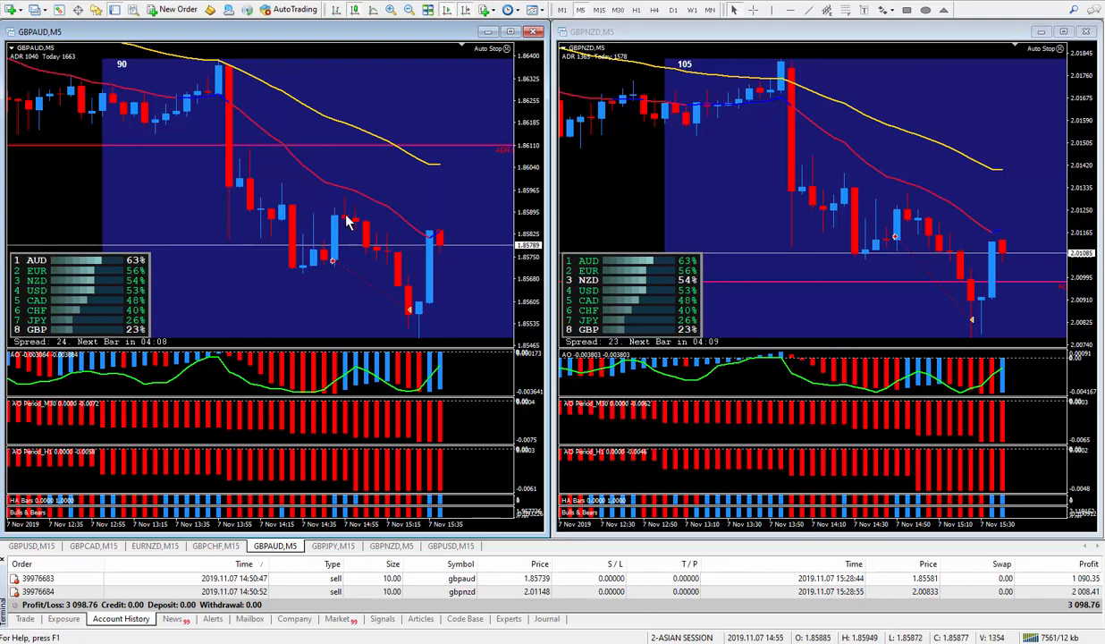
pyautogui.moveTo(356, 280)
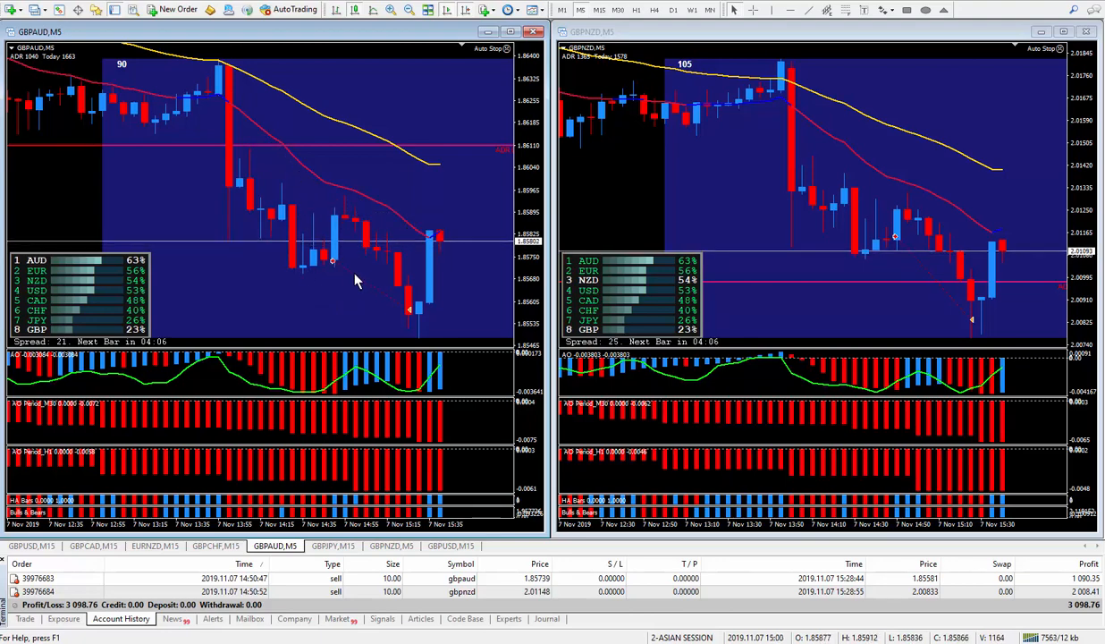
pyautogui.moveTo(344, 264)
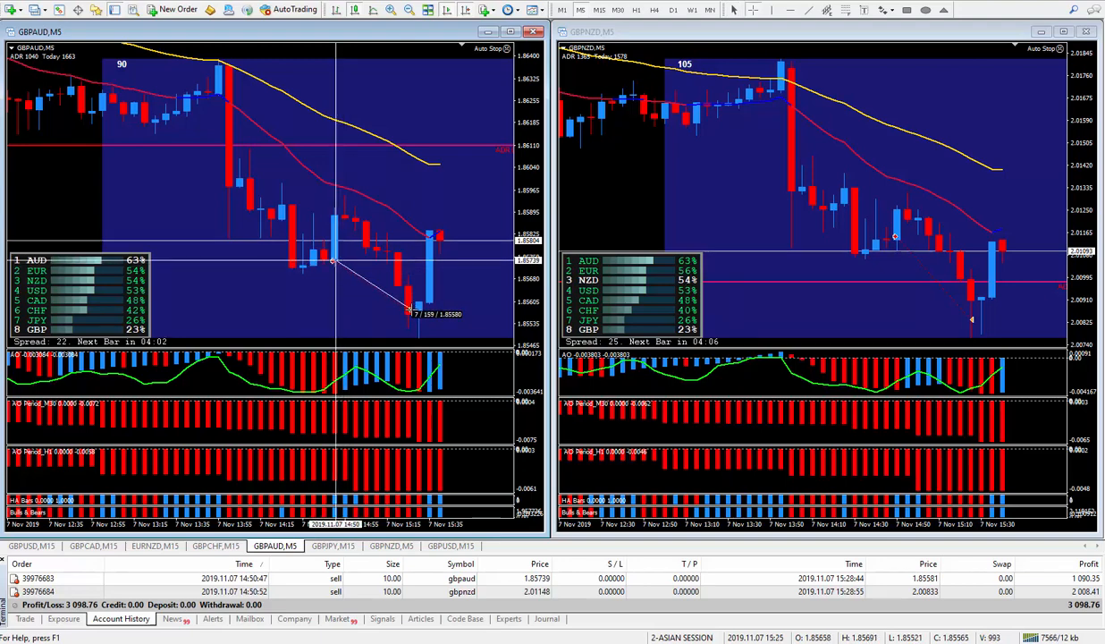
pyautogui.moveTo(290, 438)
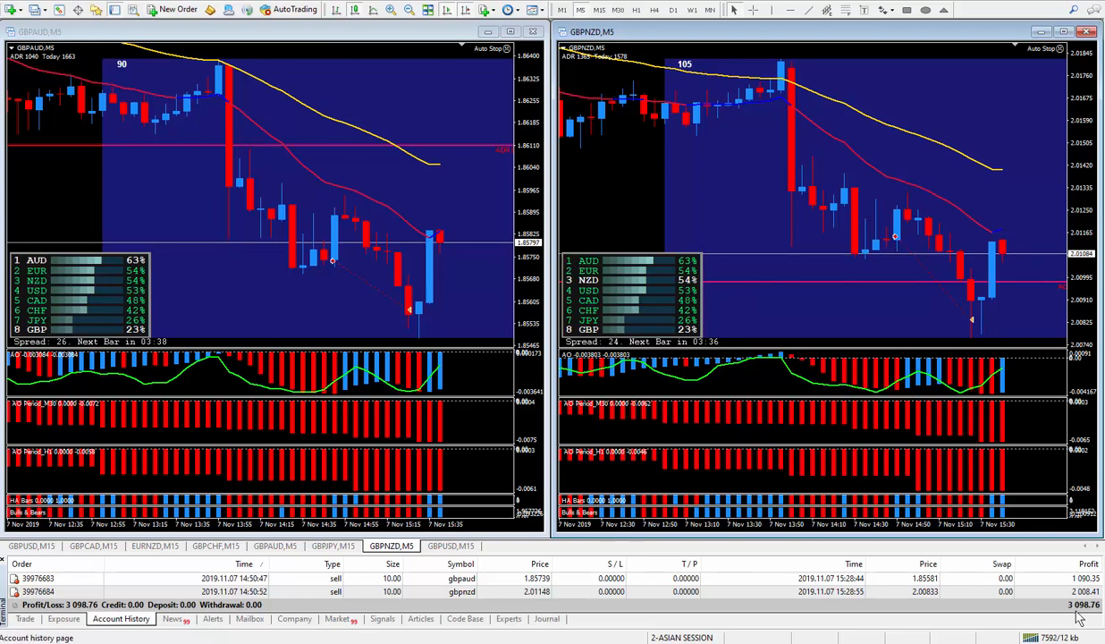
pyautogui.moveTo(610, 204)
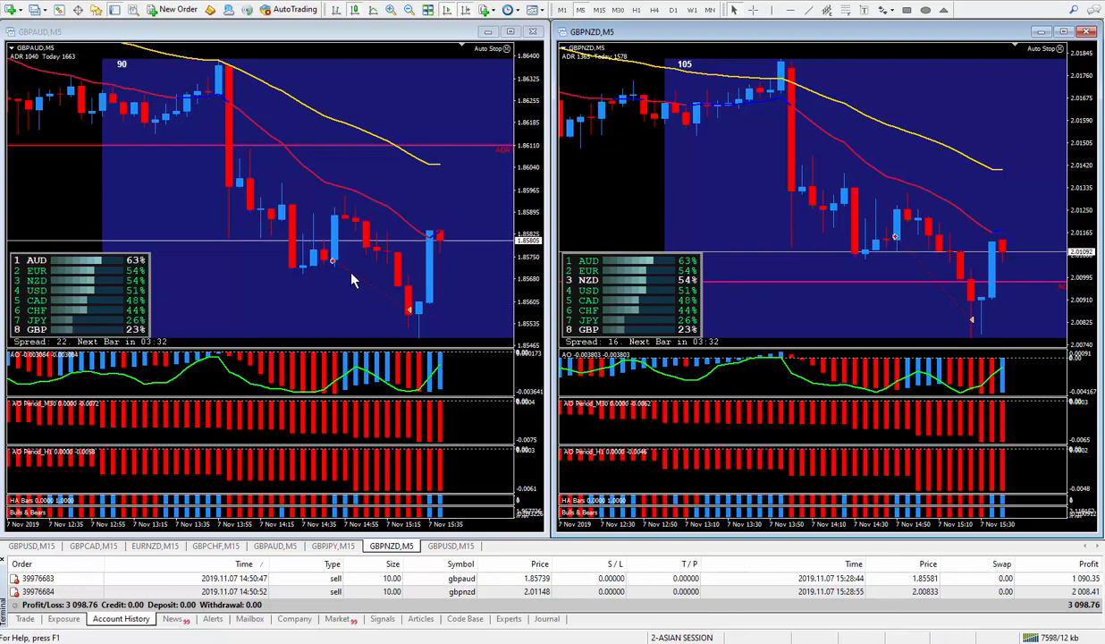
pyautogui.moveTo(906, 259)
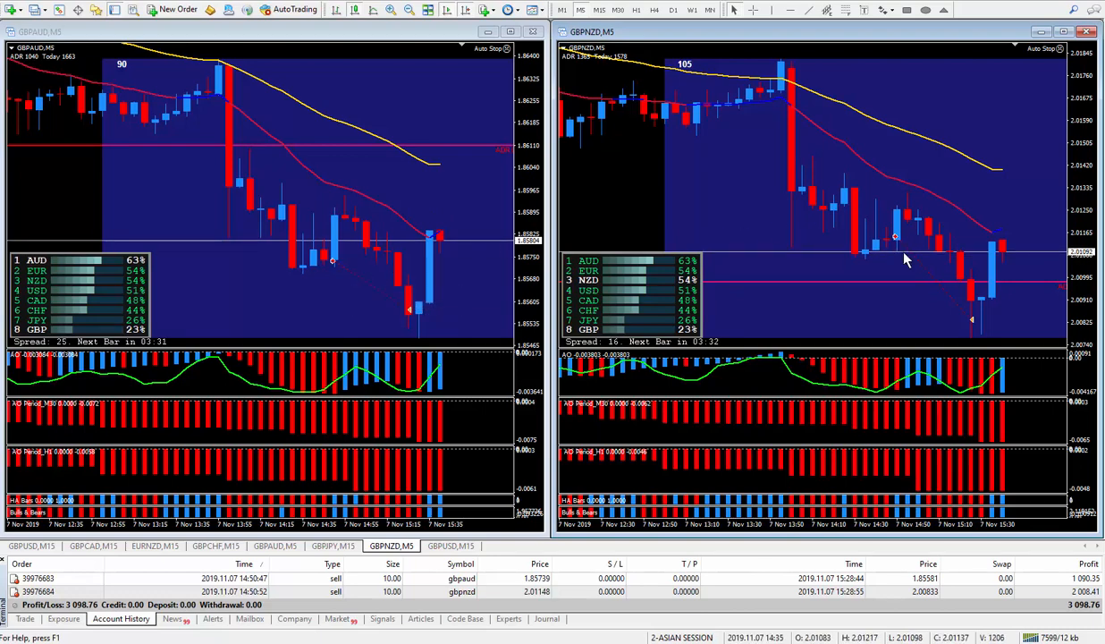
pyautogui.moveTo(939, 246)
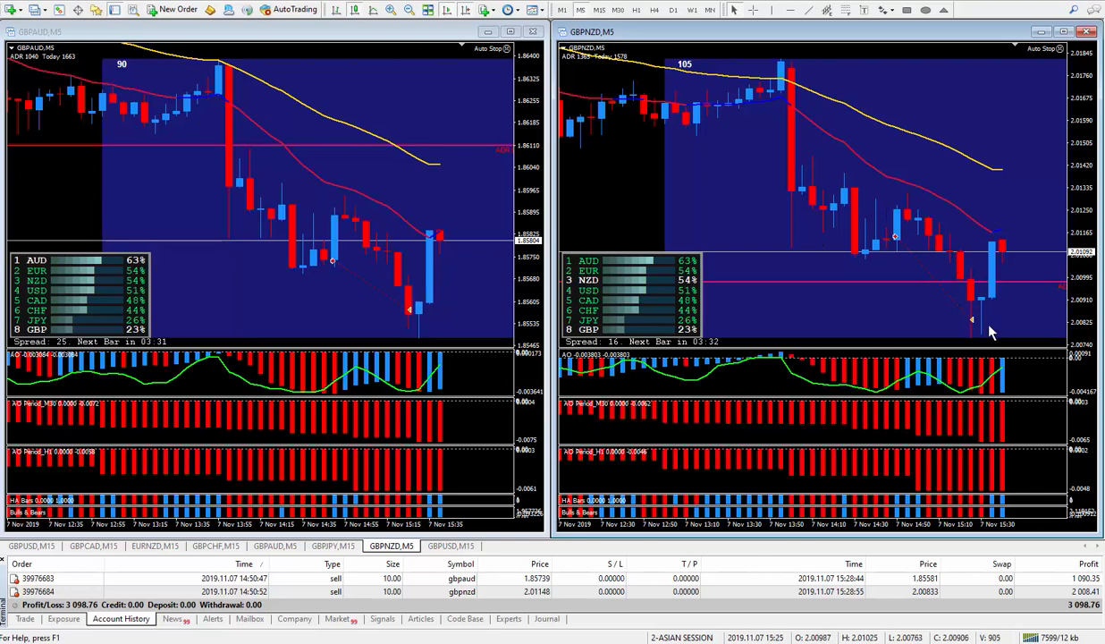
pyautogui.moveTo(928, 236)
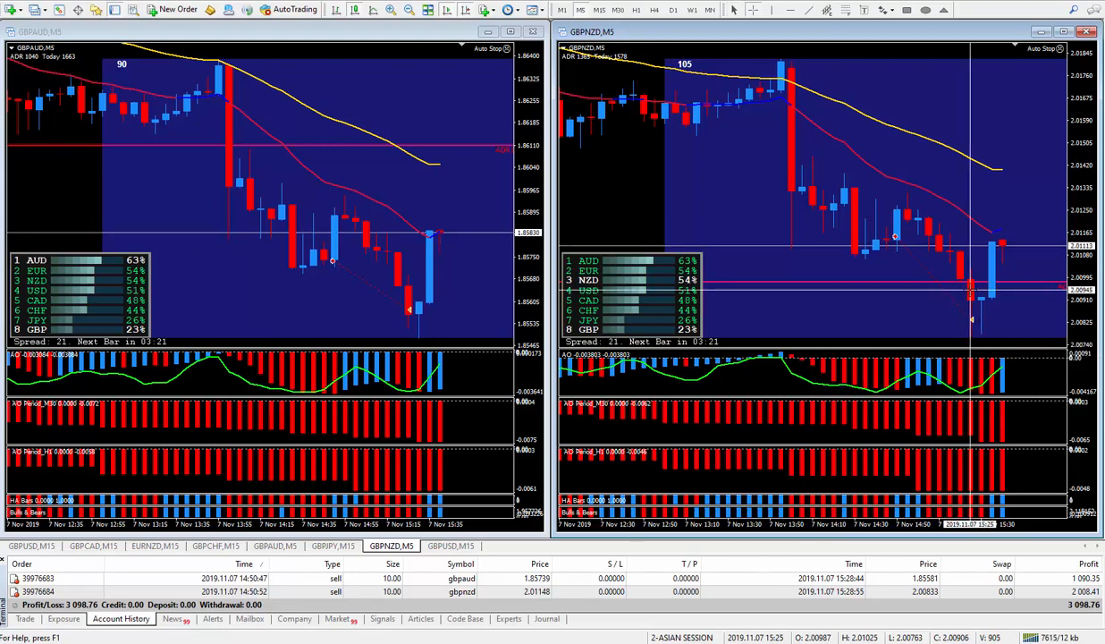
pyautogui.moveTo(785, 312)
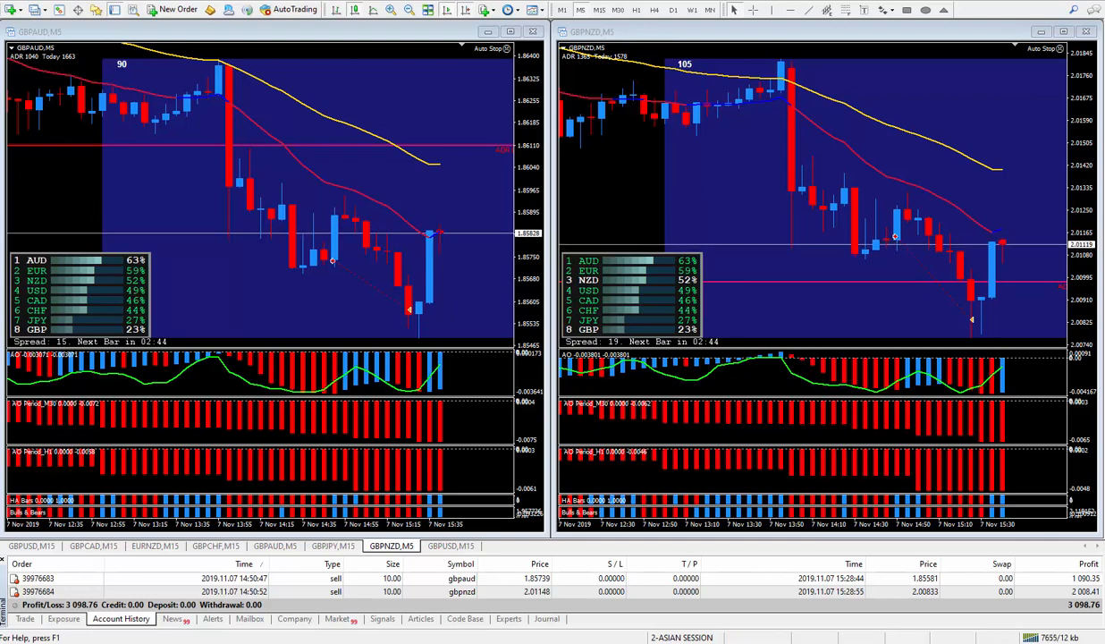
pyautogui.moveTo(711, 199)
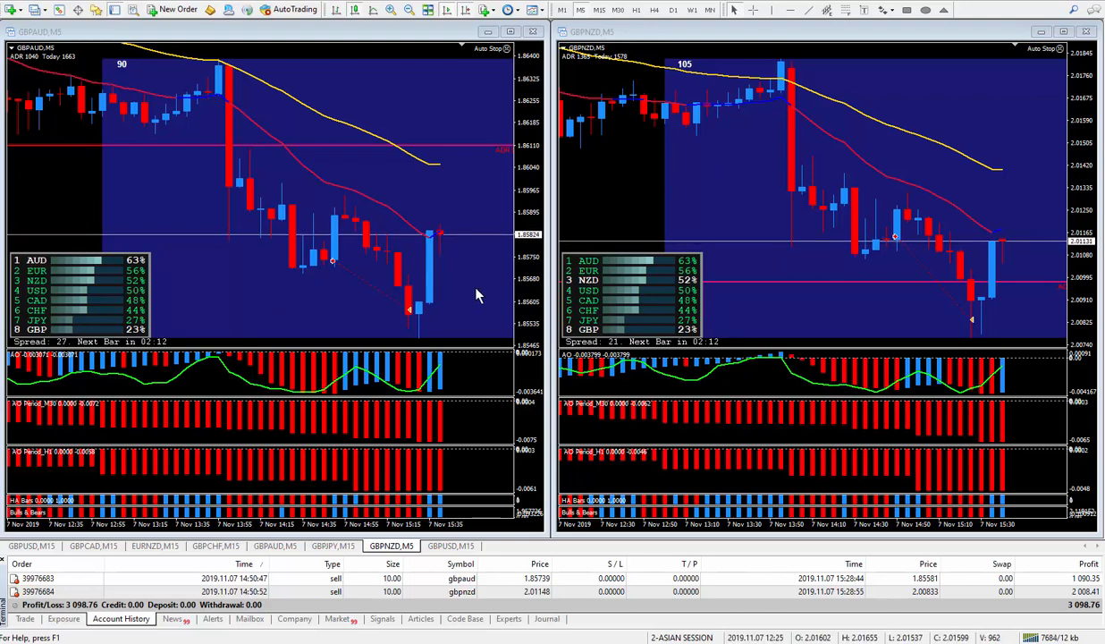
pyautogui.moveTo(221, 224)
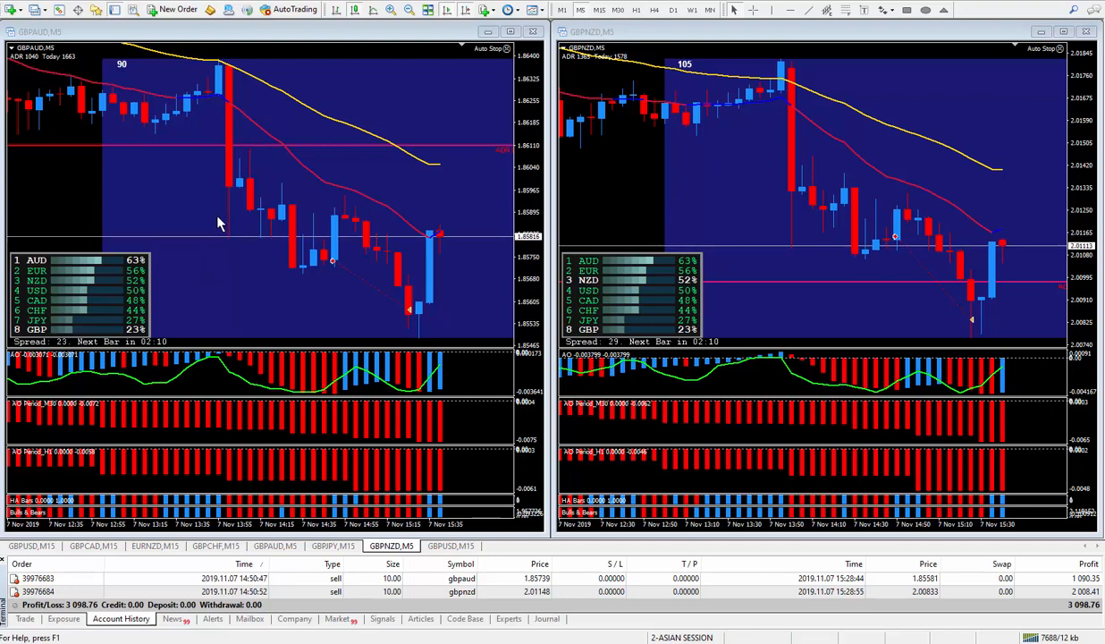
pyautogui.moveTo(664, 177)
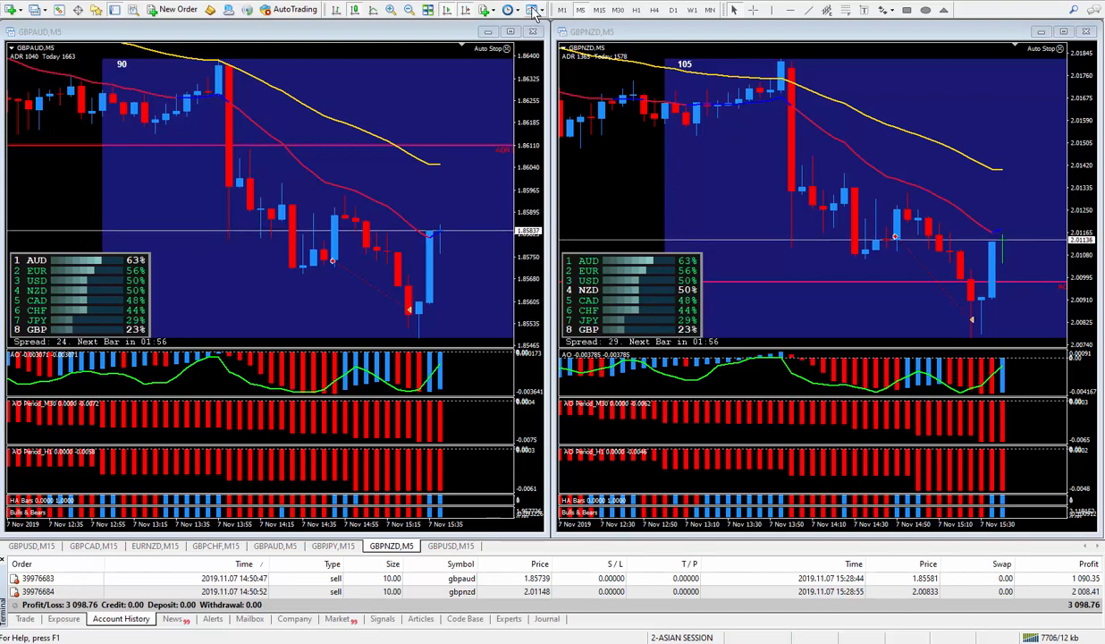
# - Show the saved template list with the PIP, MA, MACD and EZ TRIGGER templates
pyautogui.click(532, 10)
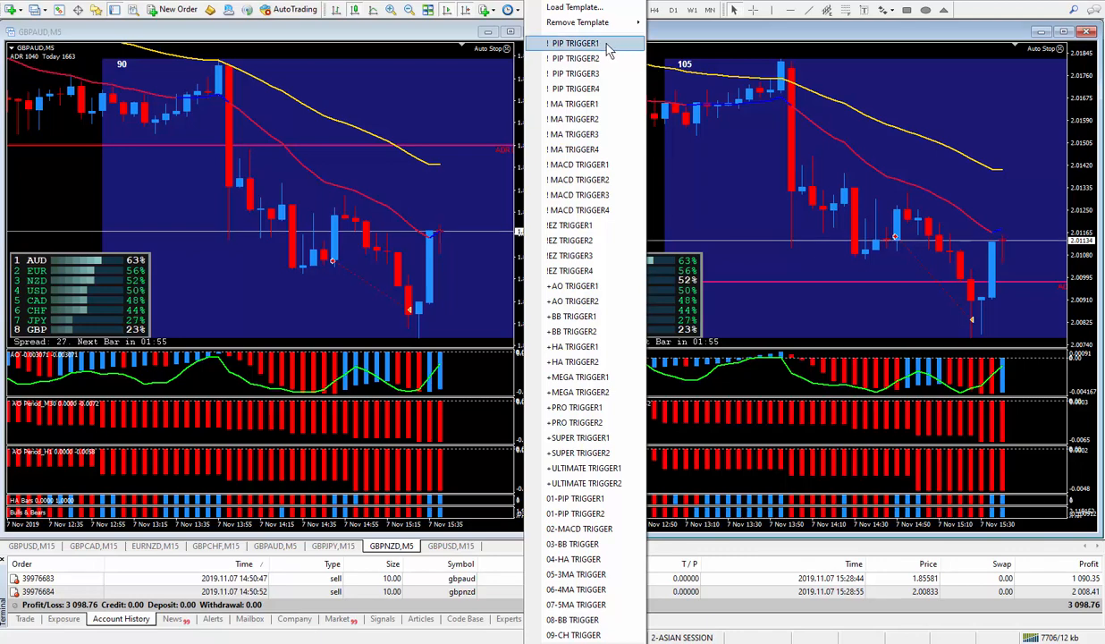
pyautogui.moveTo(576, 73)
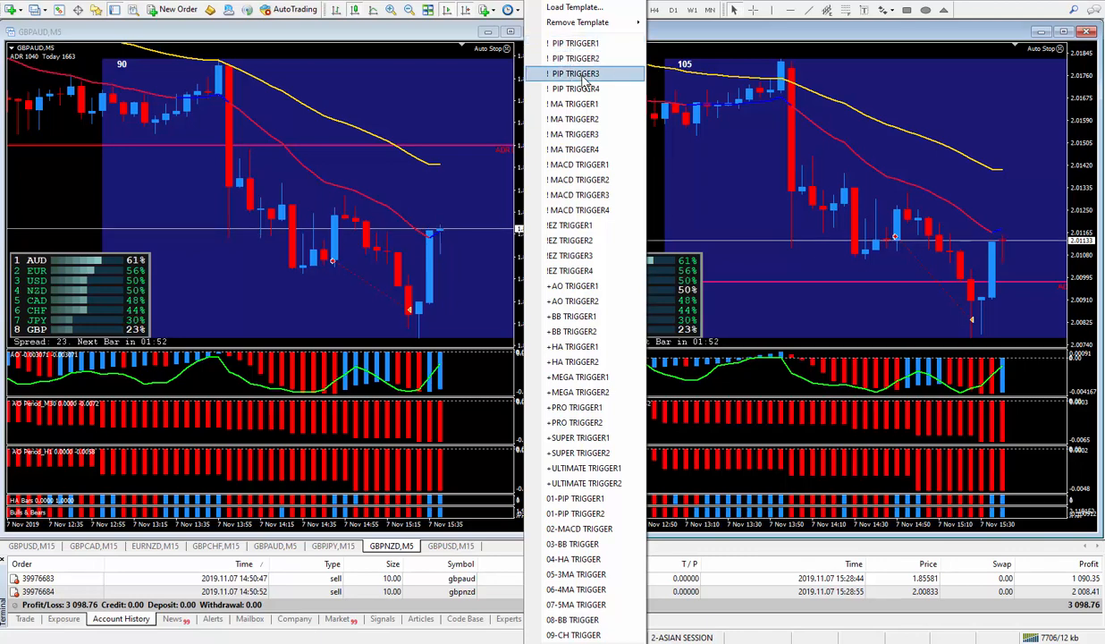
pyautogui.moveTo(598, 119)
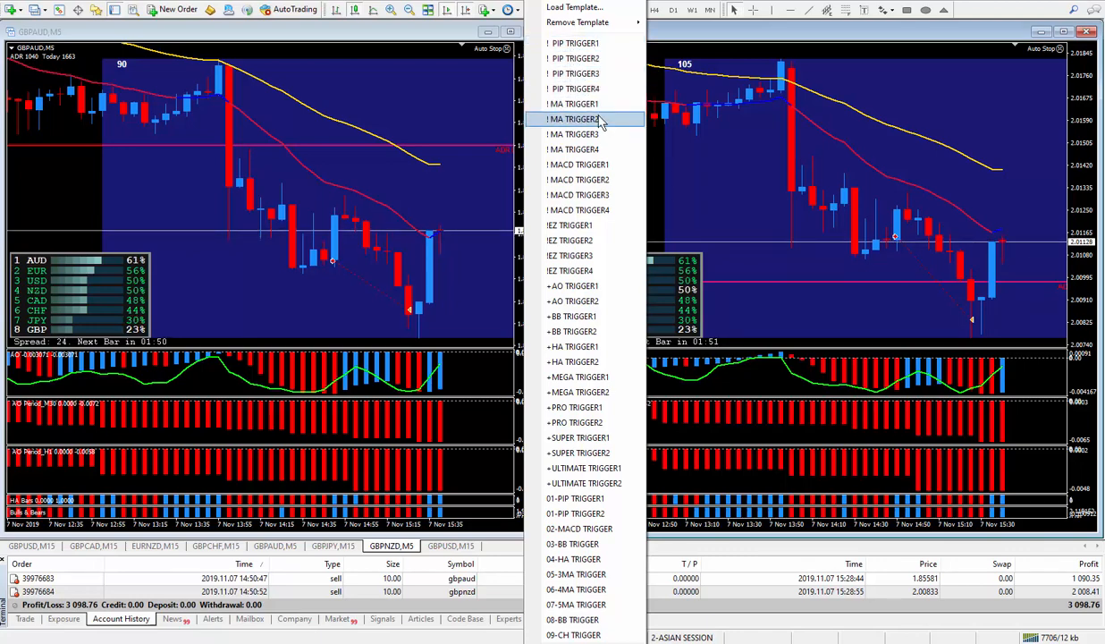
pyautogui.moveTo(586, 73)
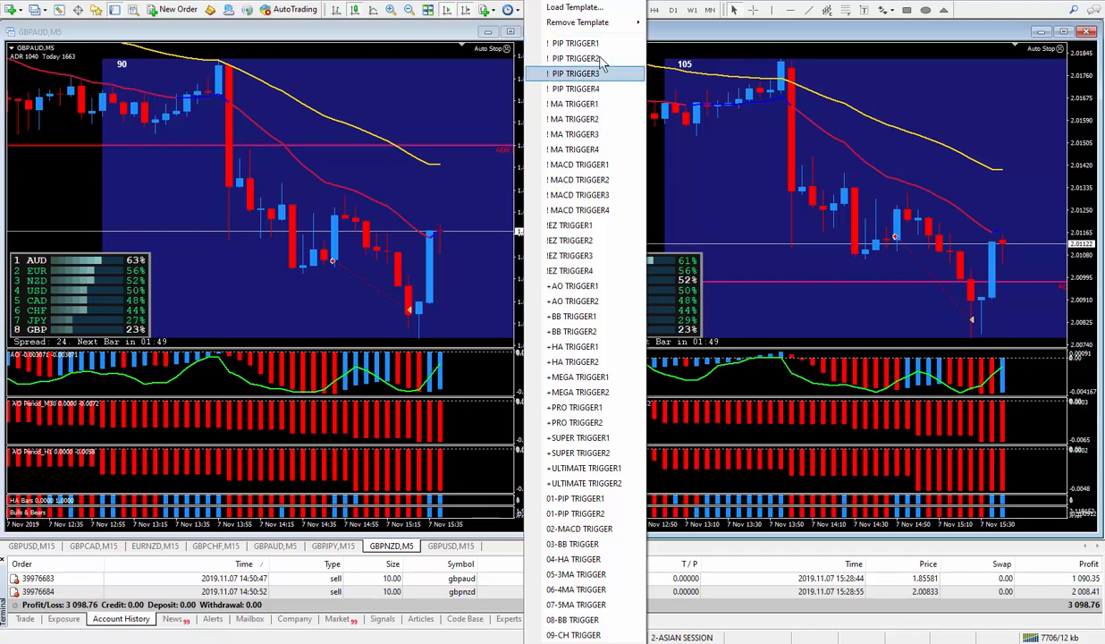
pyautogui.moveTo(573, 103)
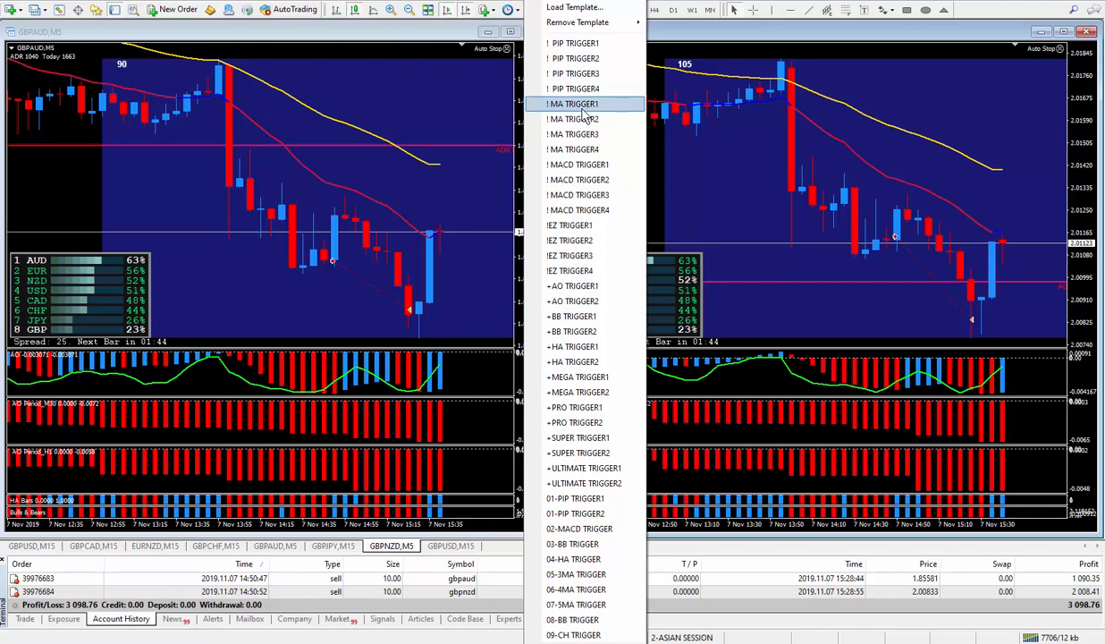
pyautogui.moveTo(581, 149)
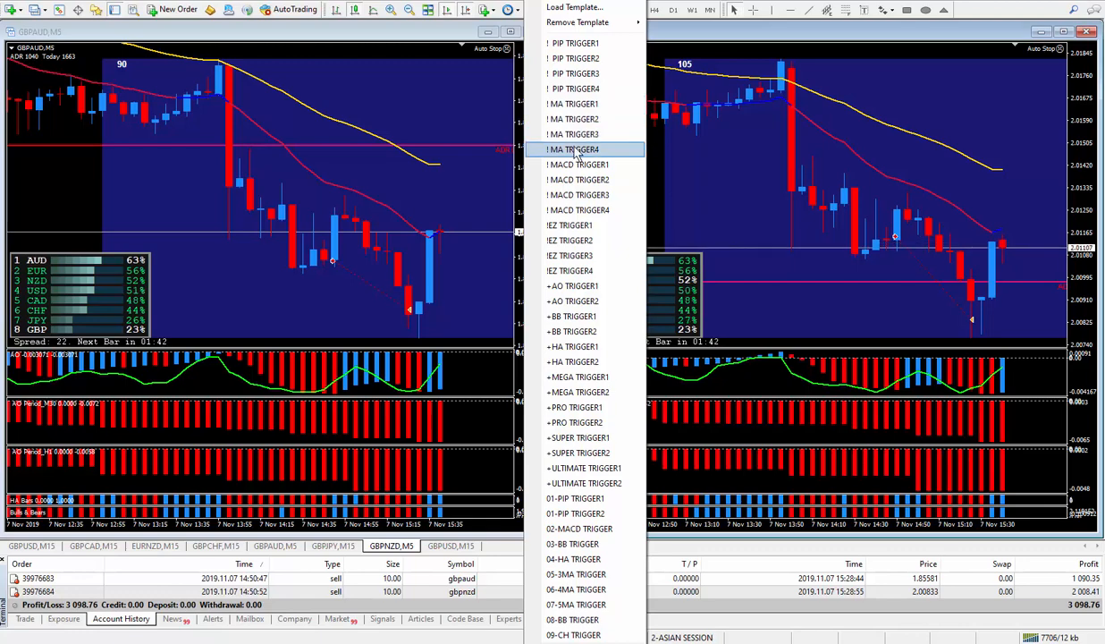
pyautogui.moveTo(579, 164)
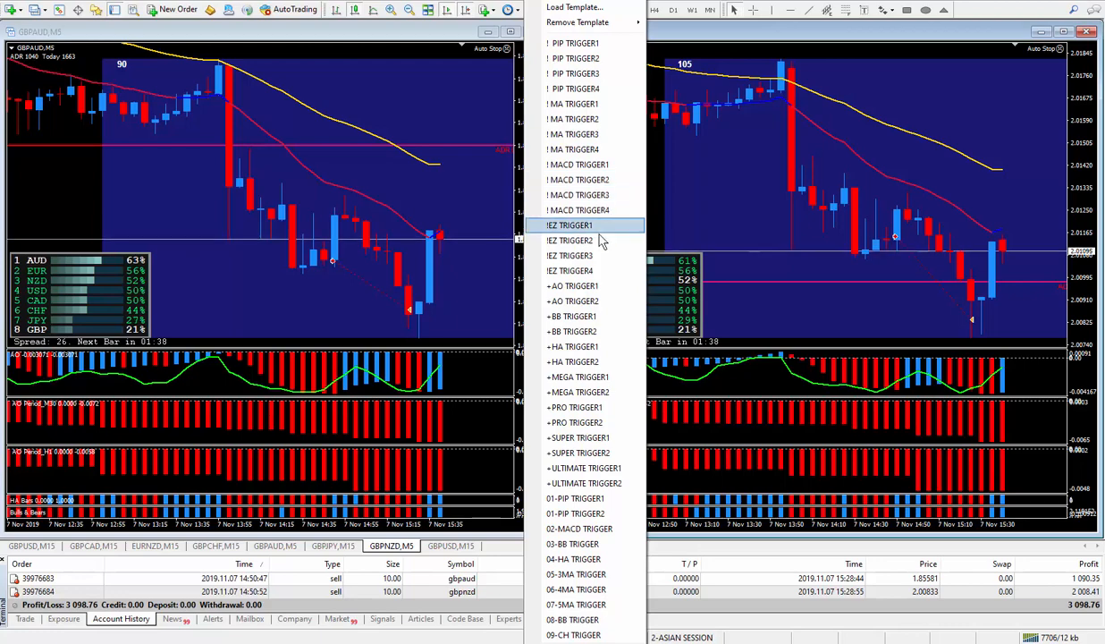
pyautogui.moveTo(570, 270)
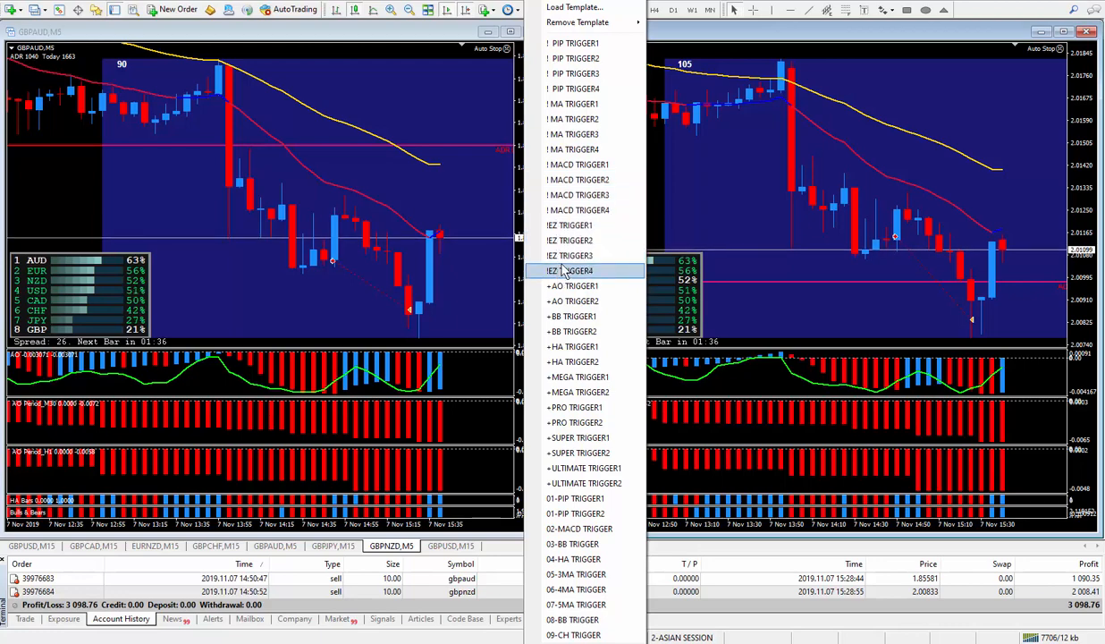
pyautogui.moveTo(569, 256)
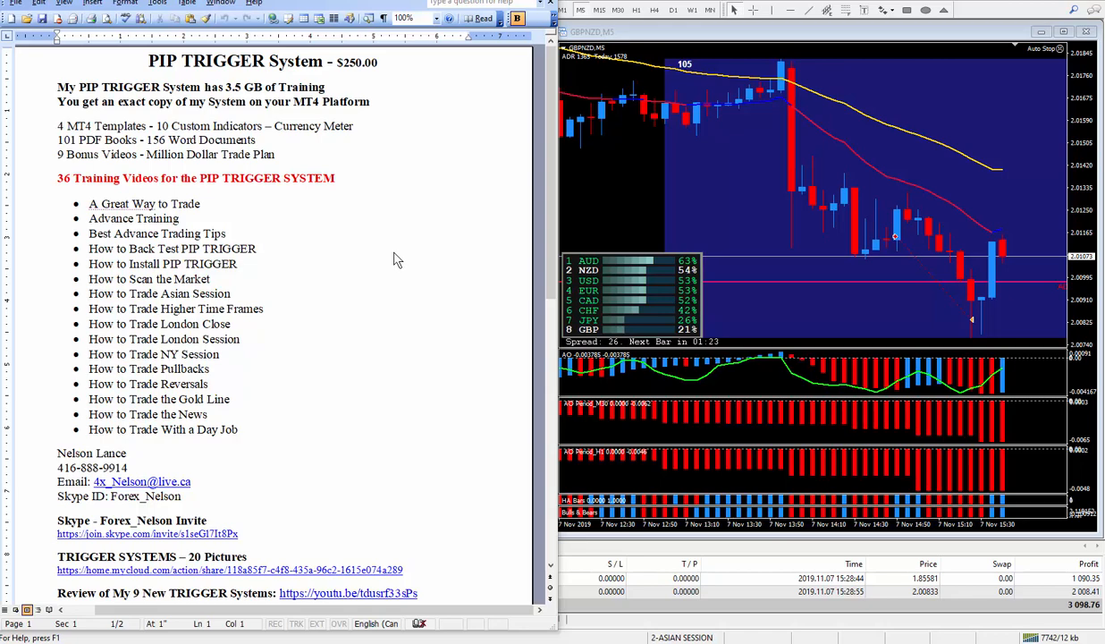
pyautogui.moveTo(388, 225)
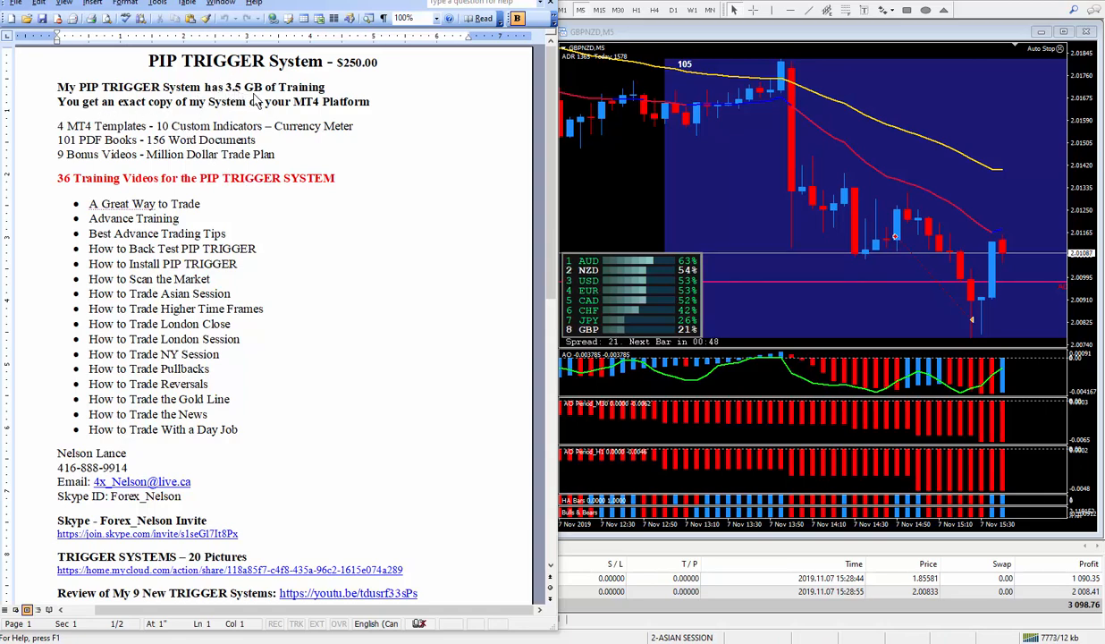
pyautogui.moveTo(499, 141)
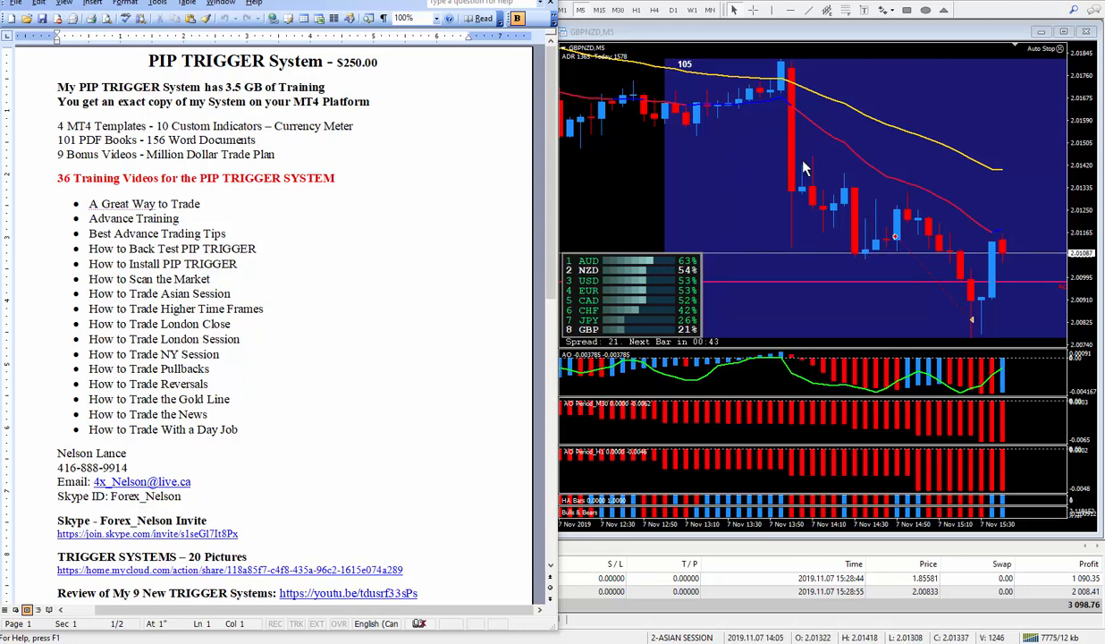
pyautogui.moveTo(414, 195)
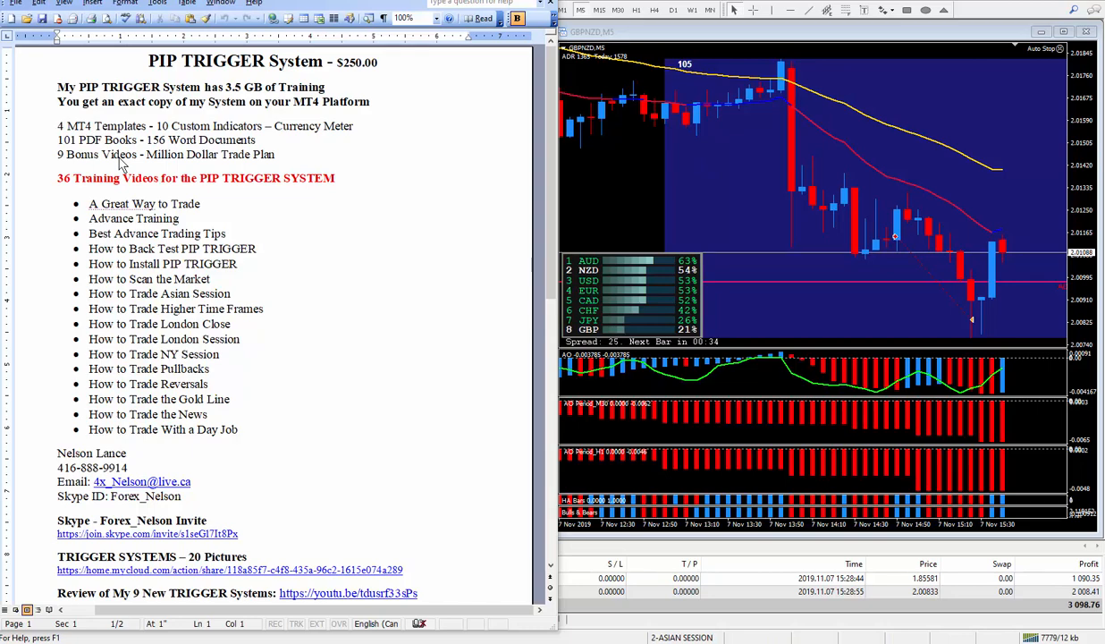
pyautogui.moveTo(156, 139)
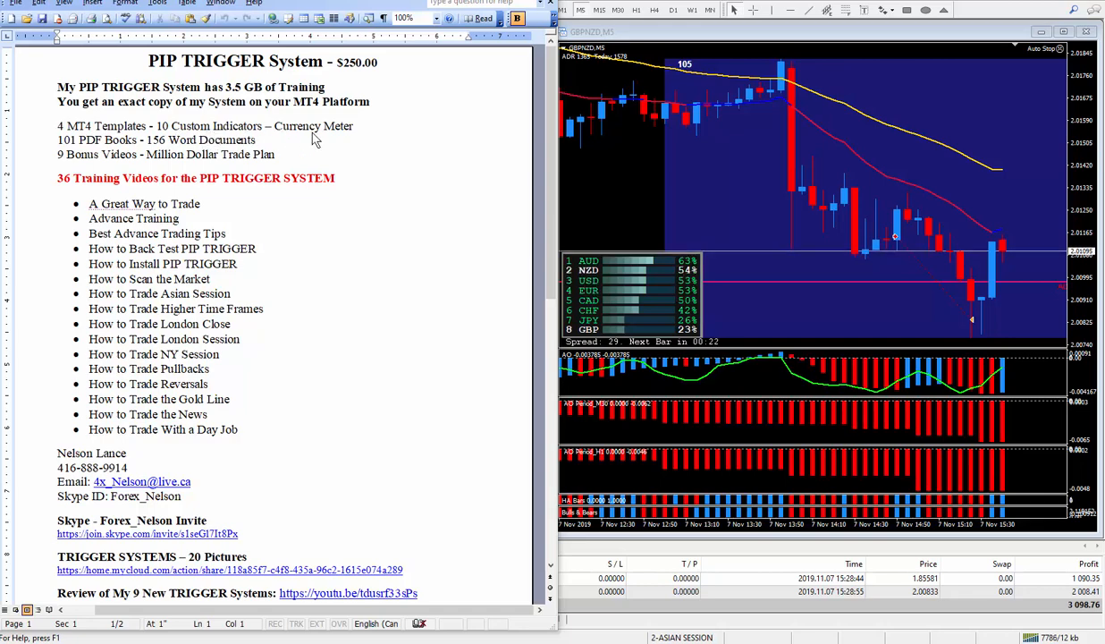
pyautogui.moveTo(206, 148)
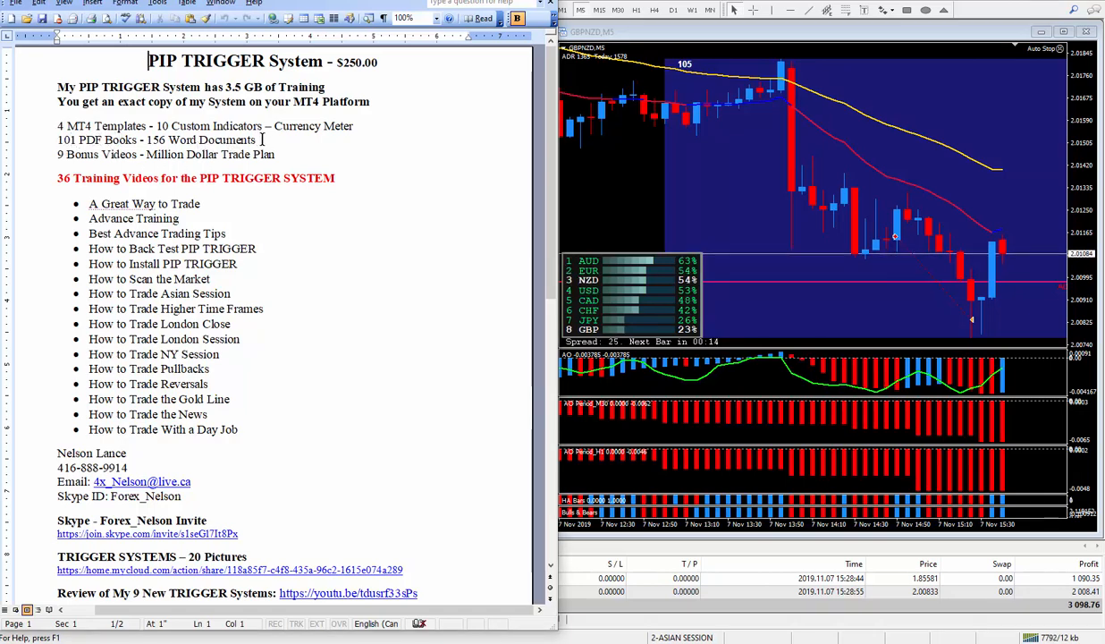
# - Triple-click text in the PIP TRIGGER System Word document beside the GBPNZD chart
pyautogui.tripleClick(156, 140)
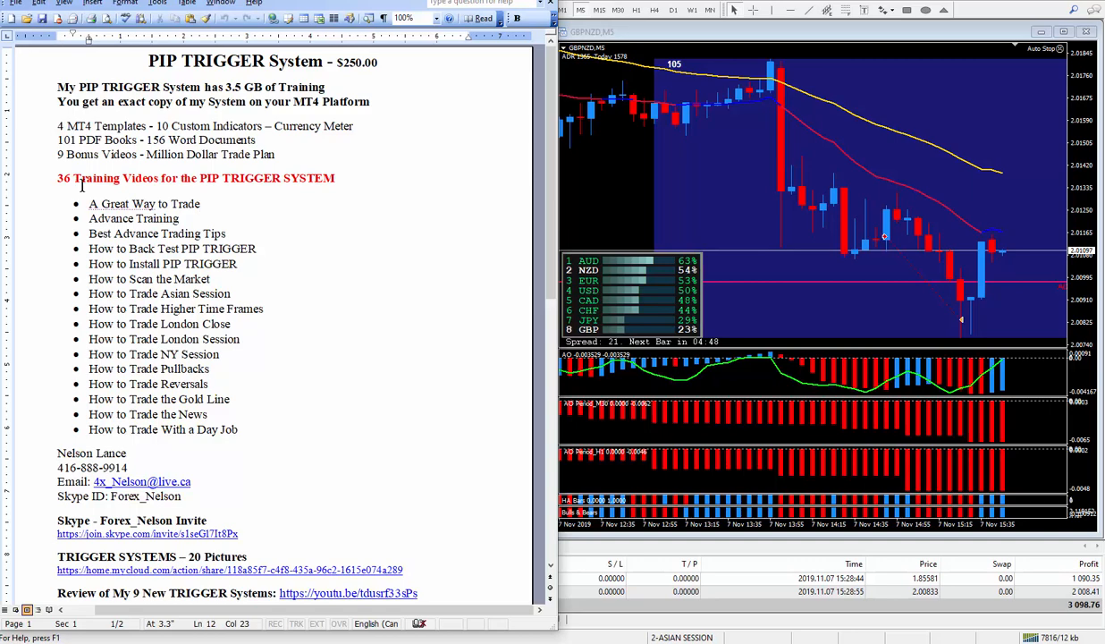
pyautogui.moveTo(290, 149)
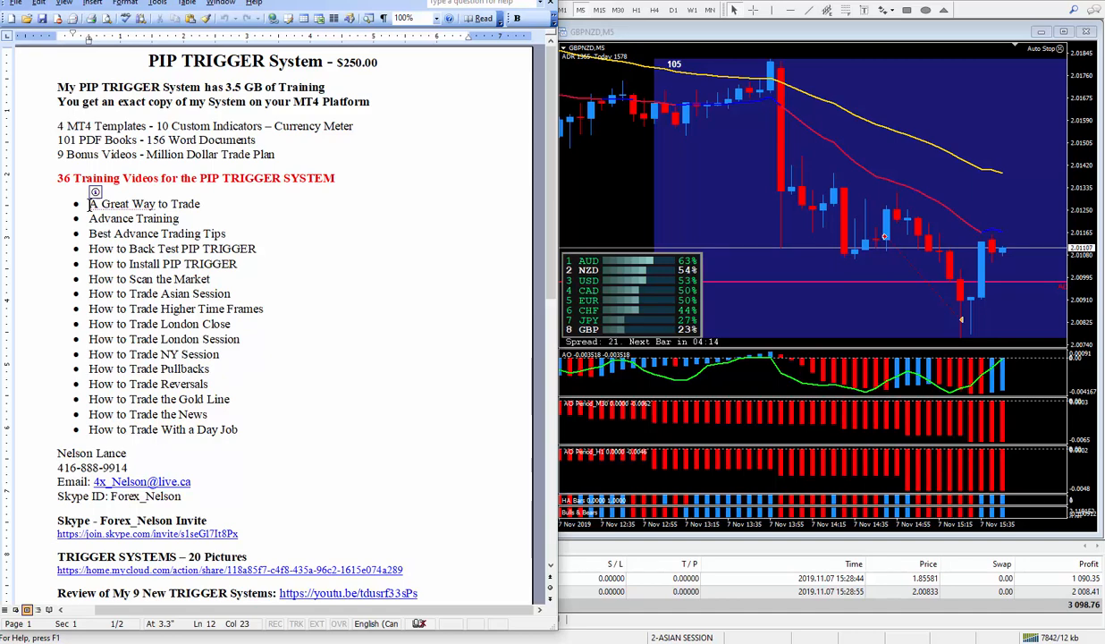
pyautogui.doubleClick(121, 204)
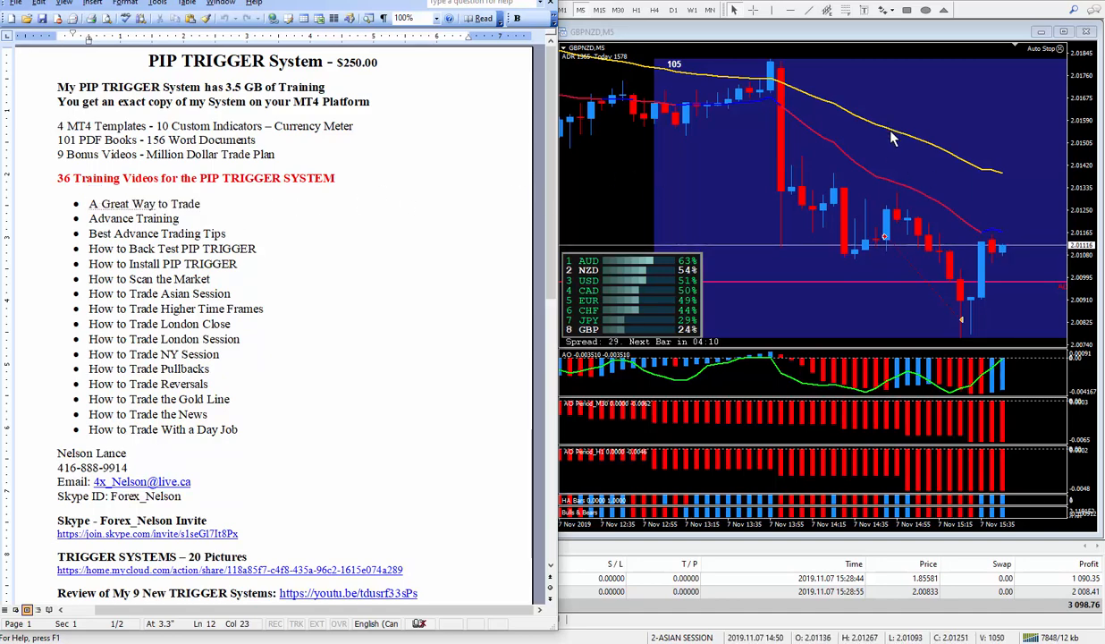
pyautogui.moveTo(892, 123)
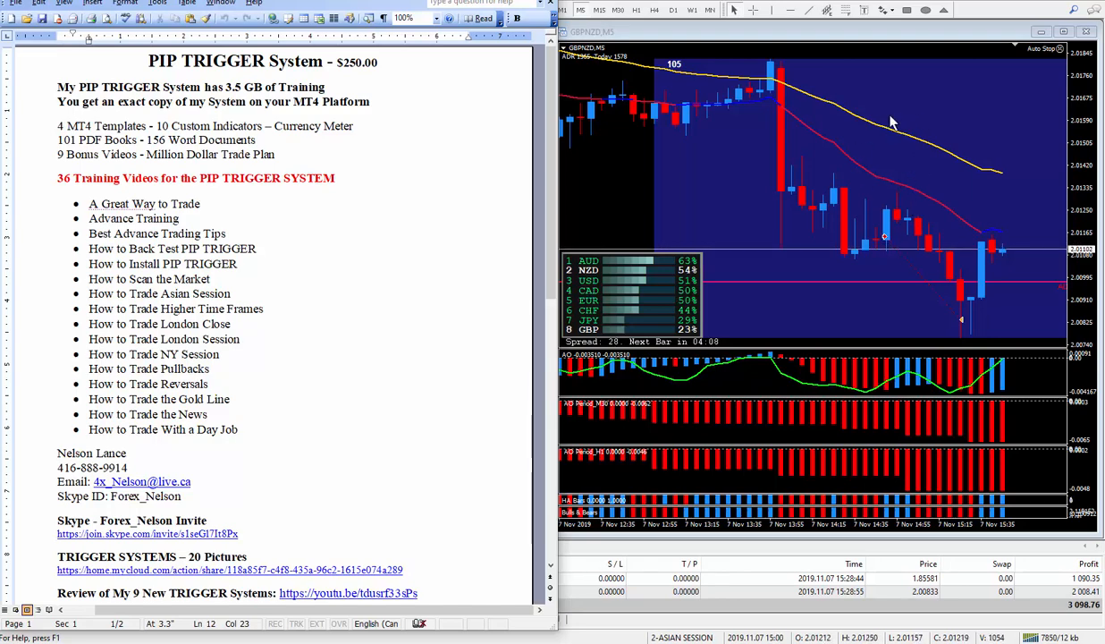
pyautogui.moveTo(896, 421)
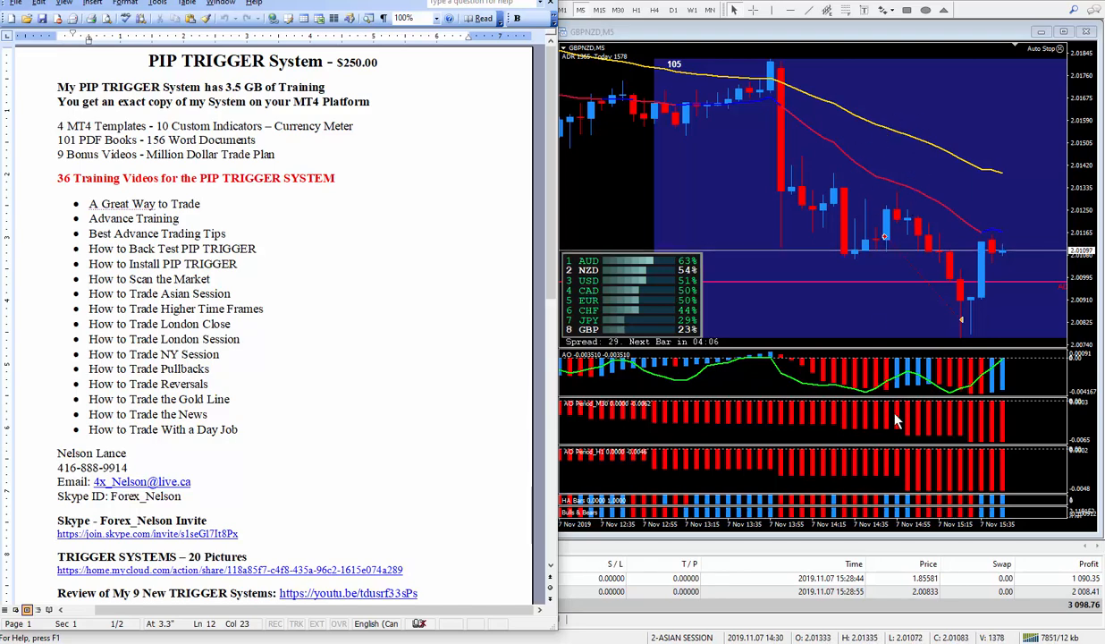
pyautogui.moveTo(822, 235)
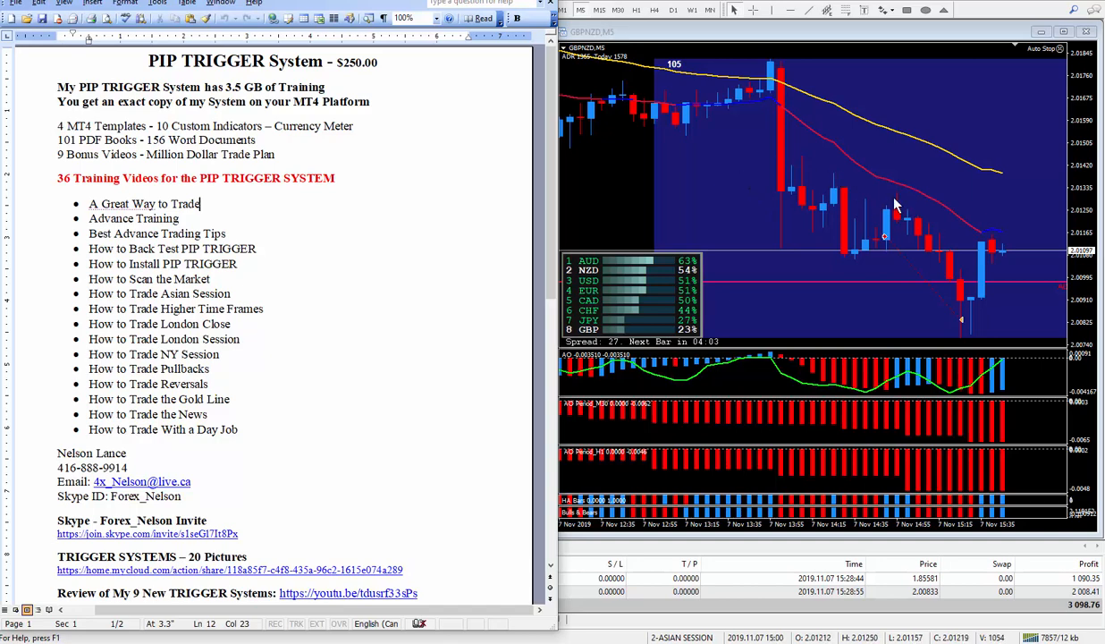
pyautogui.moveTo(850, 191)
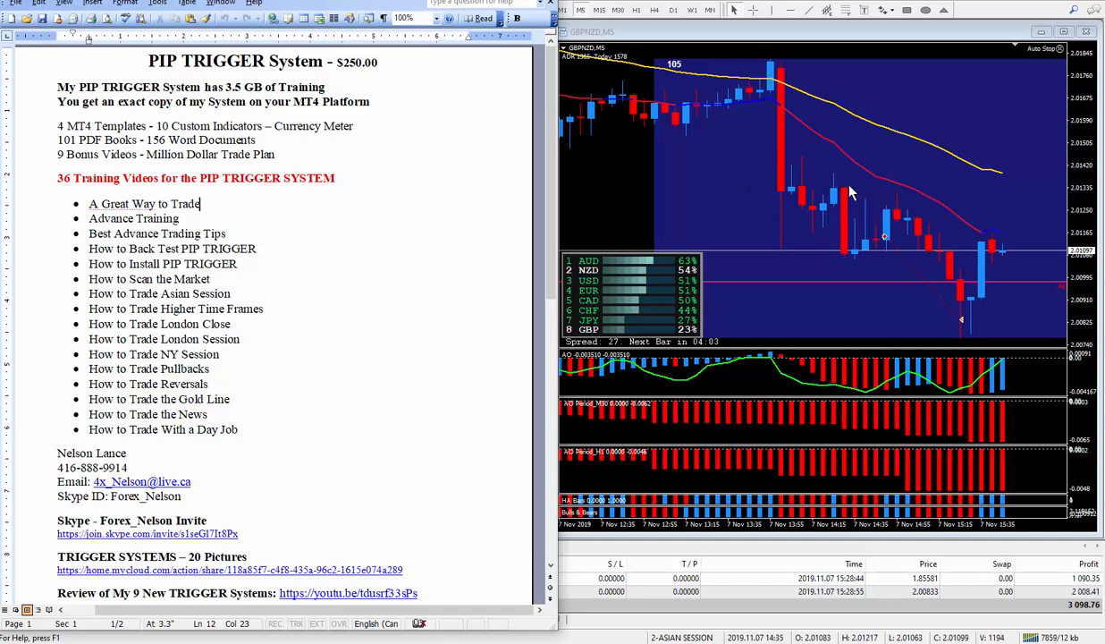
pyautogui.moveTo(728, 205)
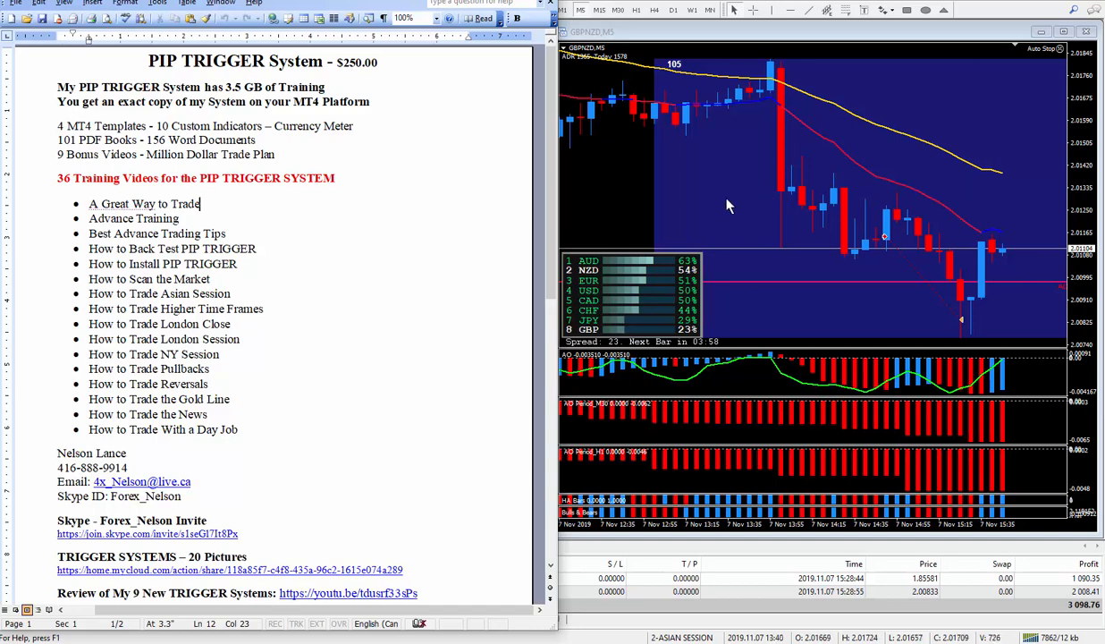
pyautogui.moveTo(651, 178)
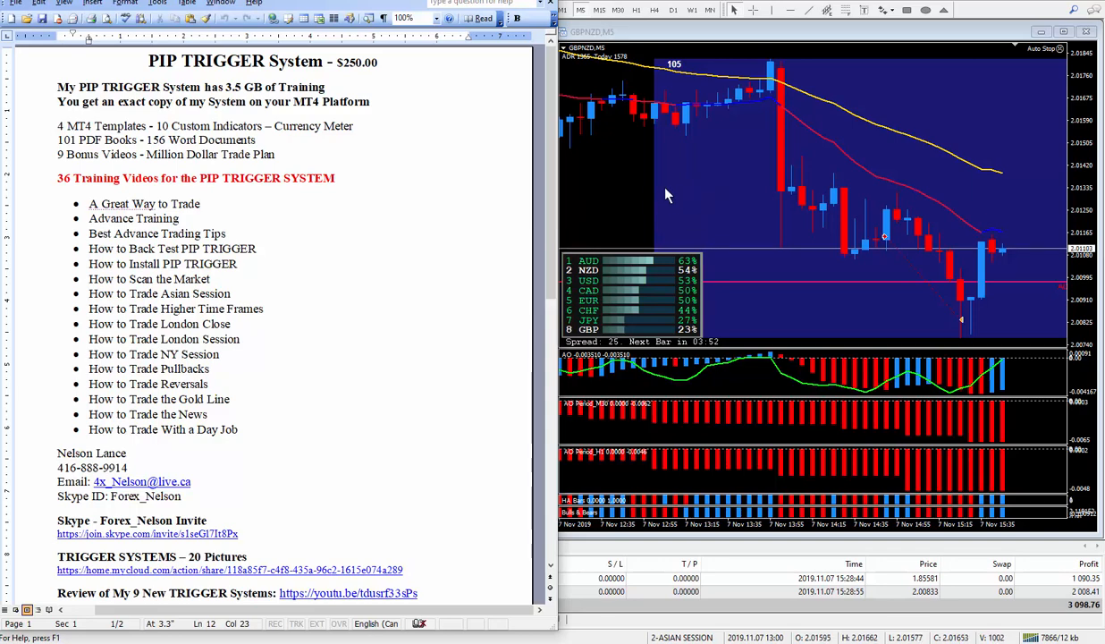
pyautogui.moveTo(550, 255)
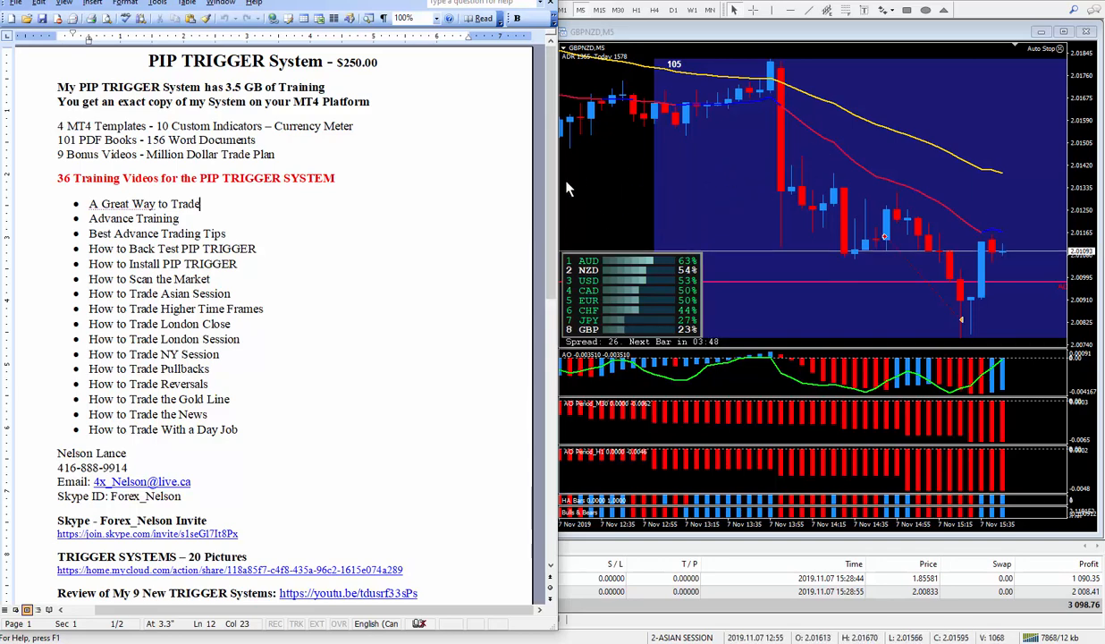
pyautogui.moveTo(787, 223)
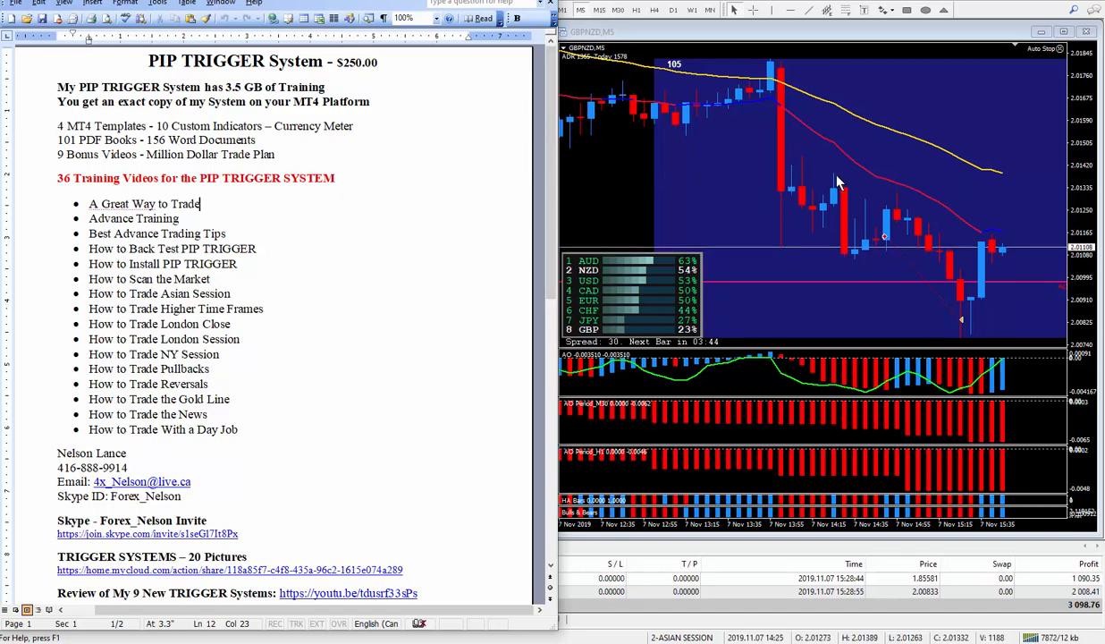
pyautogui.moveTo(964, 336)
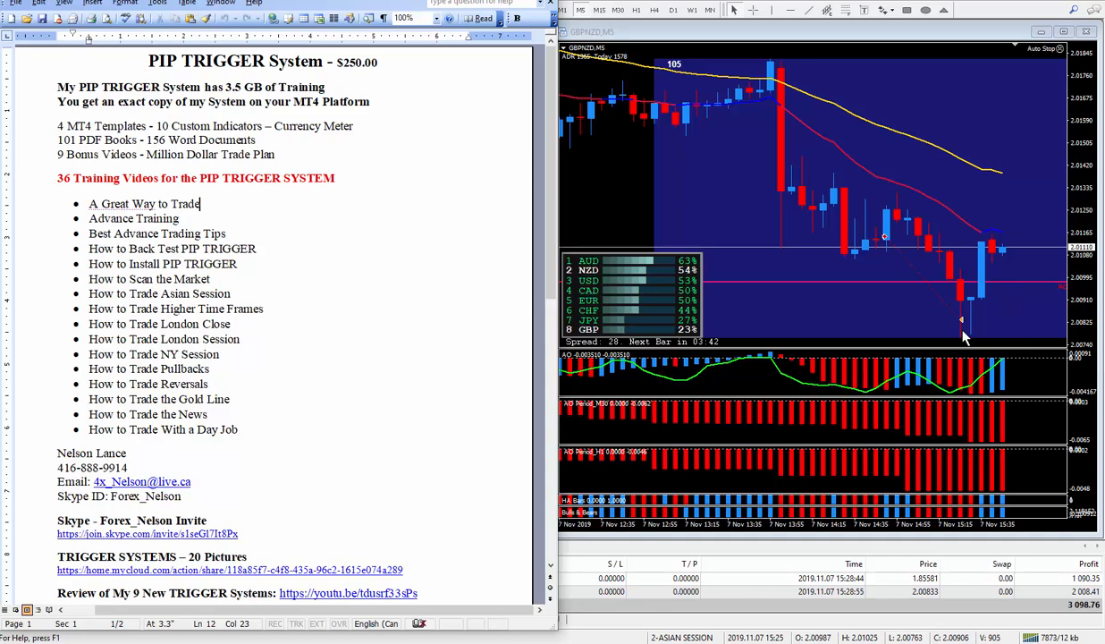
pyautogui.moveTo(1013, 246)
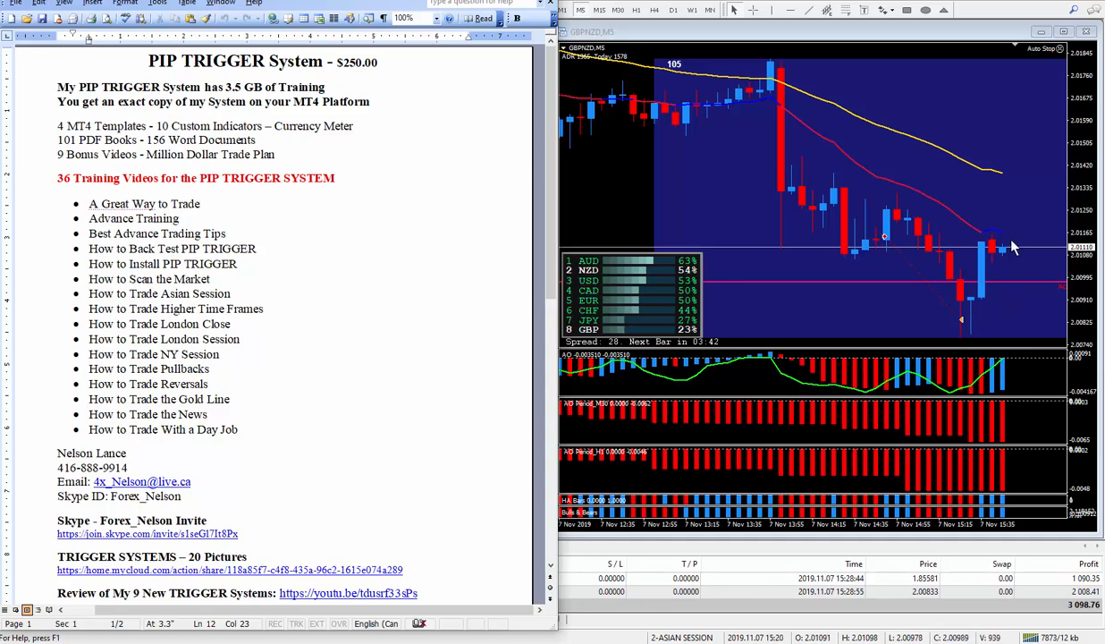
pyautogui.moveTo(879, 148)
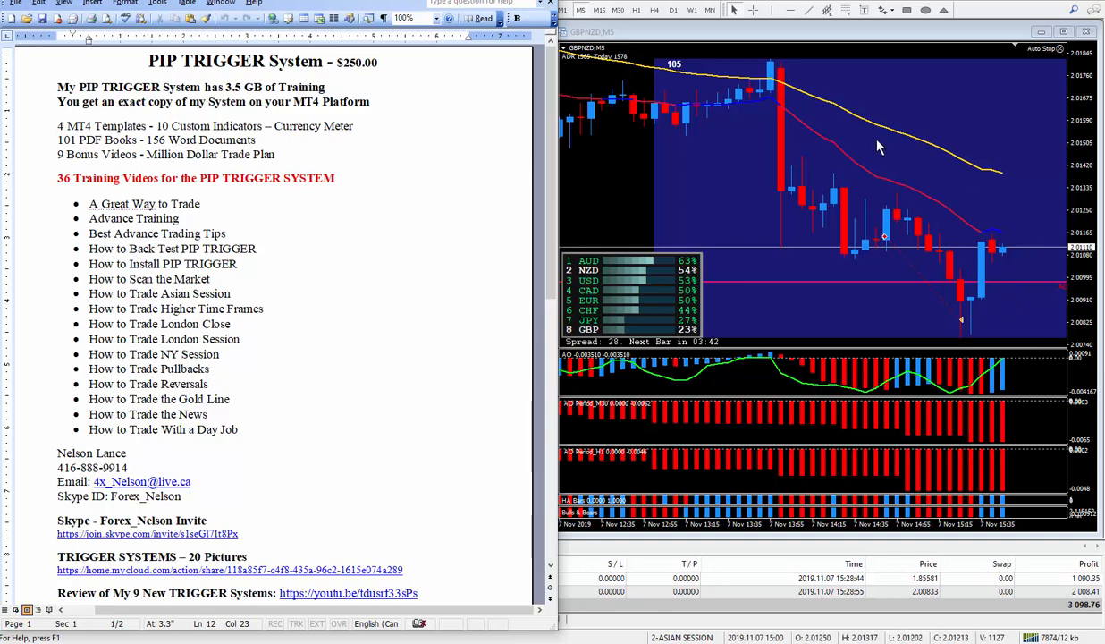
pyautogui.moveTo(771, 105)
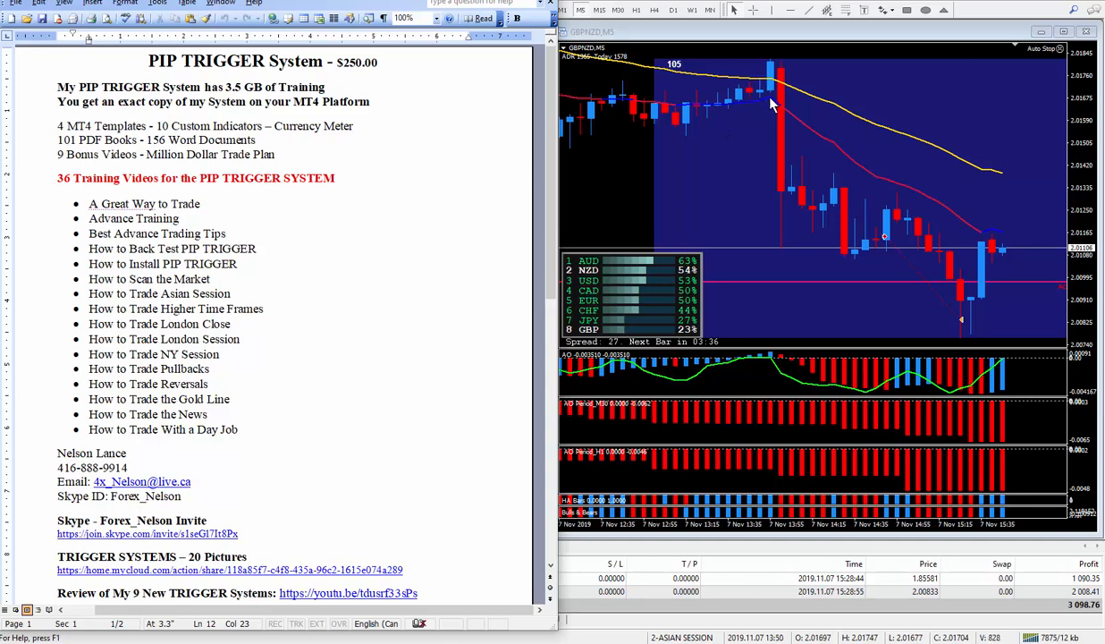
pyautogui.moveTo(936, 253)
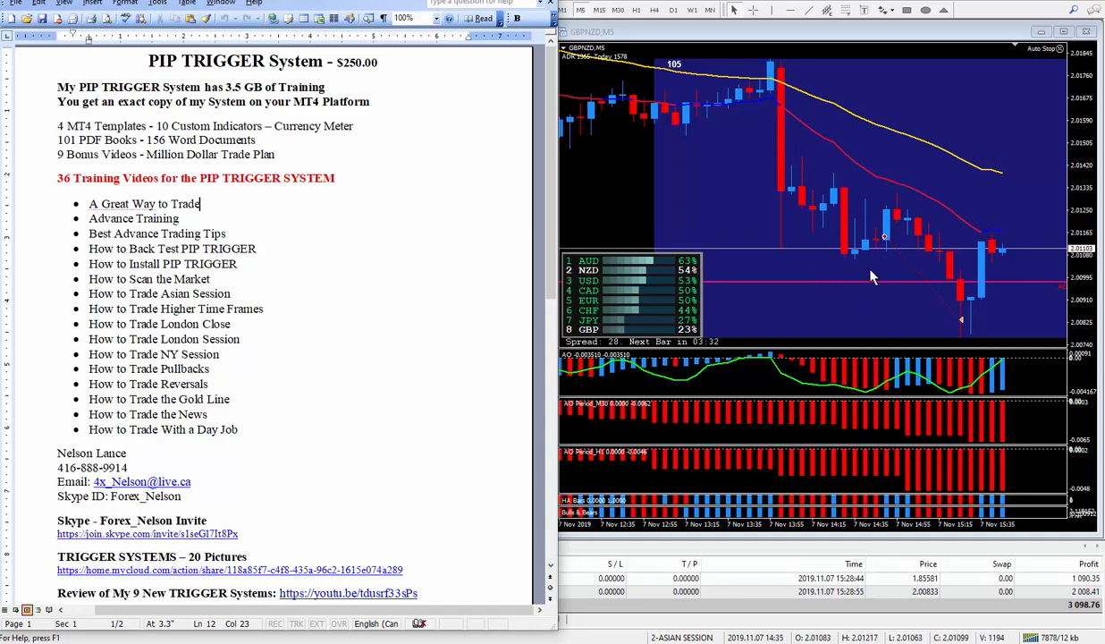
pyautogui.moveTo(783, 219)
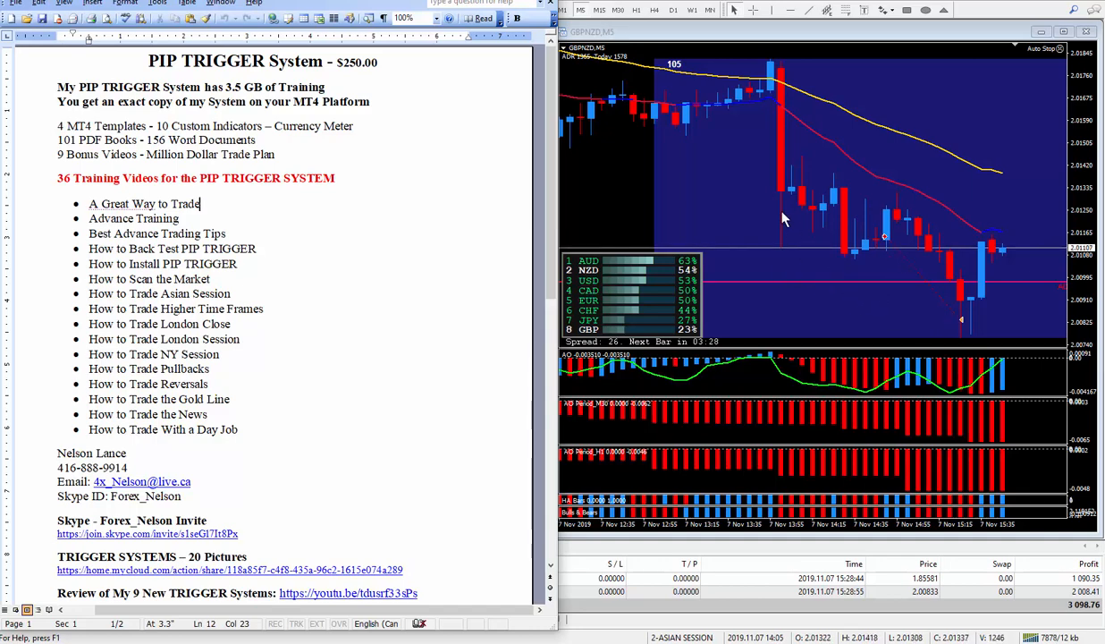
pyautogui.moveTo(765, 177)
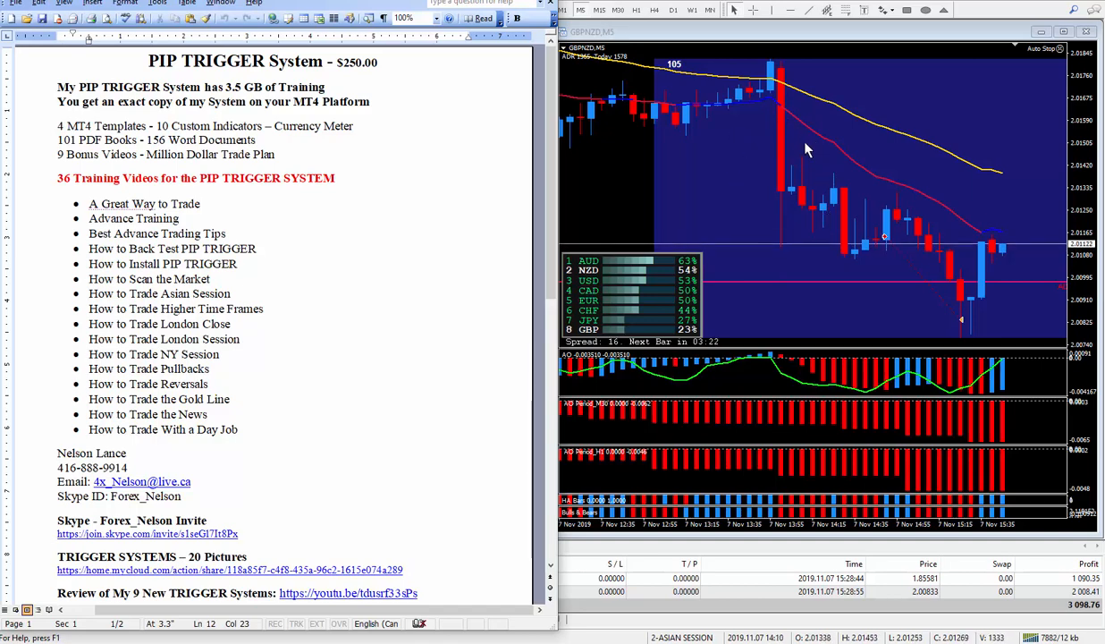
pyautogui.moveTo(874, 195)
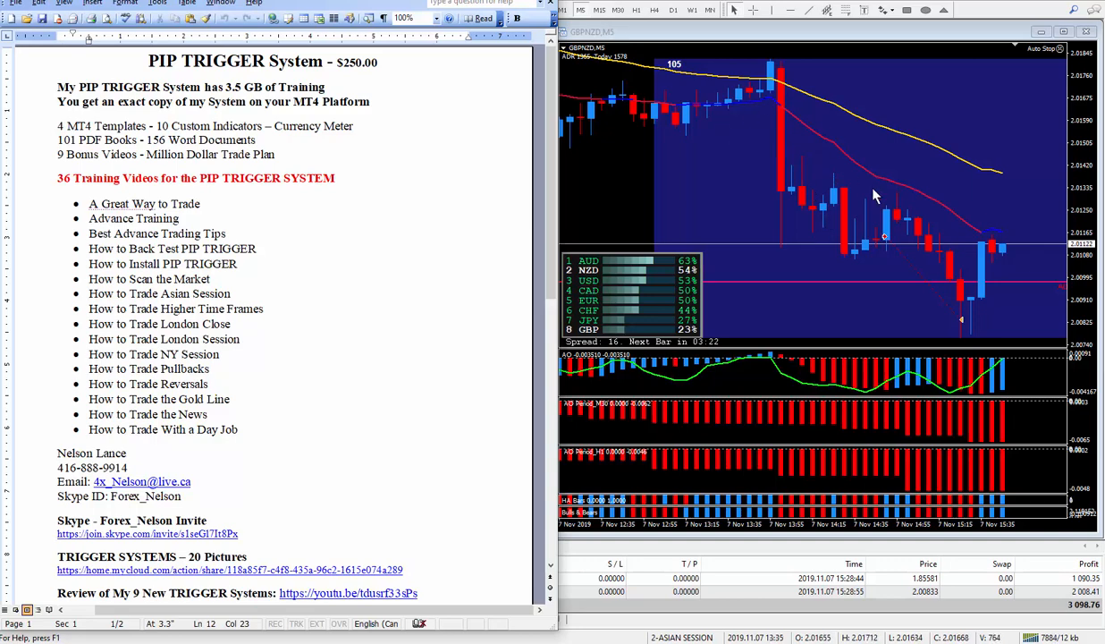
pyautogui.moveTo(700, 235)
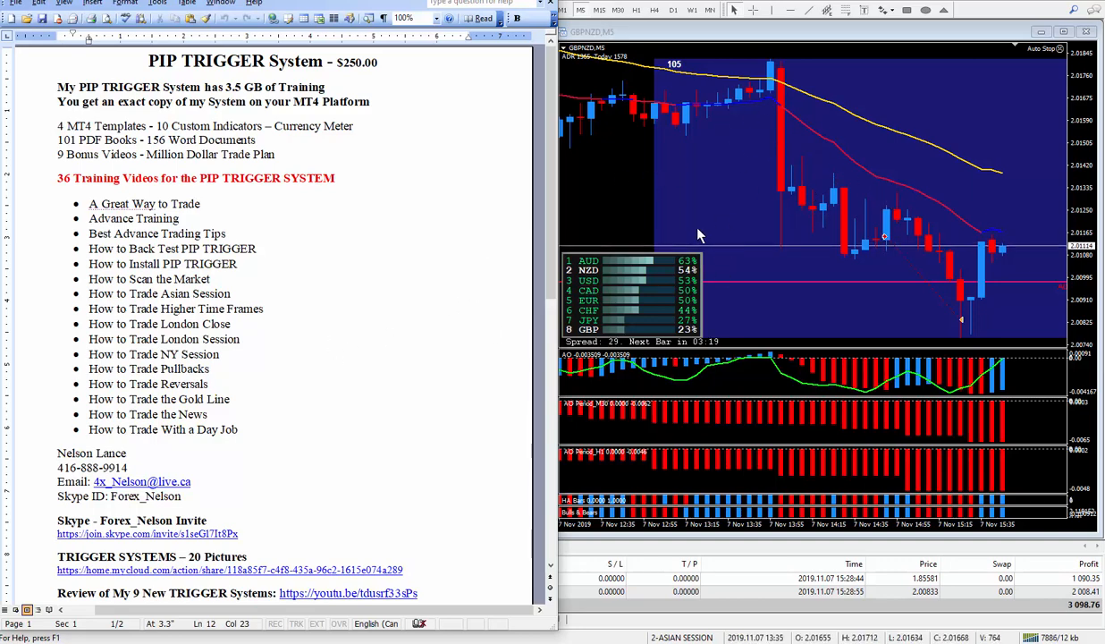
pyautogui.moveTo(400, 246)
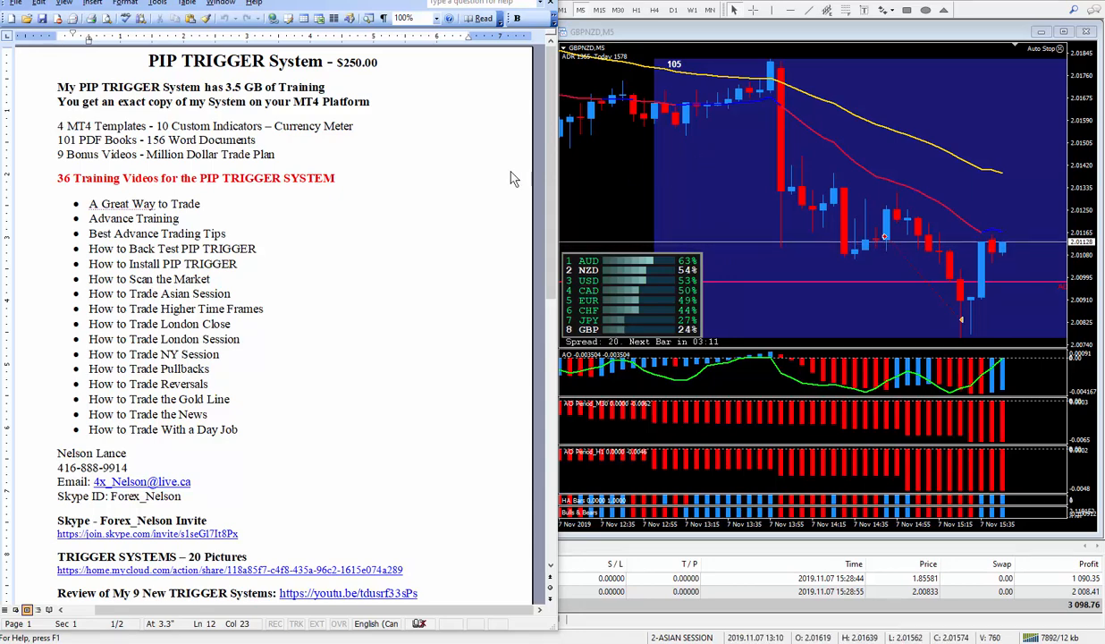
pyautogui.moveTo(742, 161)
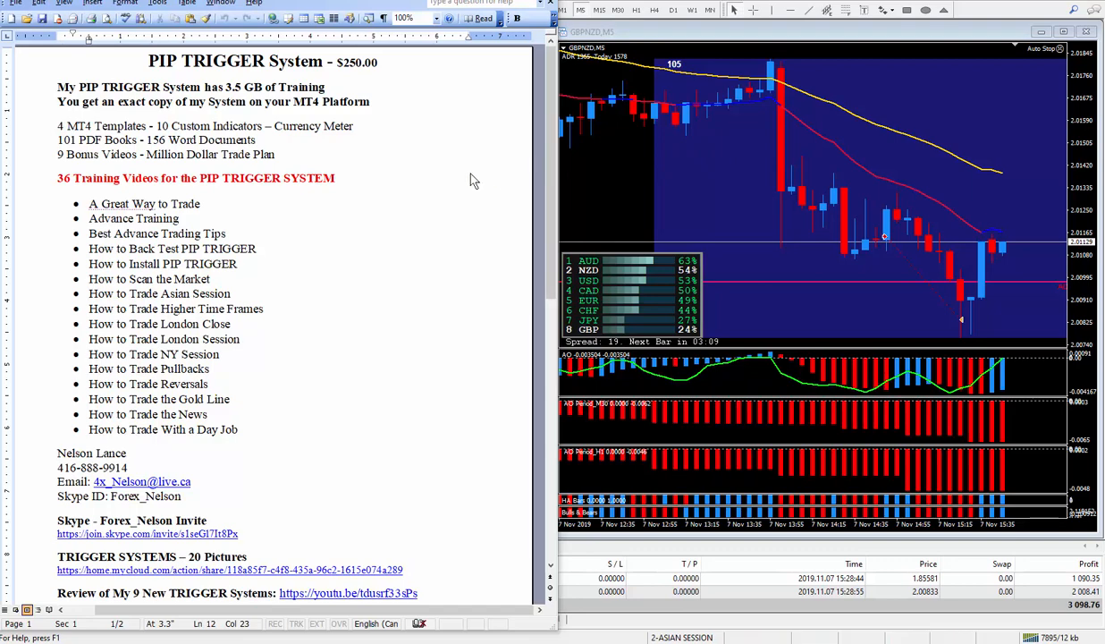
pyautogui.moveTo(684, 173)
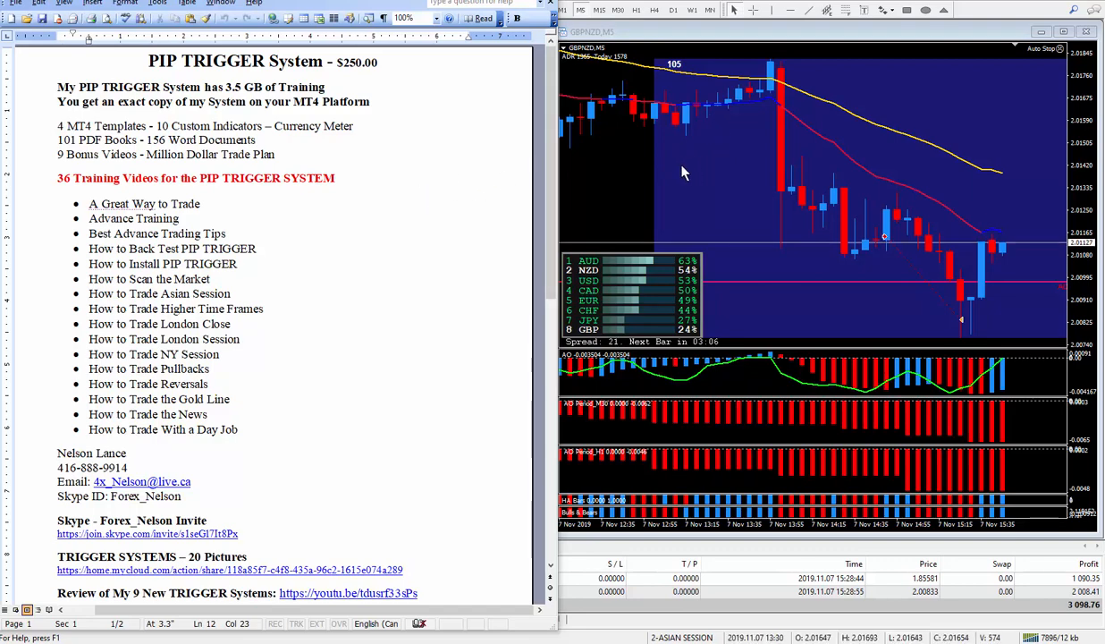
pyautogui.moveTo(695, 213)
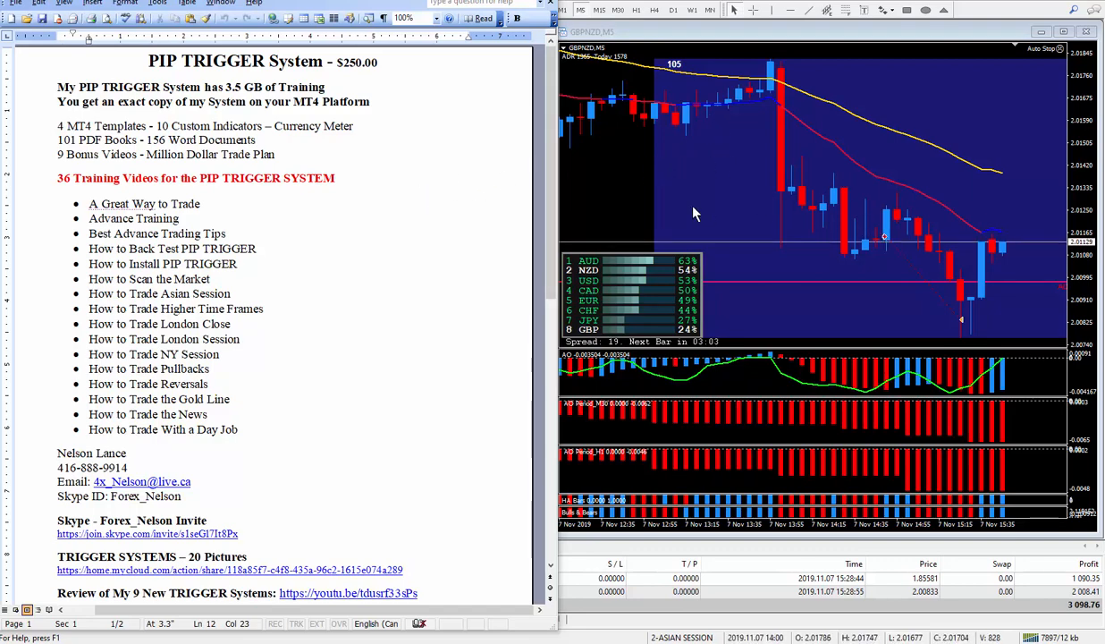
pyautogui.moveTo(707, 170)
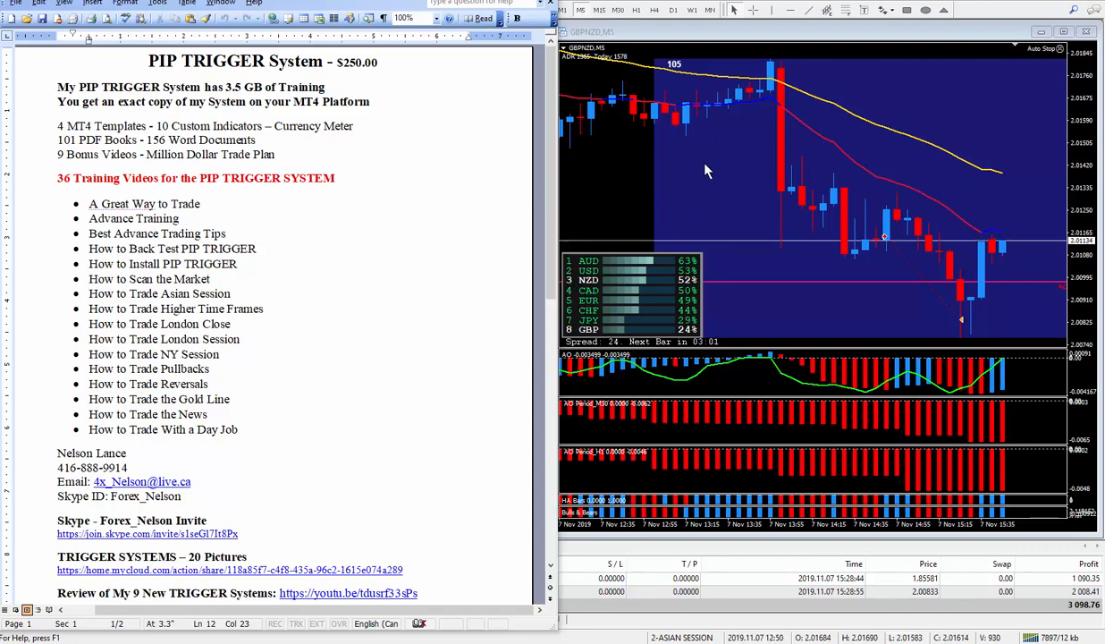
pyautogui.moveTo(349, 295)
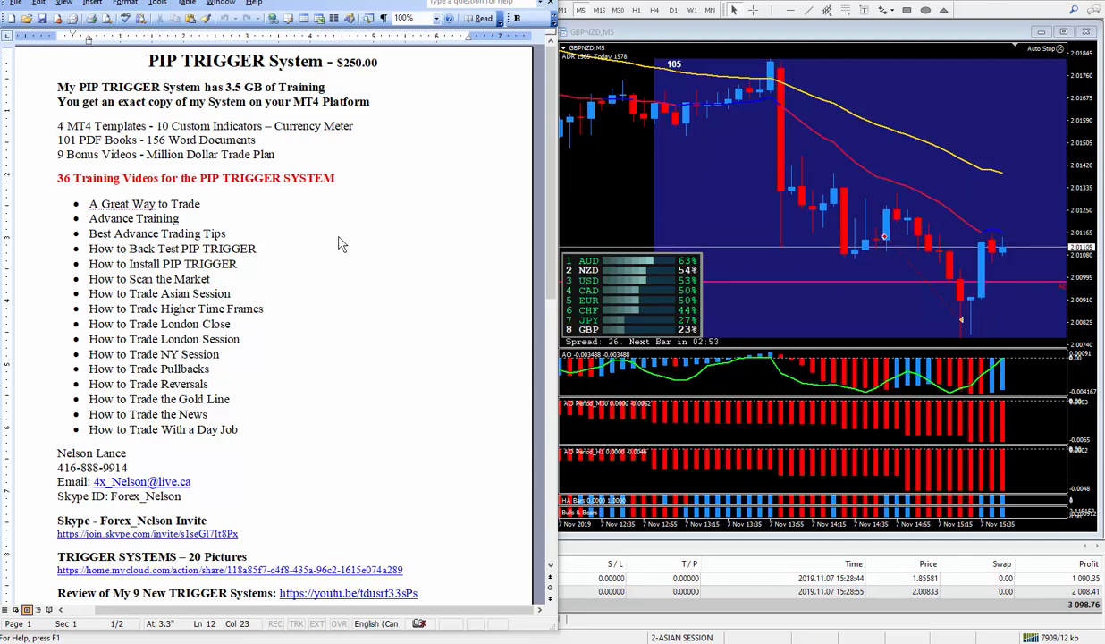
pyautogui.moveTo(291, 308)
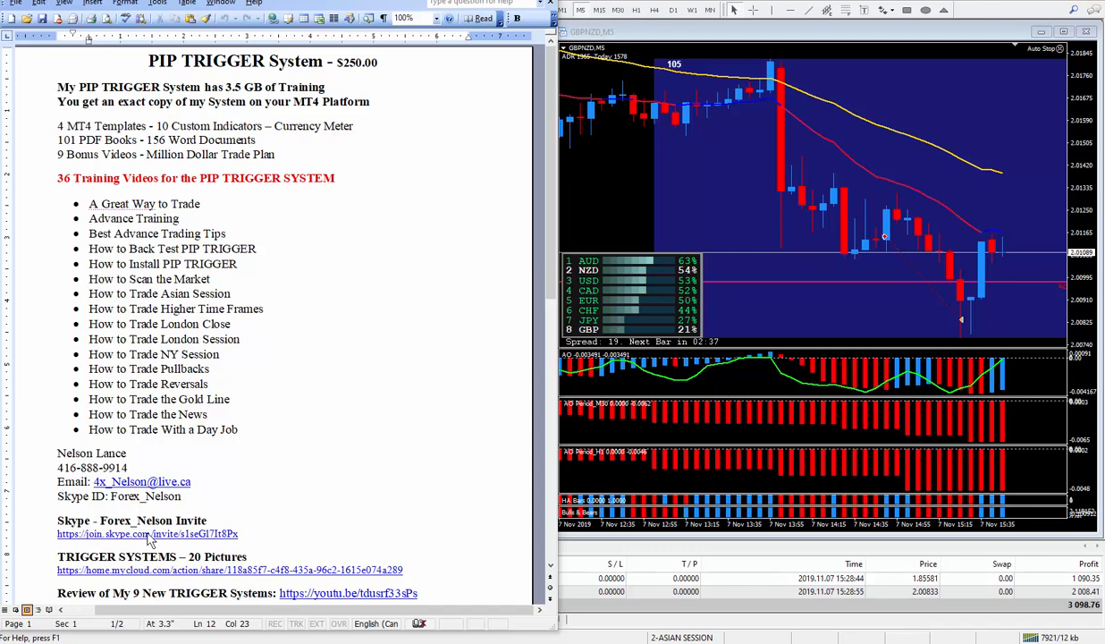
pyautogui.moveTo(290, 528)
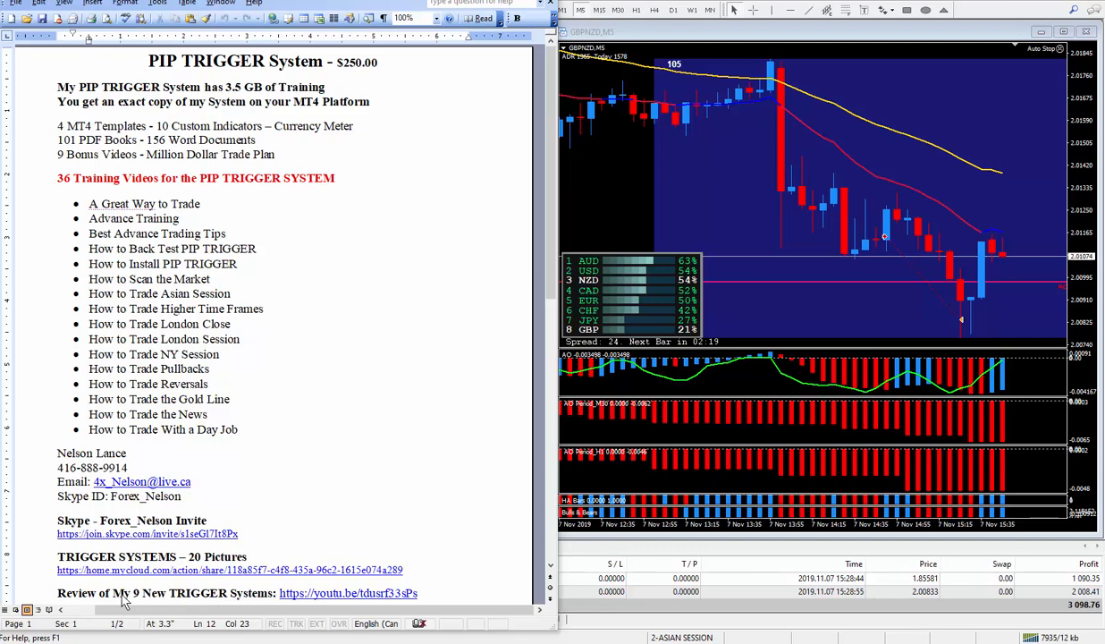
pyautogui.moveTo(183, 579)
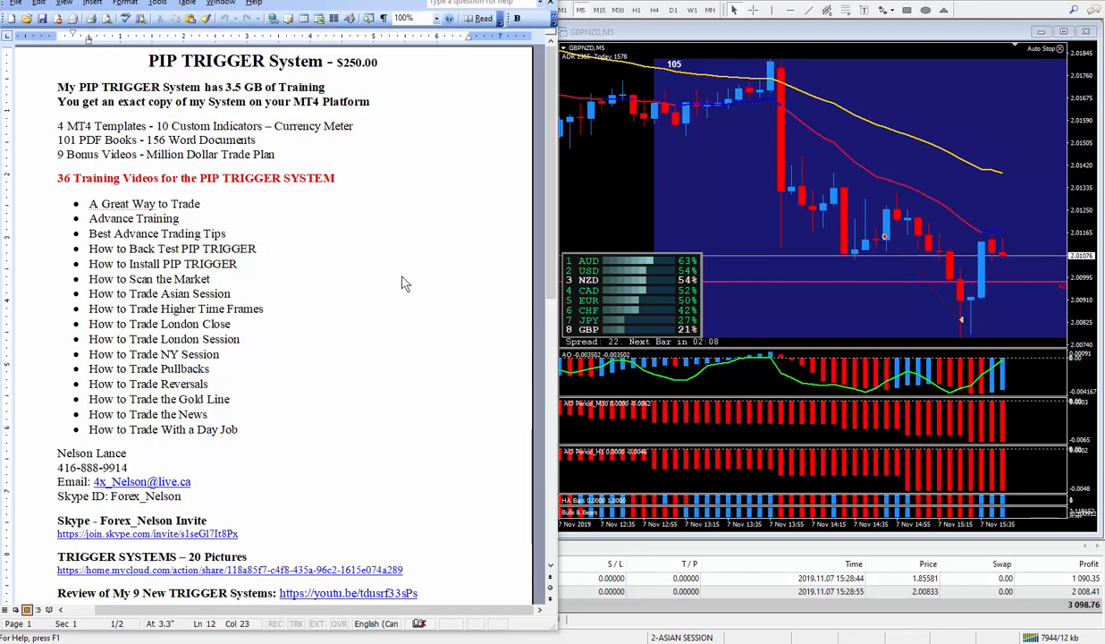
pyautogui.moveTo(391, 274)
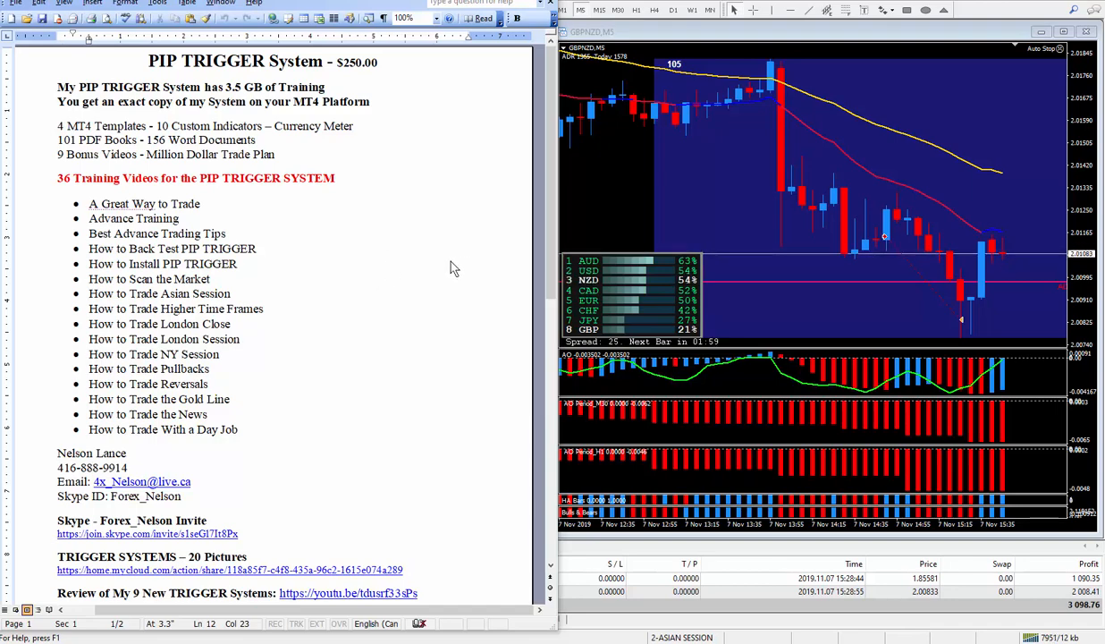
pyautogui.moveTo(428, 235)
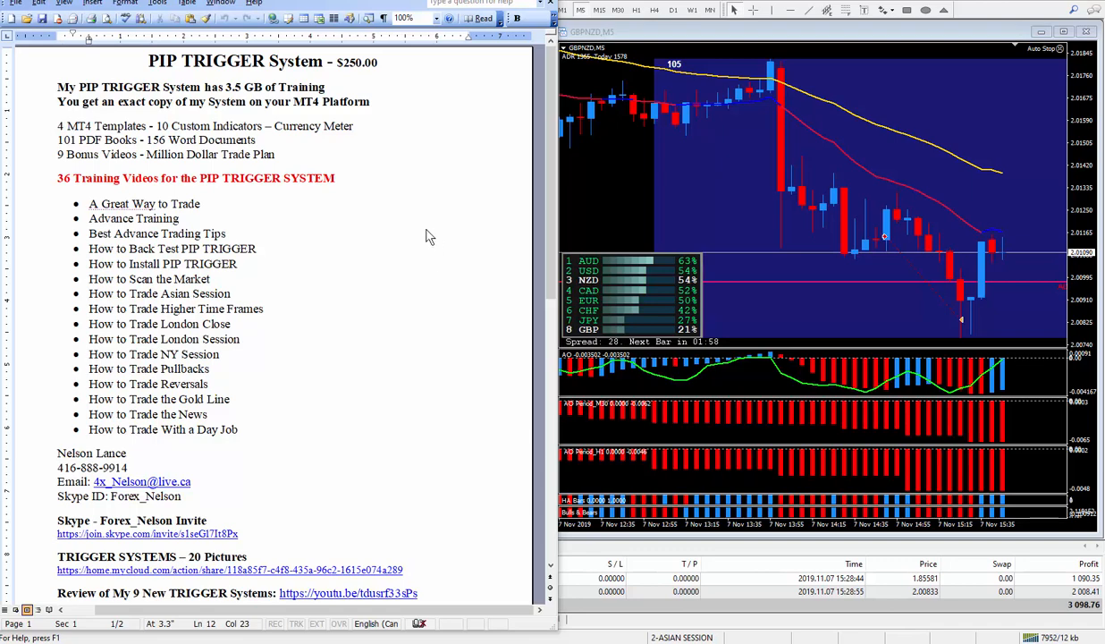
pyautogui.moveTo(409, 243)
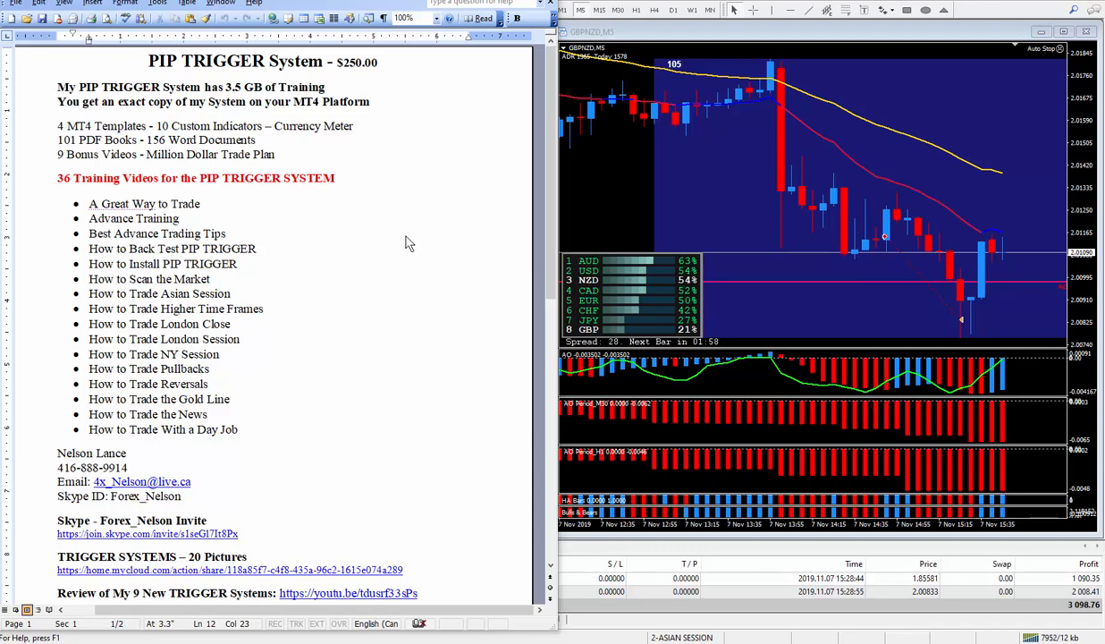
pyautogui.moveTo(513, 213)
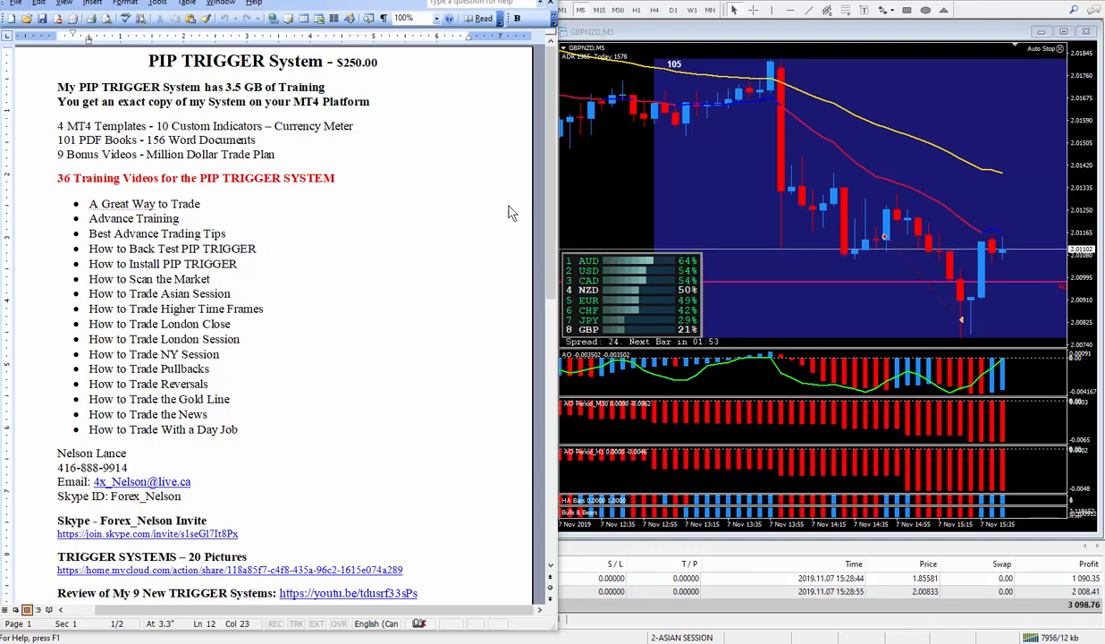